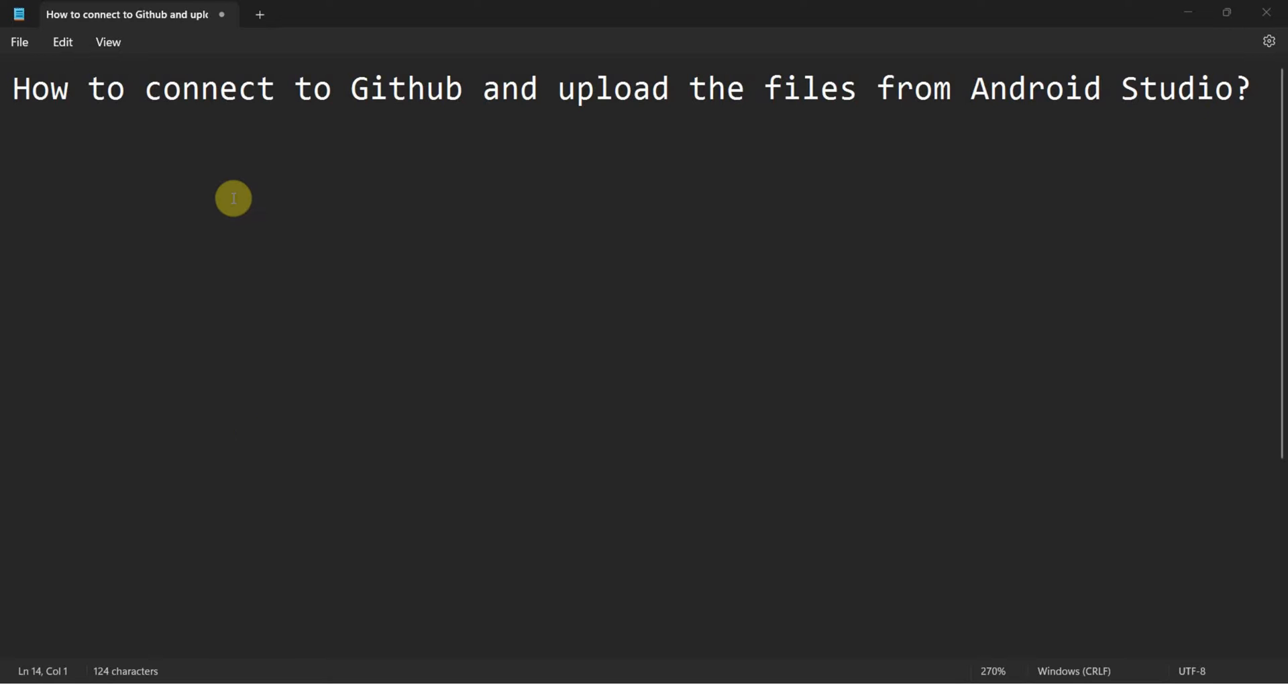
- Select the word 'connect' in the Notepad note's title
double_click(162, 89)
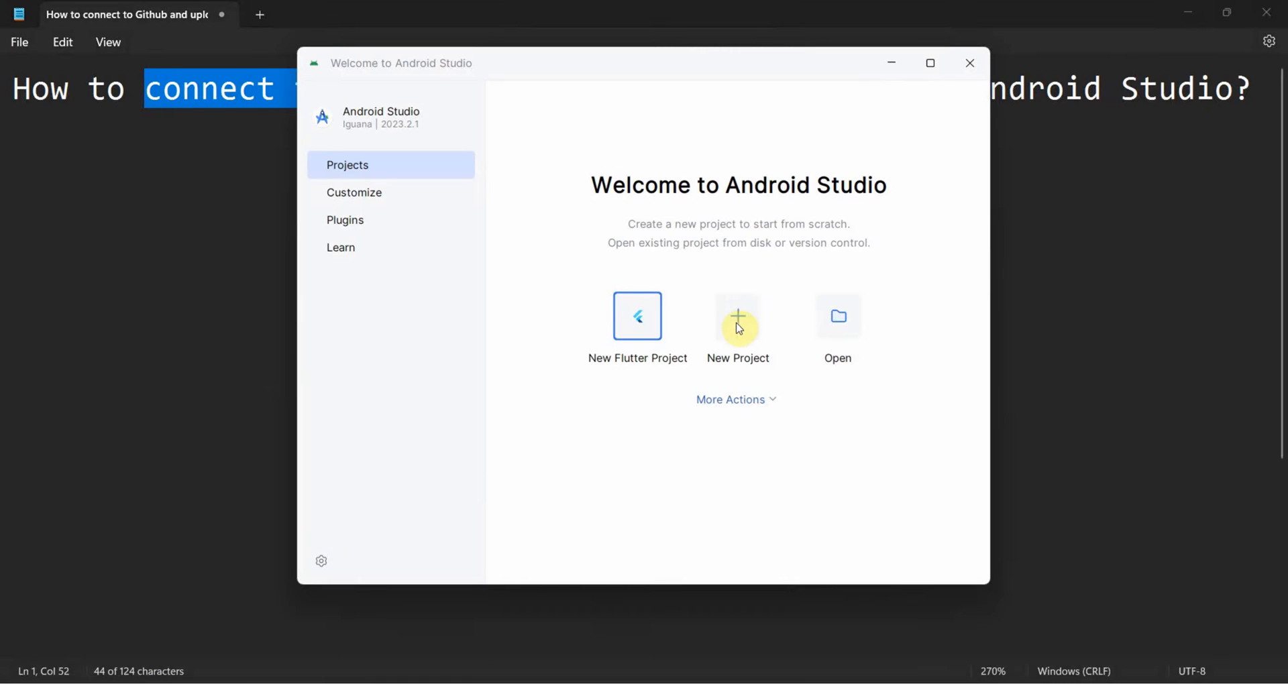
- Create an Empty Views Activity project named 'Github connection demo'
click(736, 317)
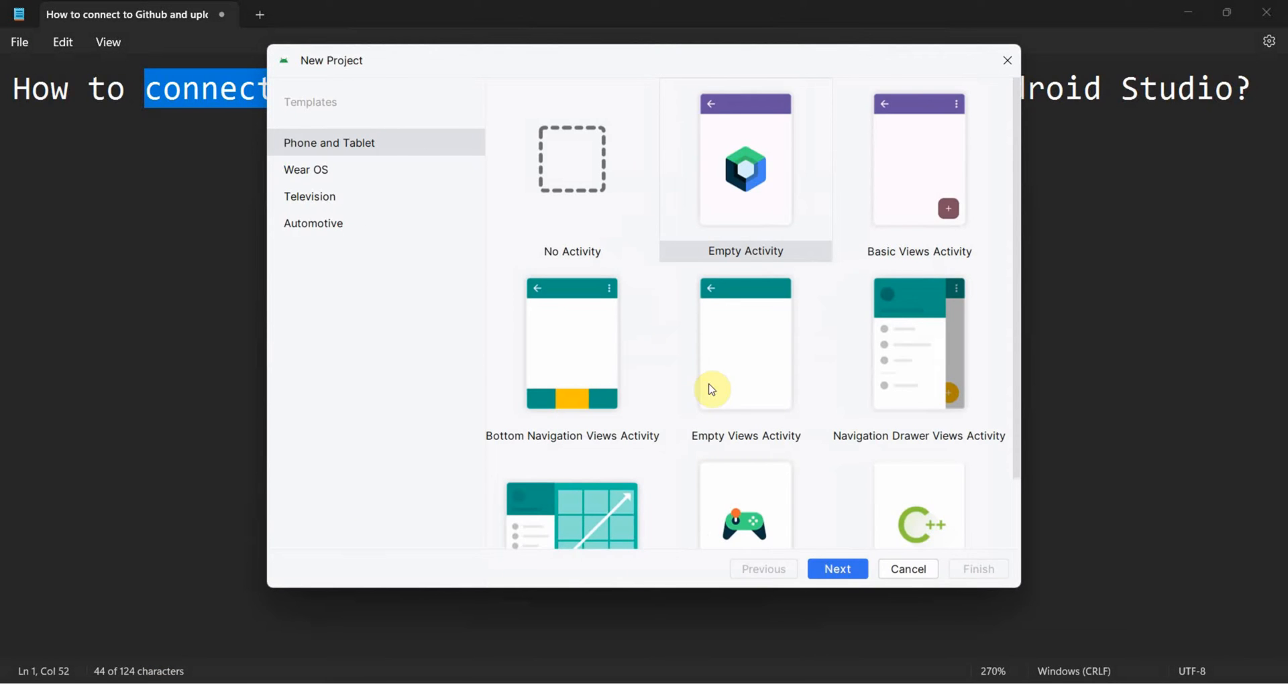
click(837, 568)
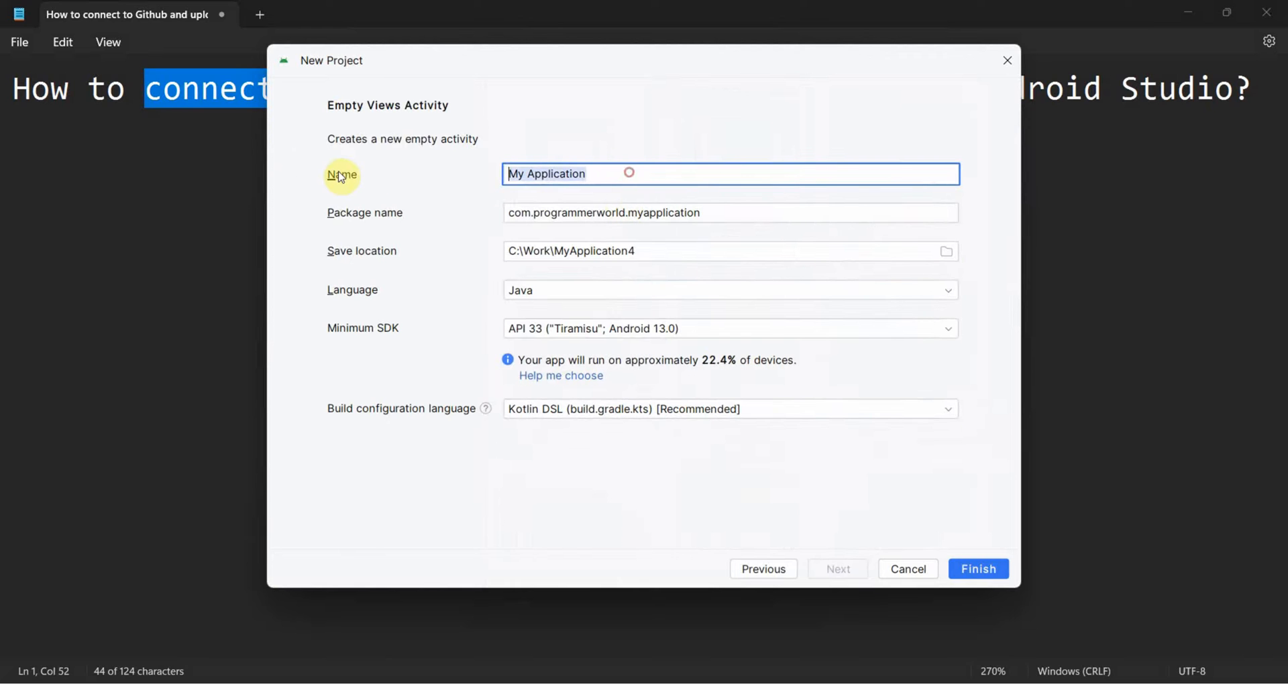
text(Github)
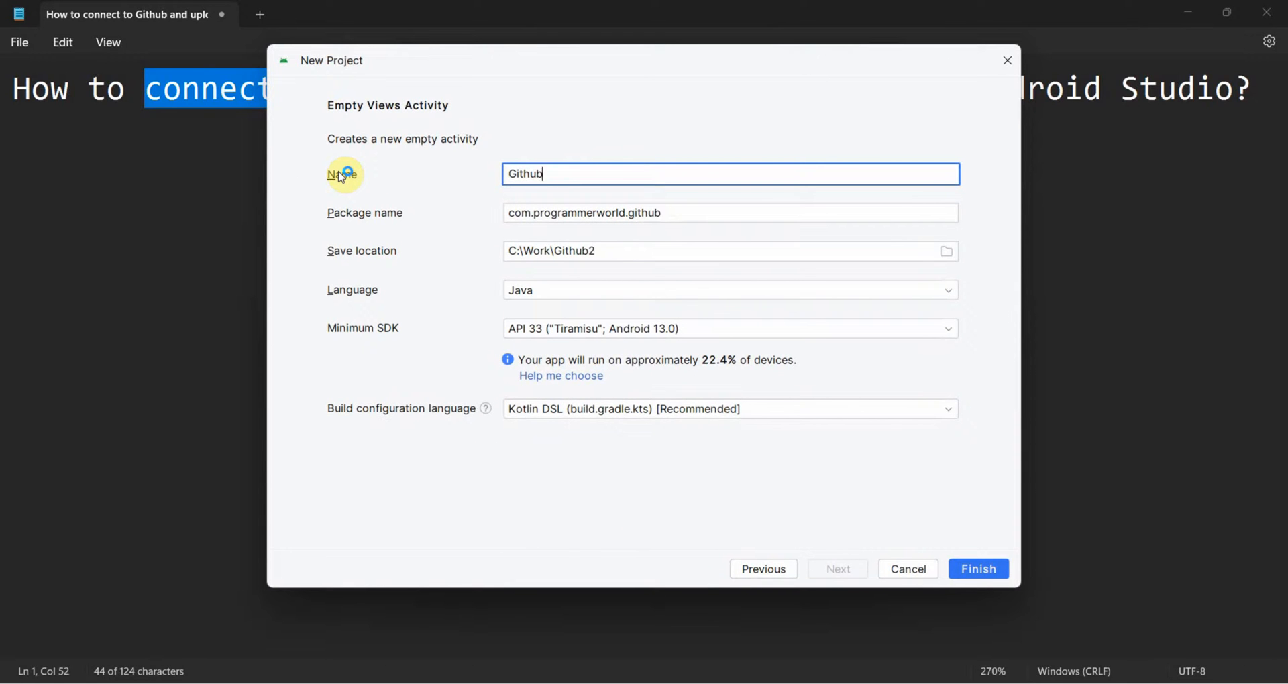
text(connect)
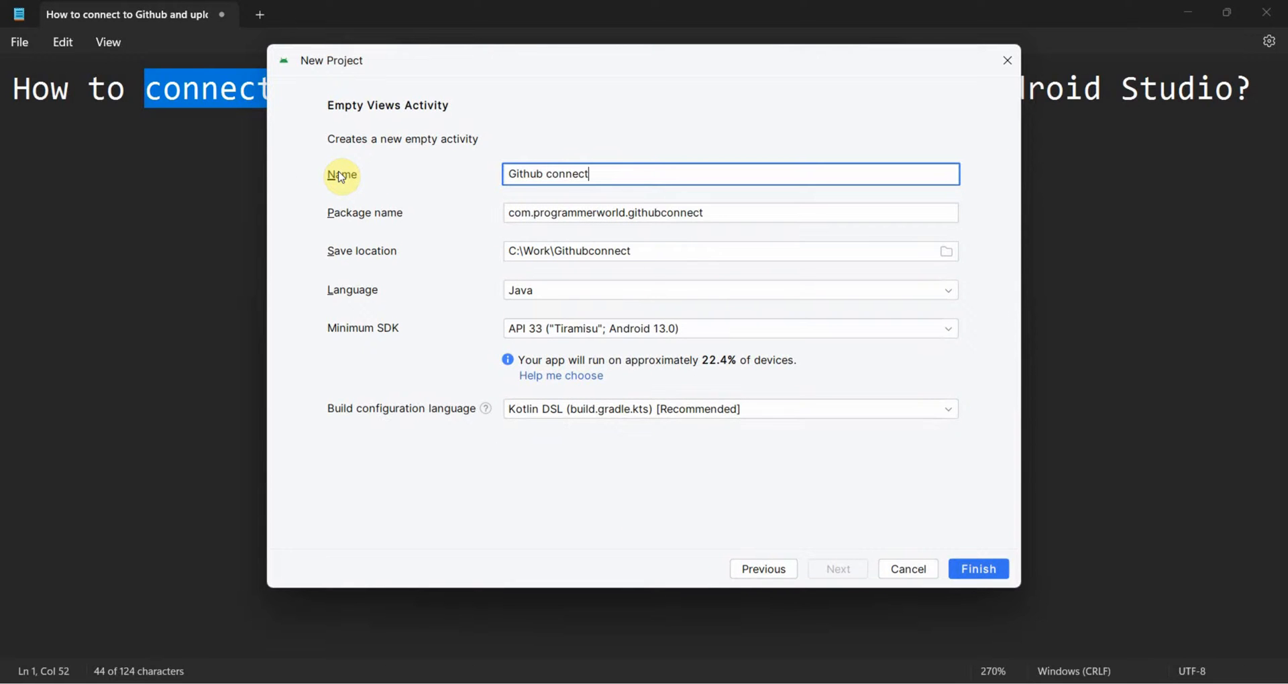
text(ion demo)
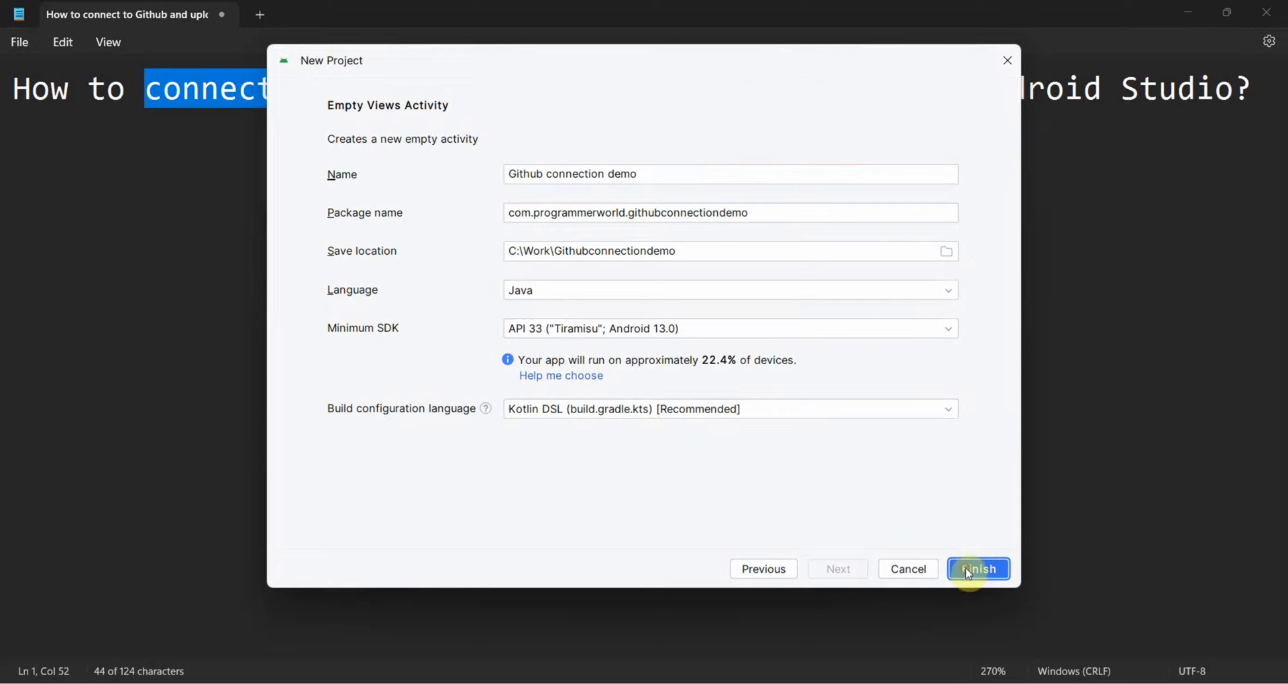
click(978, 568)
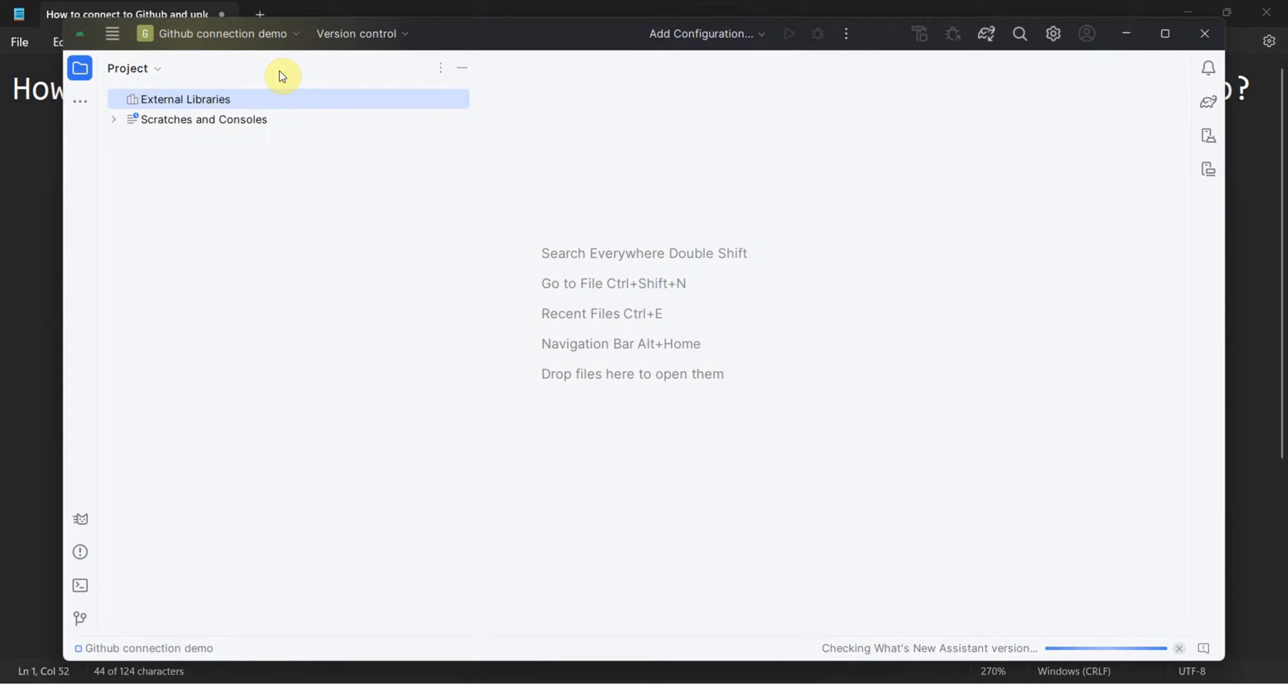
mouse_move(633, 285)
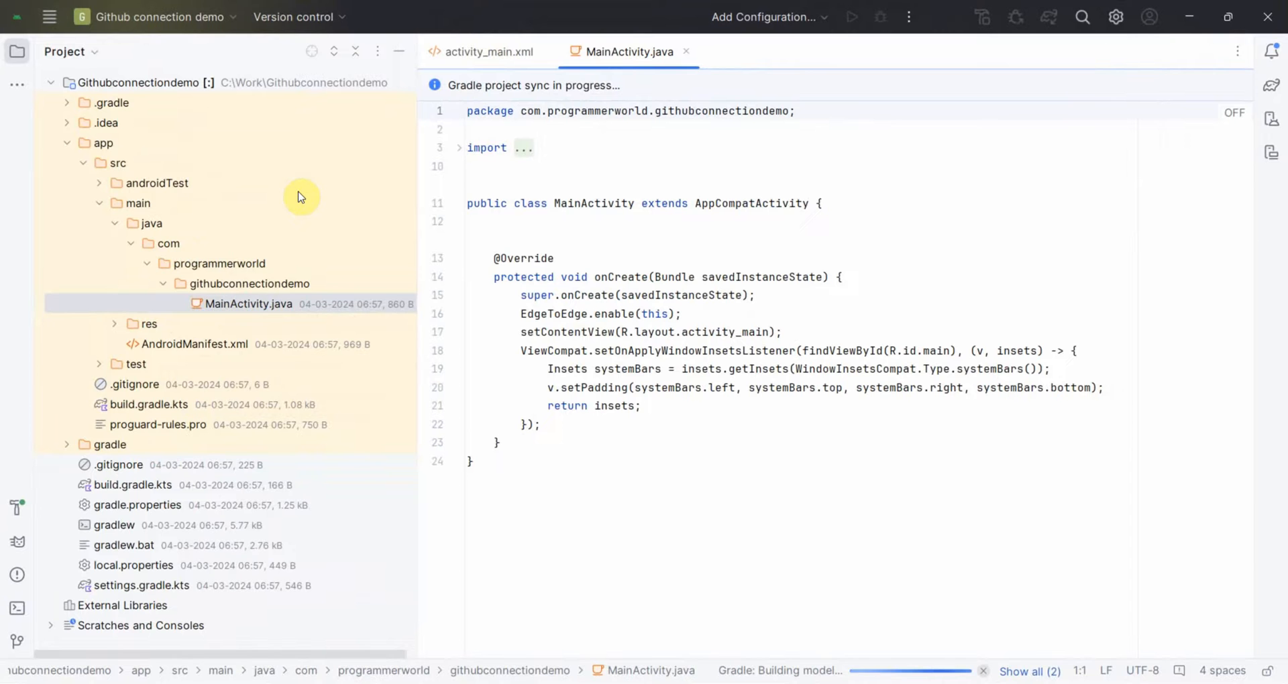
mouse_move(96, 560)
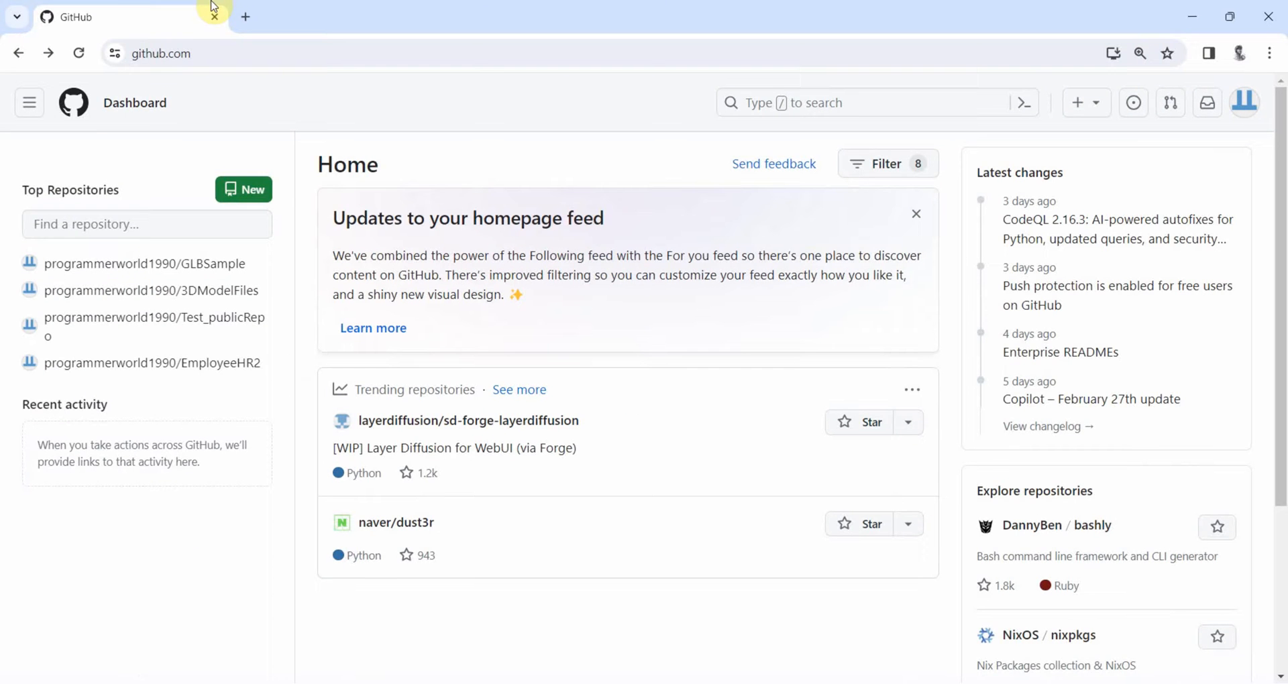
mouse_move(230, 131)
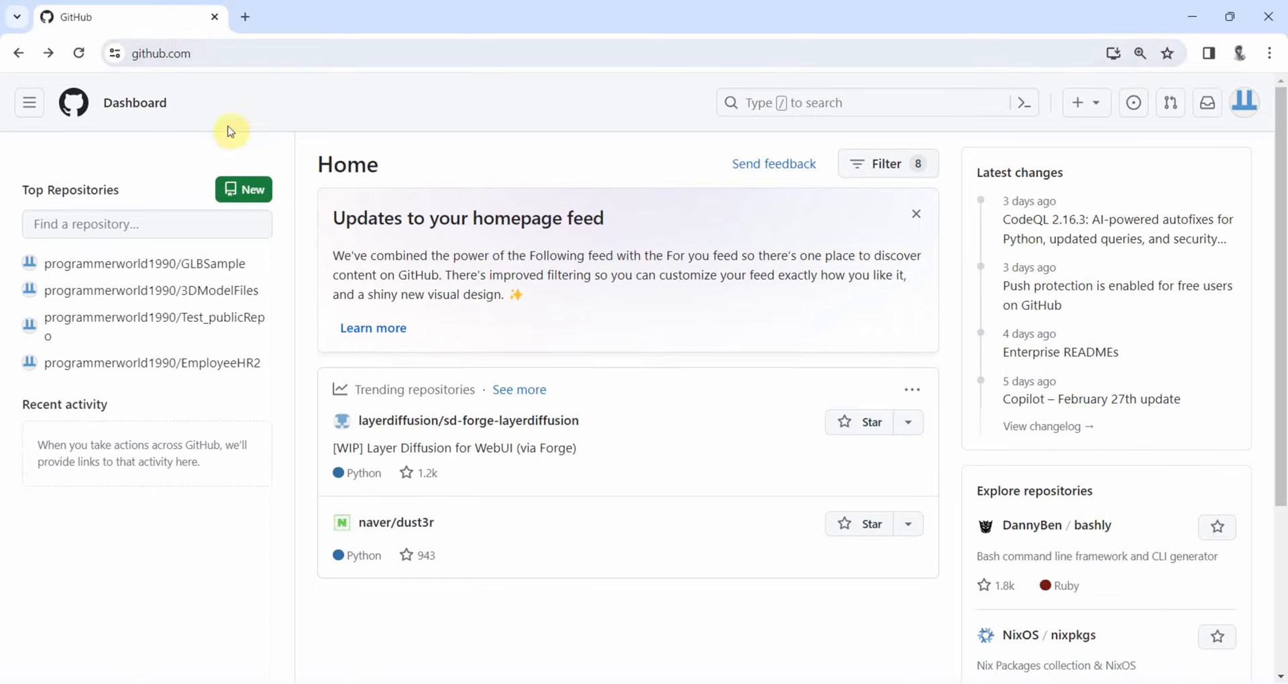
- Create a public GitHub repository named 'DemoRepo' without README, gitignore or license
click(243, 189)
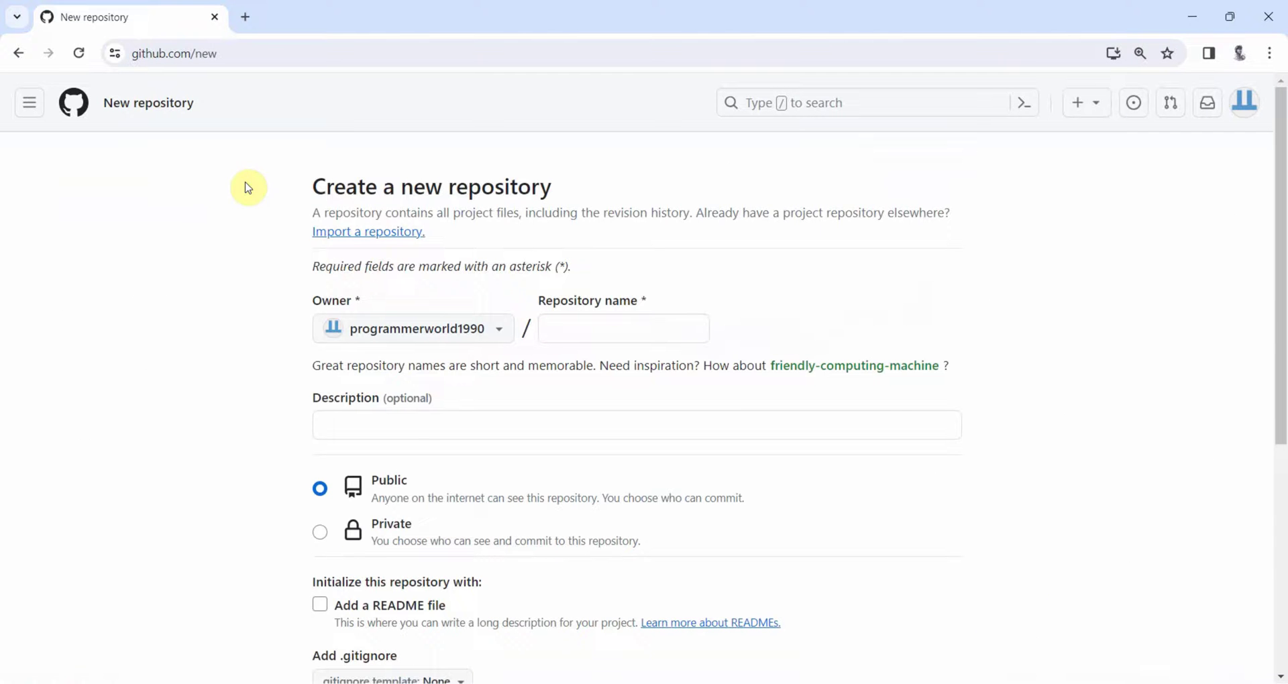
click(622, 328)
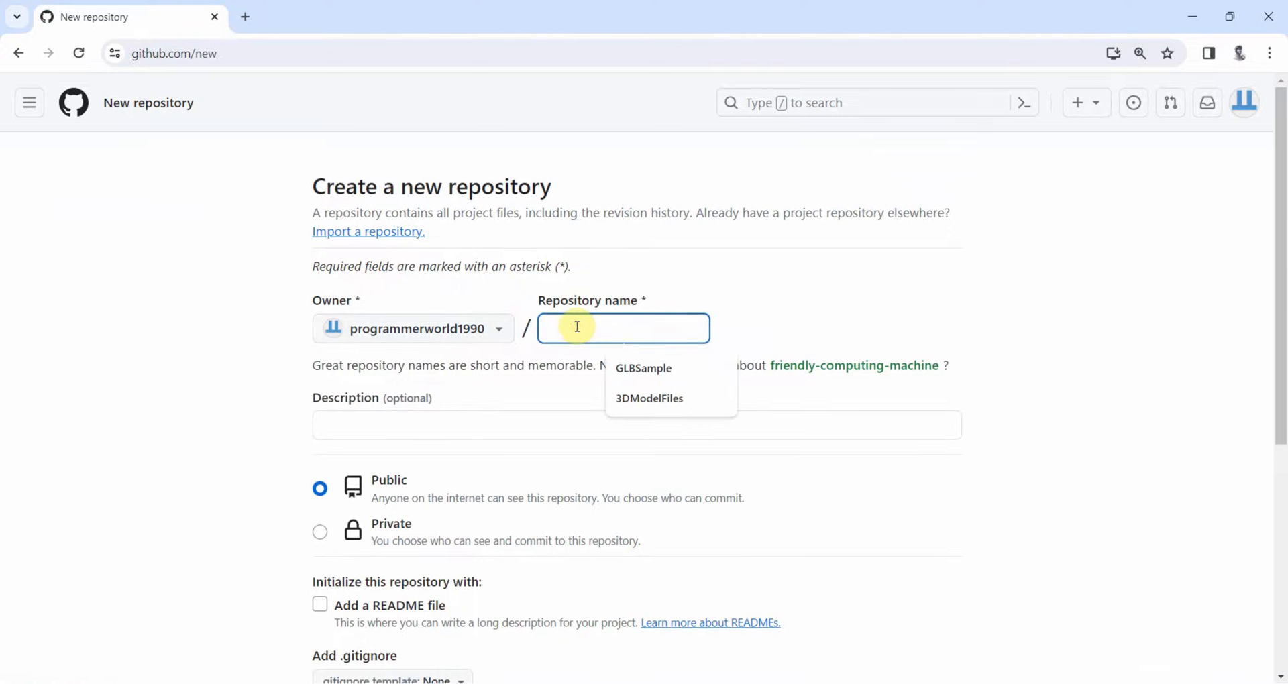
text(d)
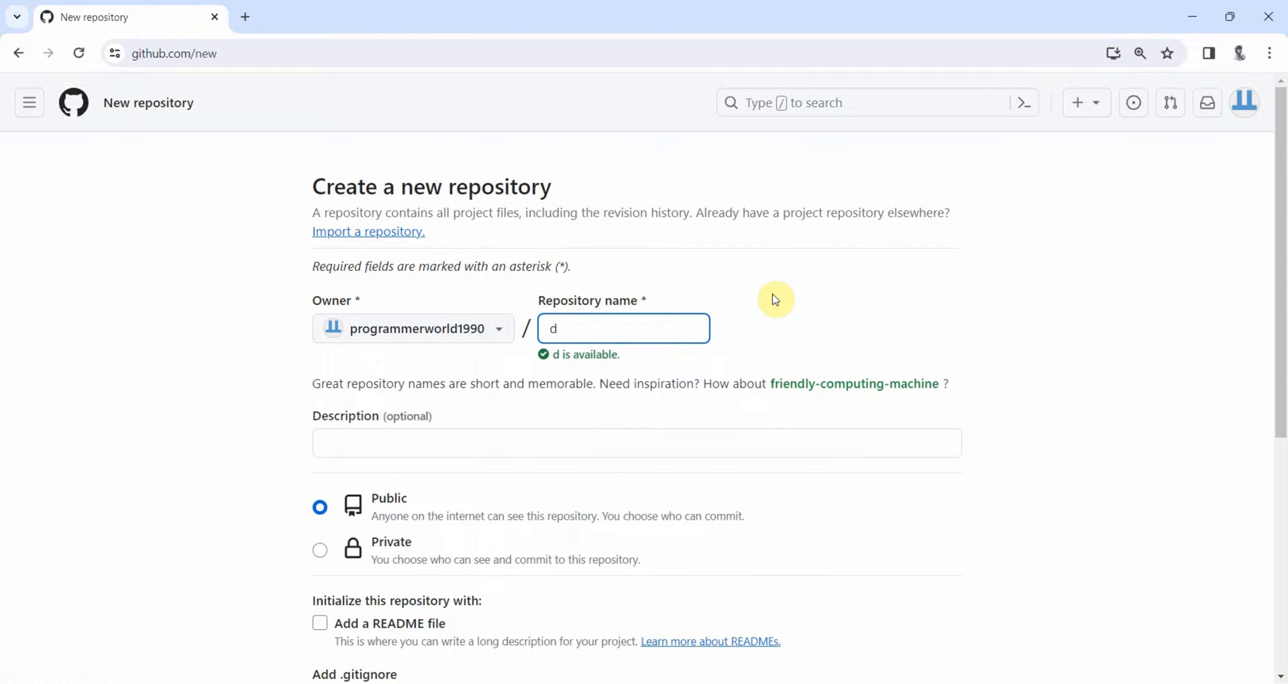
text(Demo)
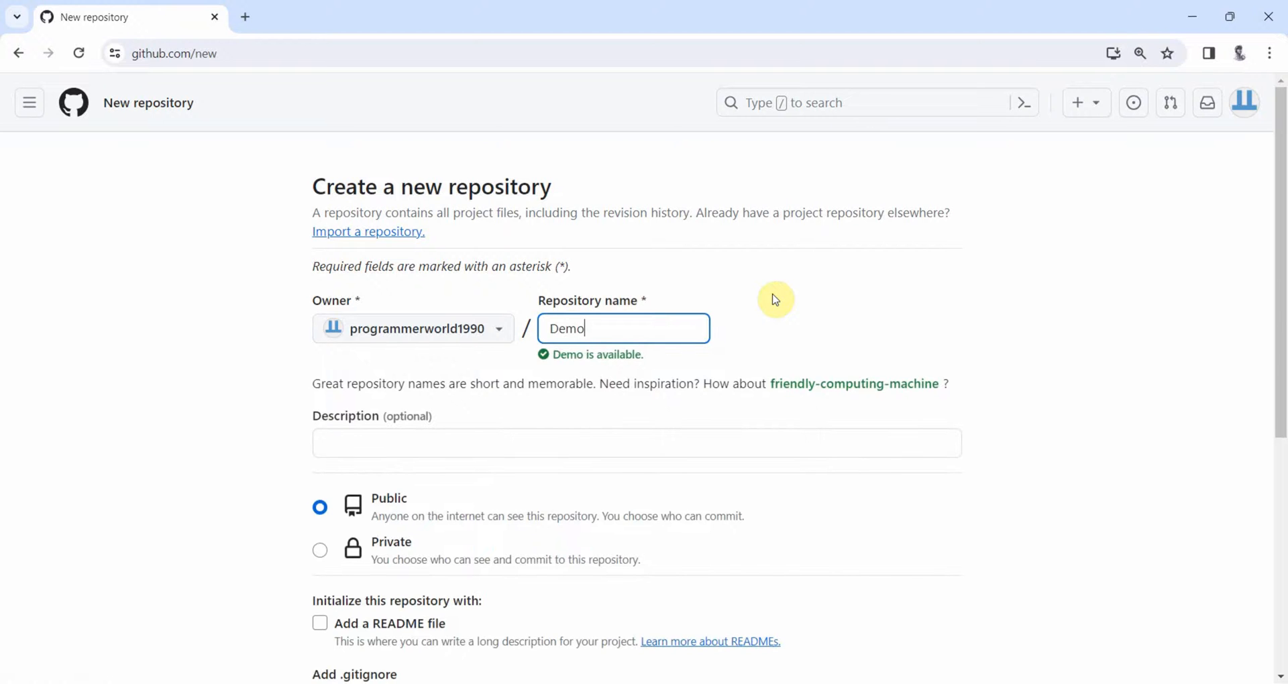
text(Re)
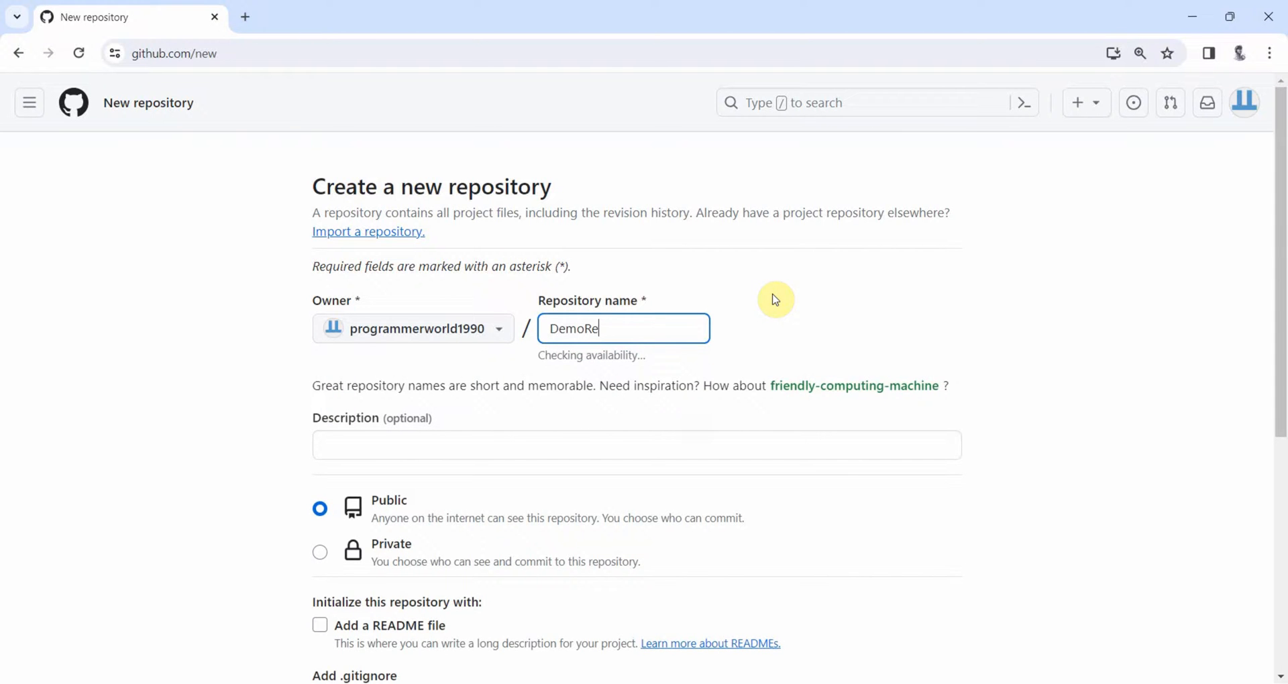
text(po)
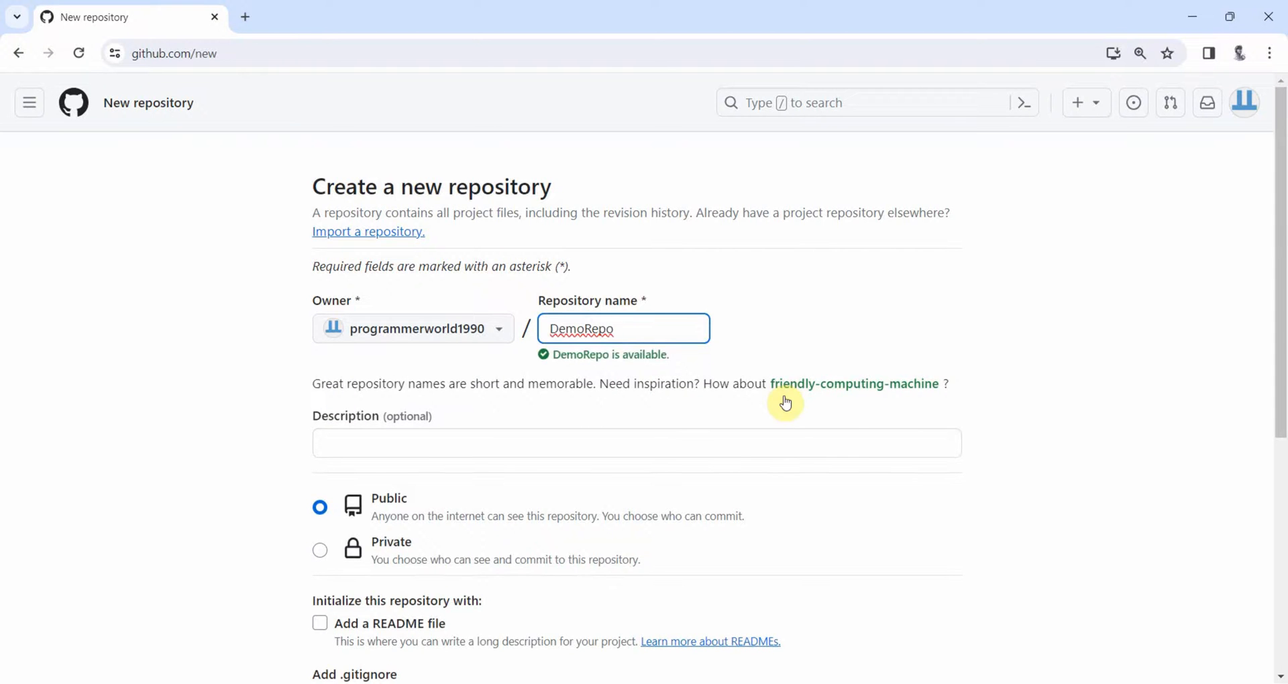
scroll(down, 3)
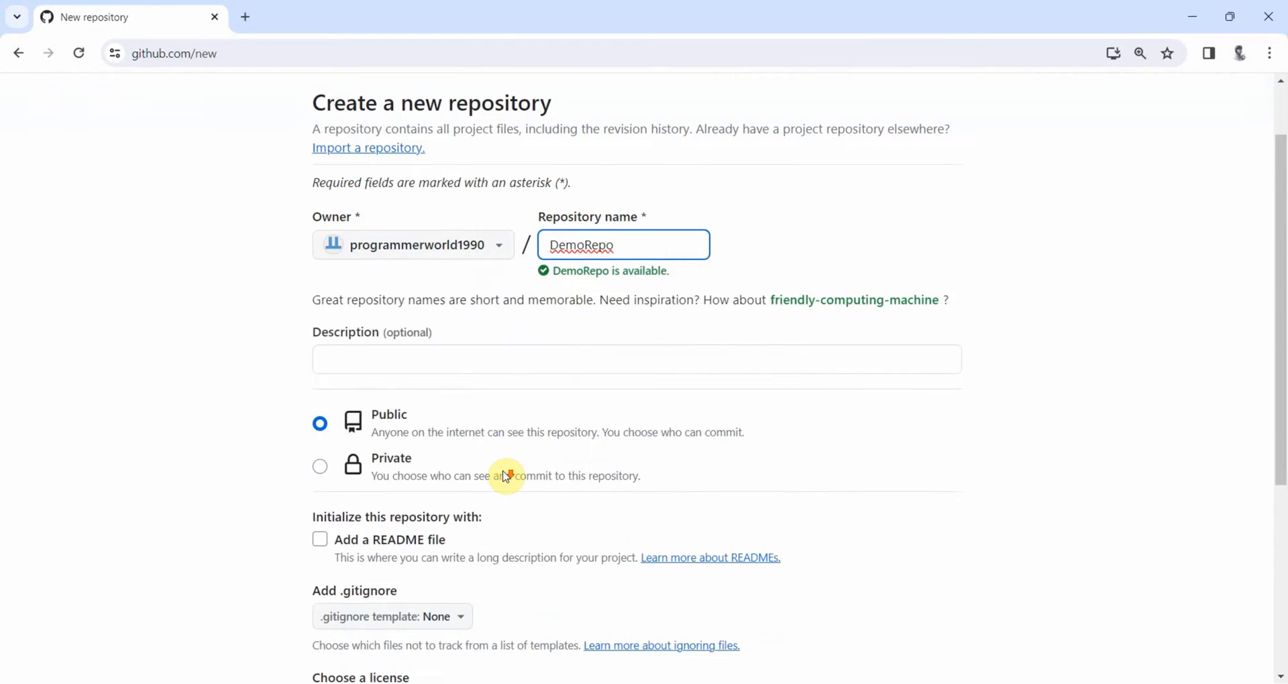
scroll(down, 3)
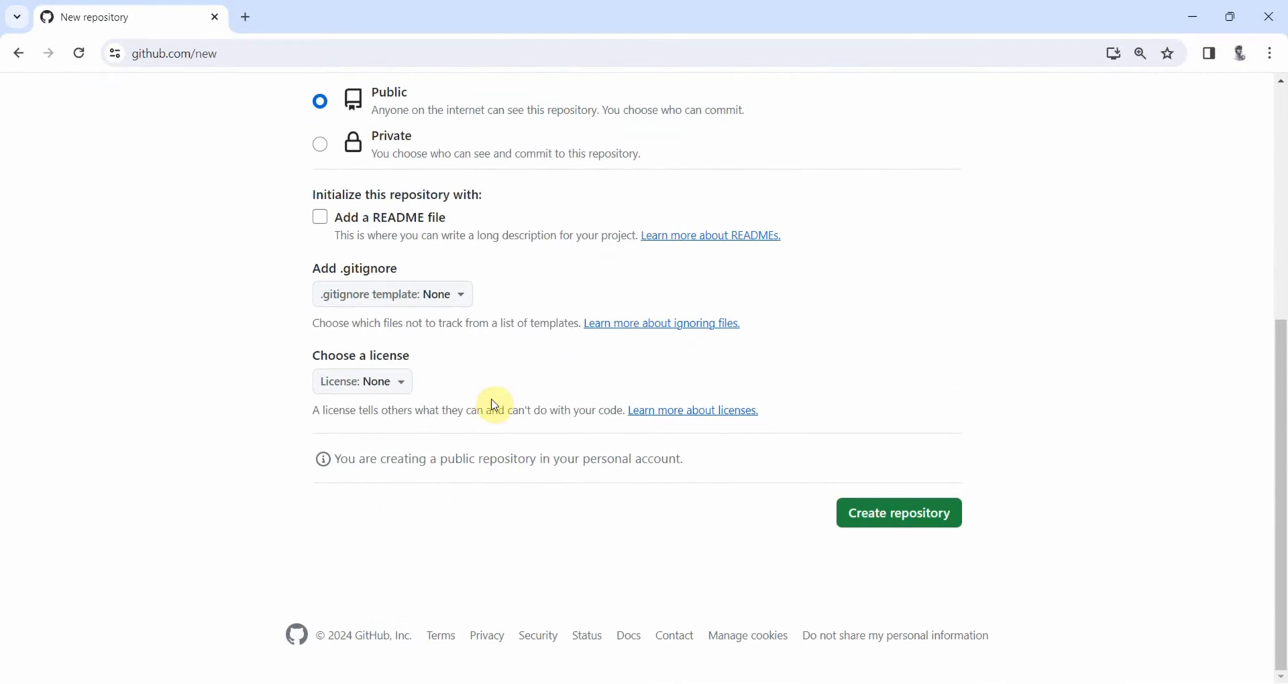
scroll(up, 3)
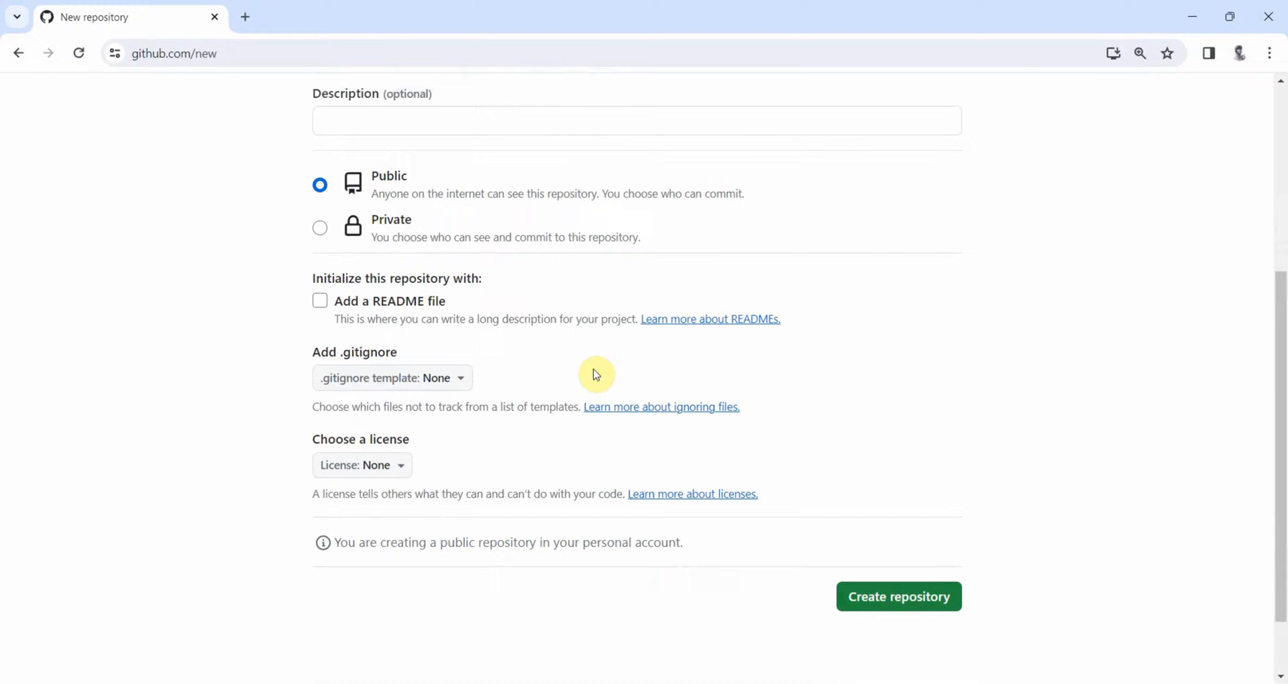
click(897, 596)
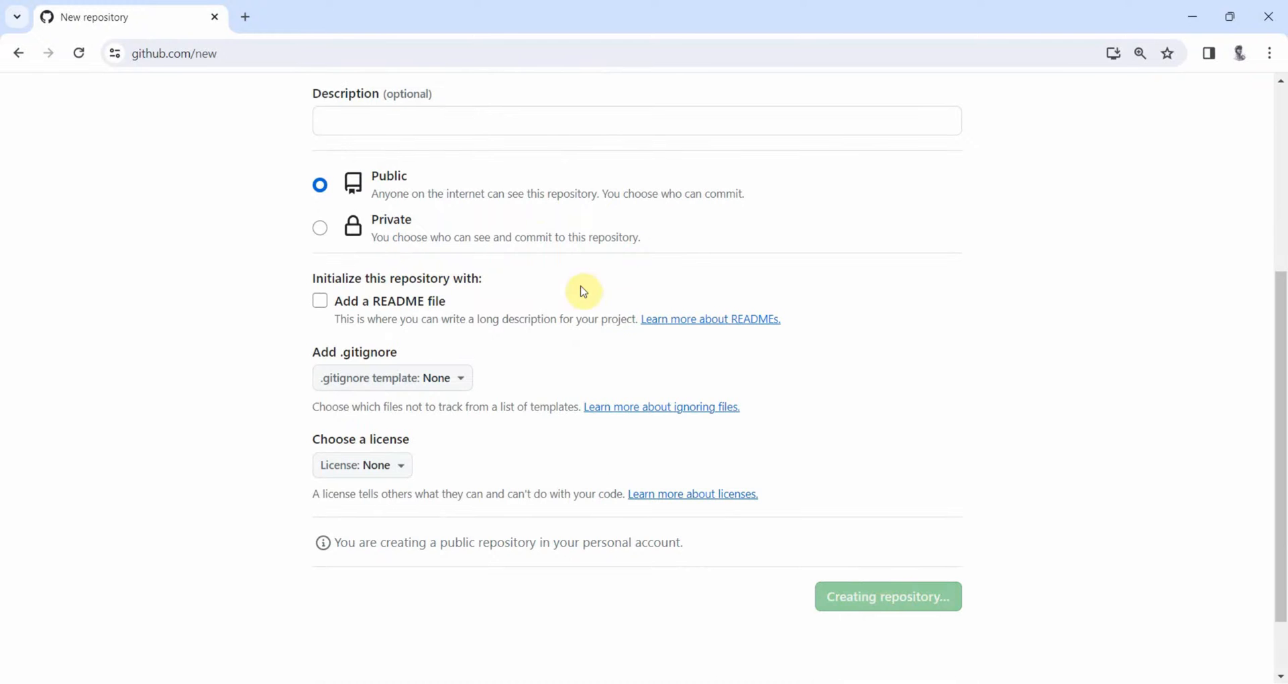
- Copy DemoRepo's HTTPS .git address from Quick setup and return to Android Studio
click(886, 596)
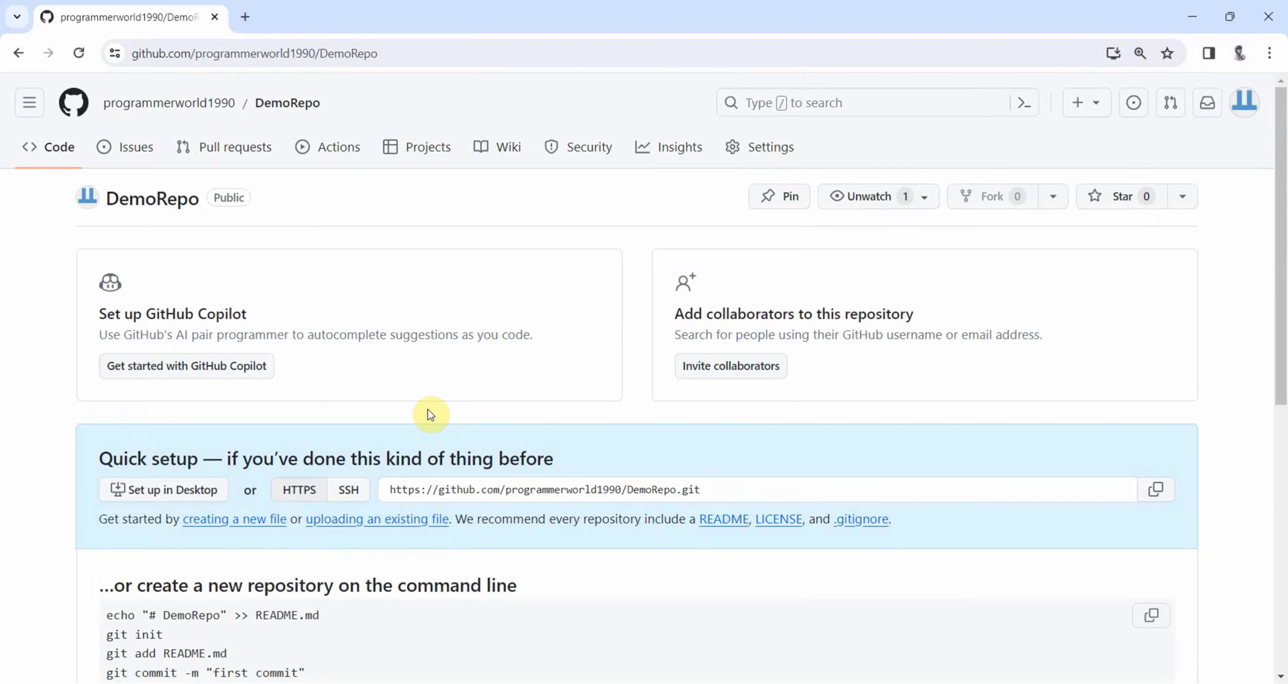
mouse_move(369, 320)
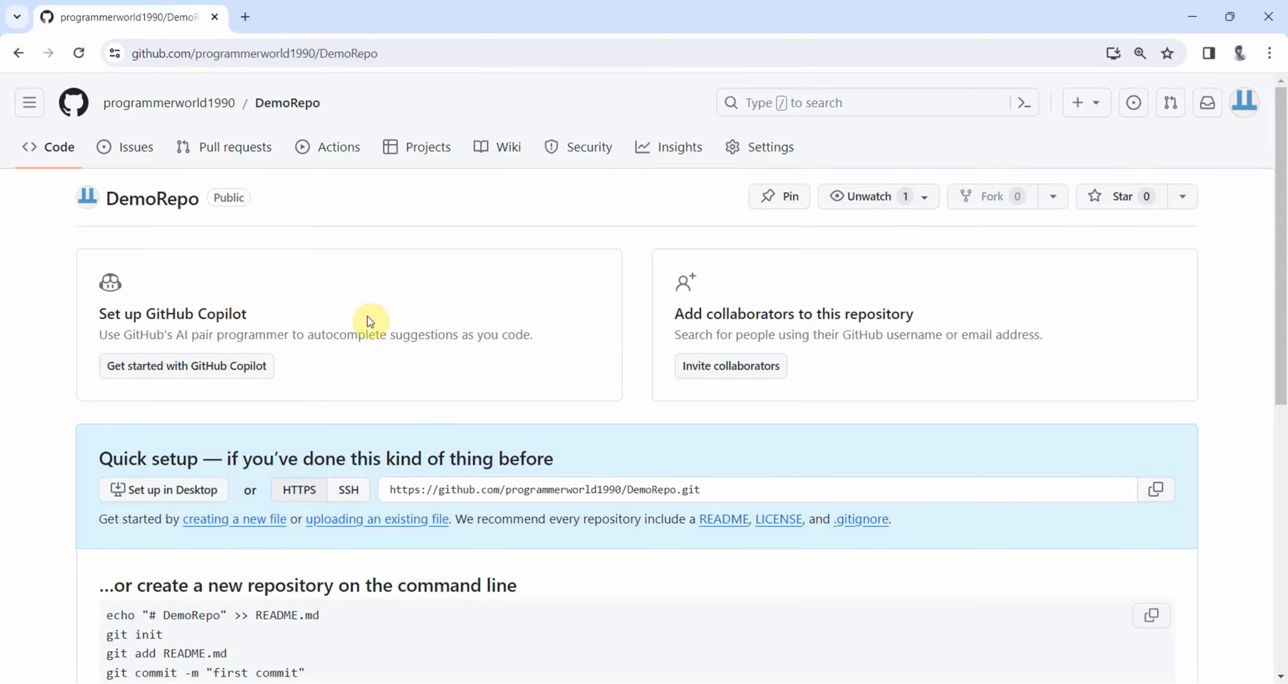
scroll(down, 3)
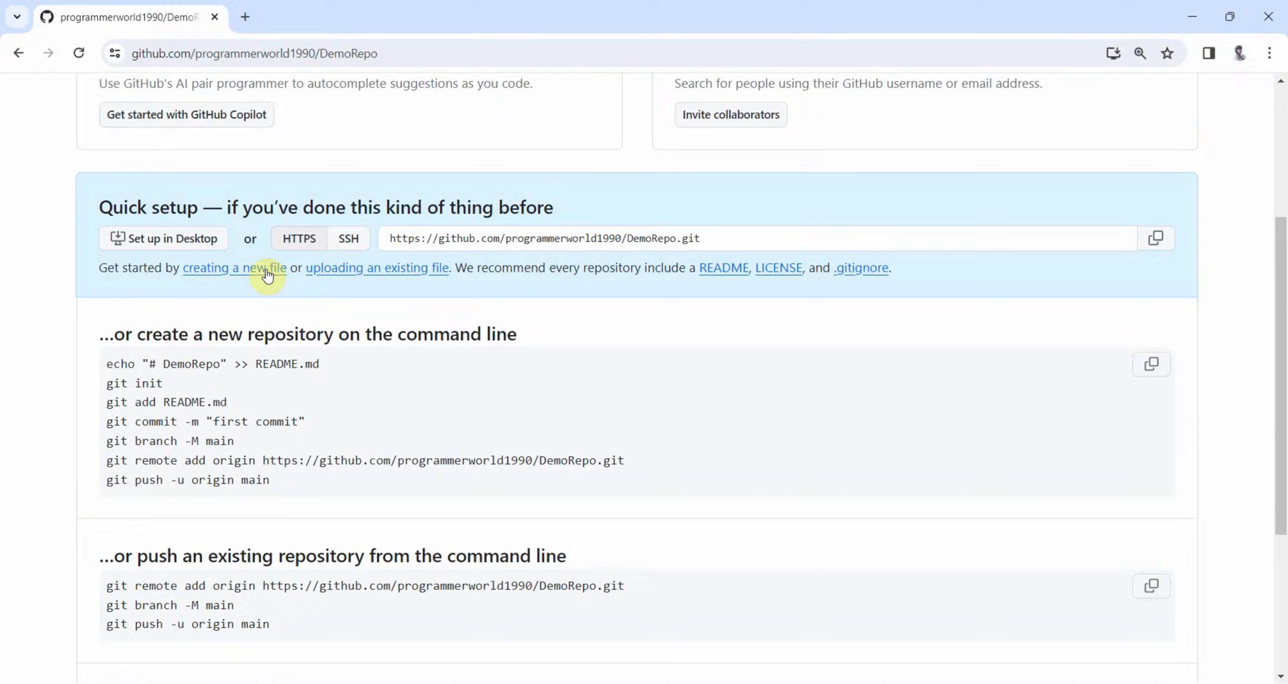
mouse_move(270, 278)
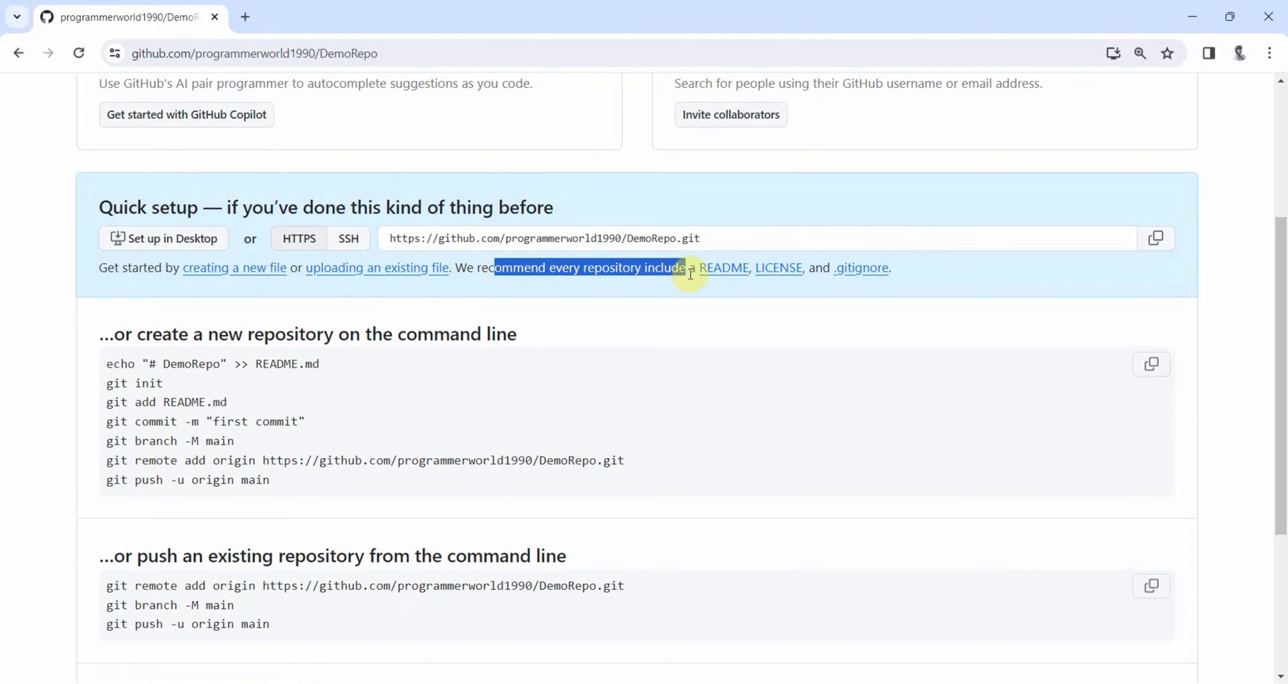
scroll(up, 3)
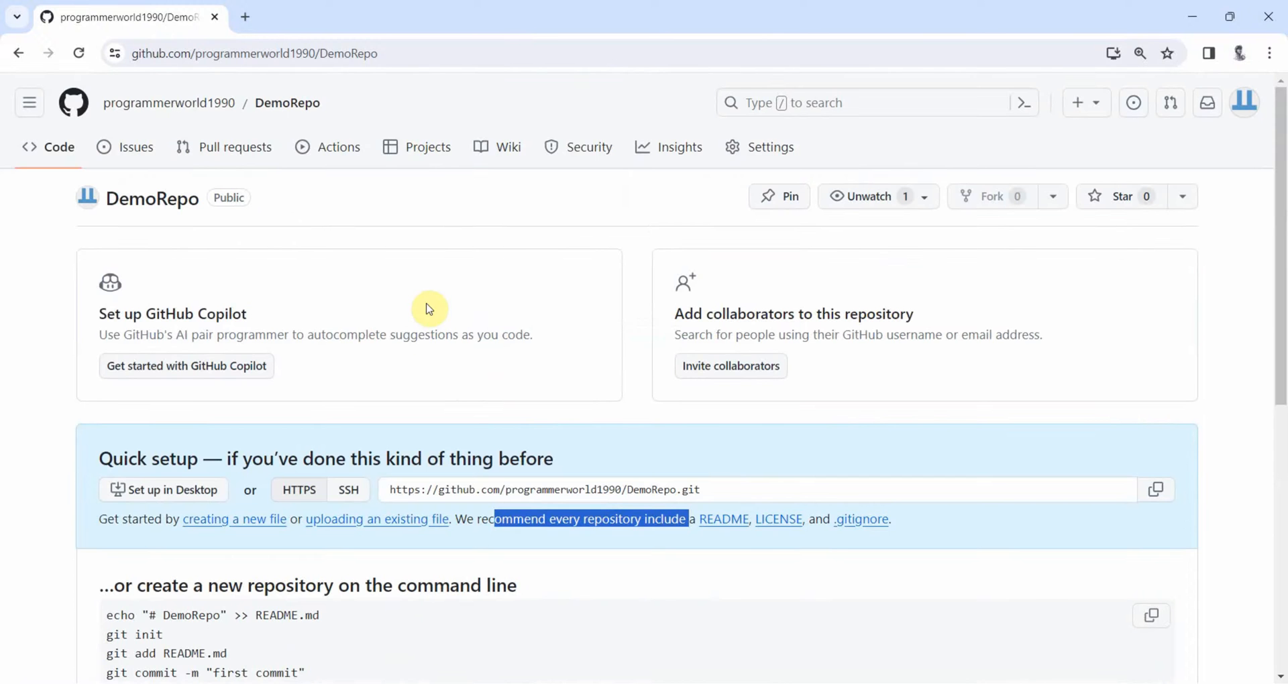
scroll(down, 3)
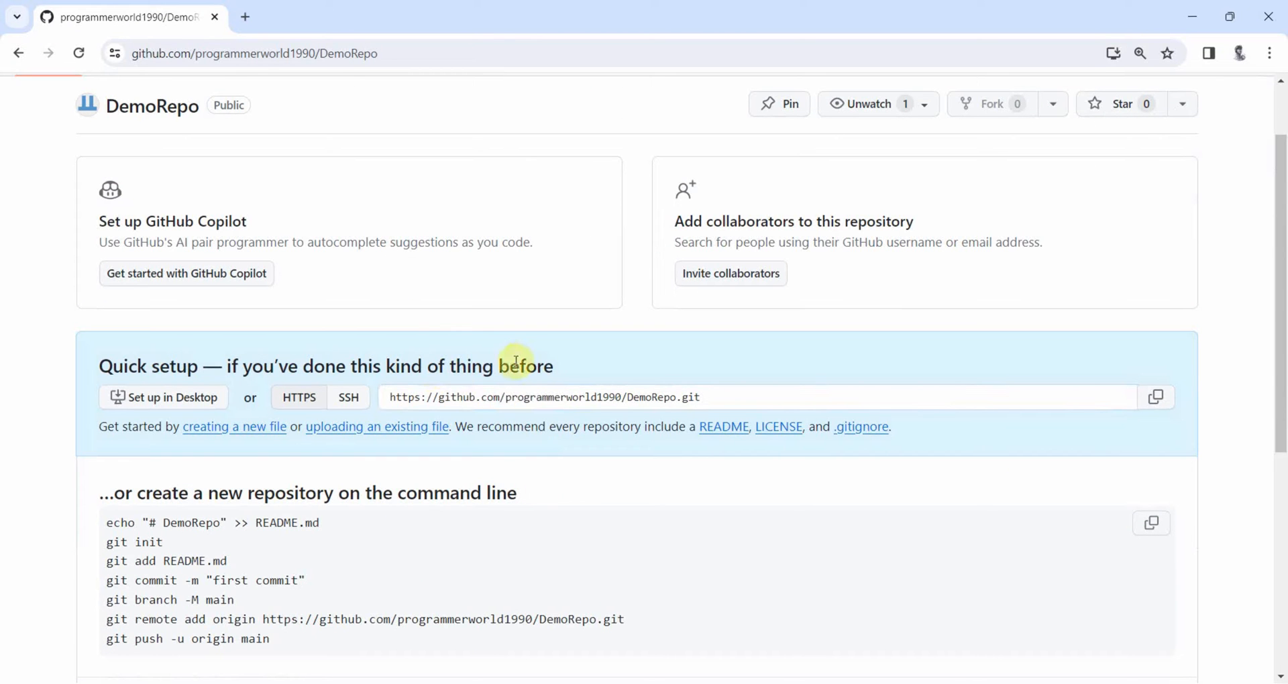
click(541, 398)
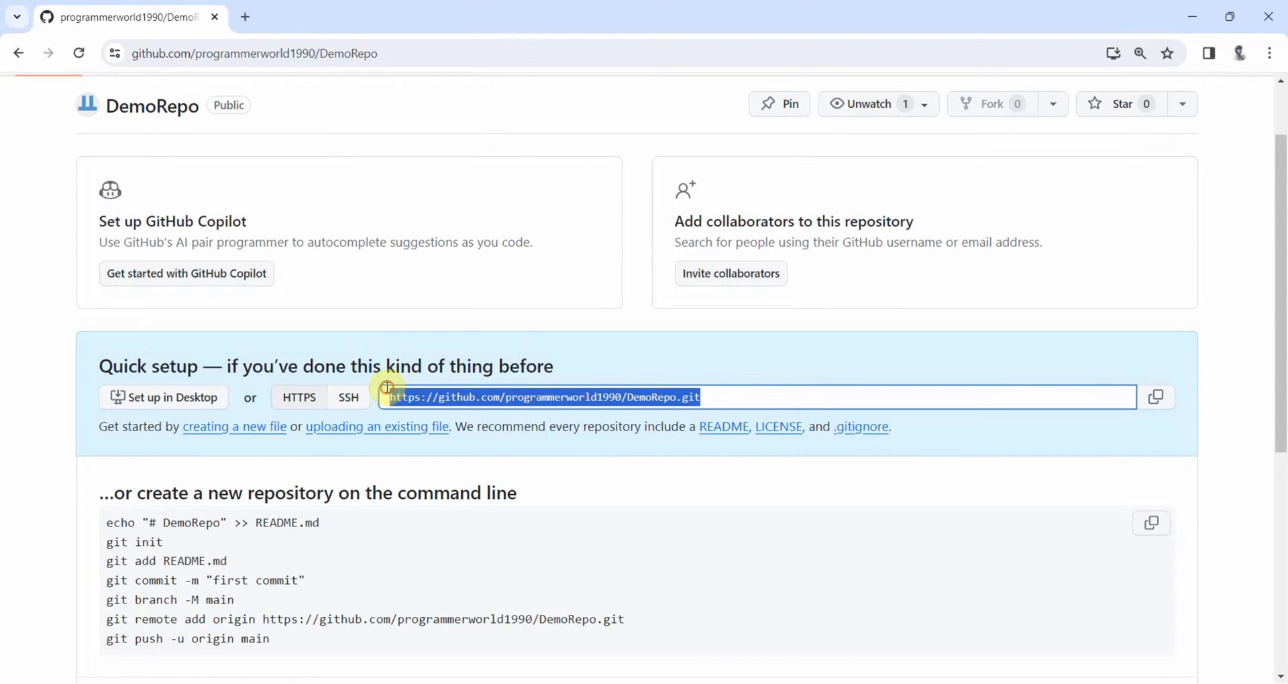
mouse_move(303, 570)
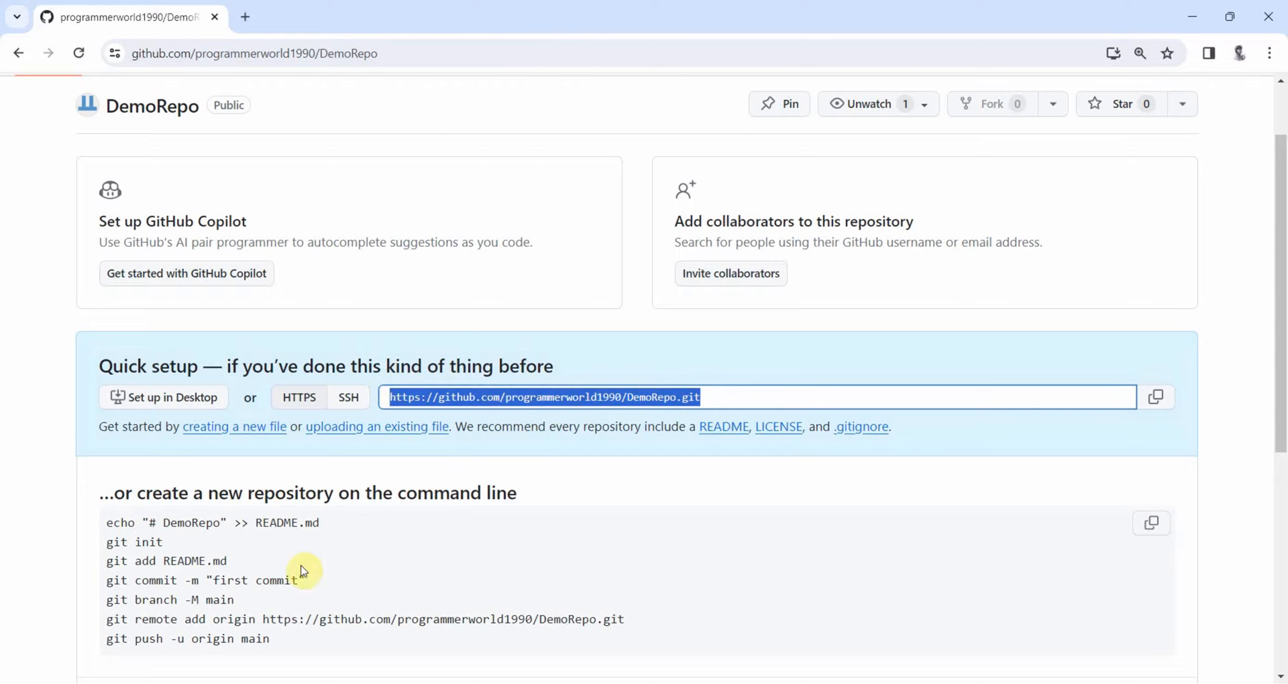
key(alt+tab)
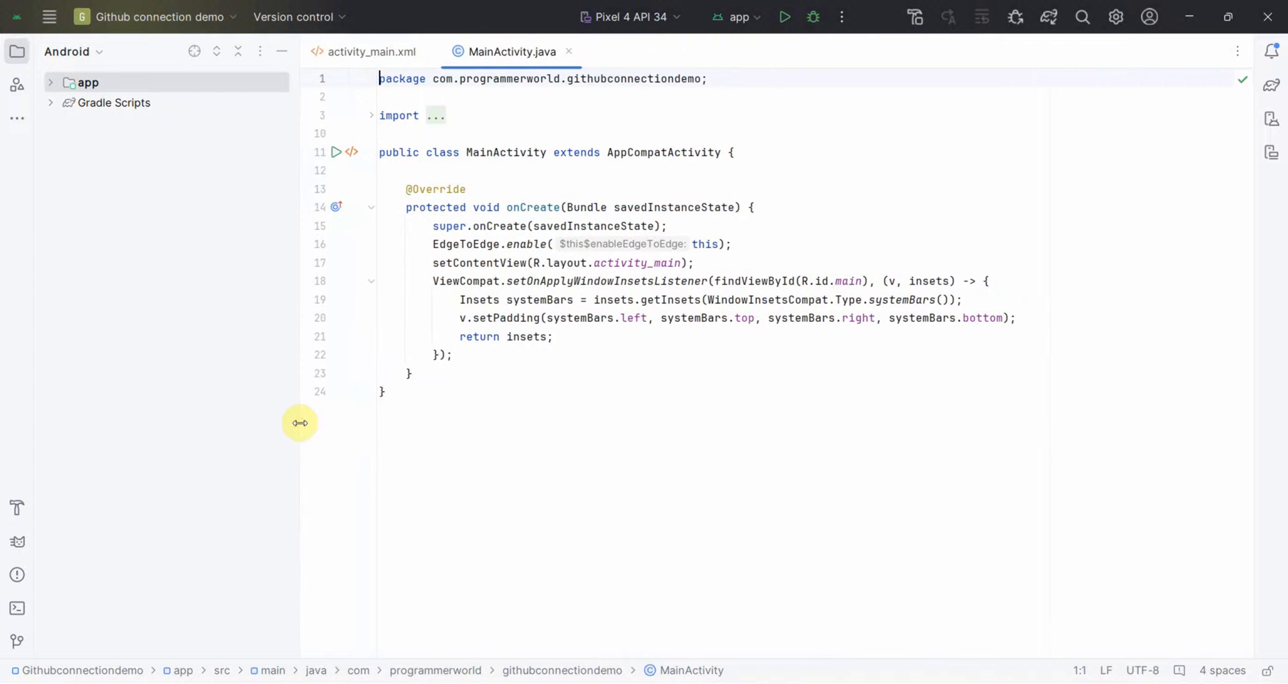
mouse_move(380, 407)
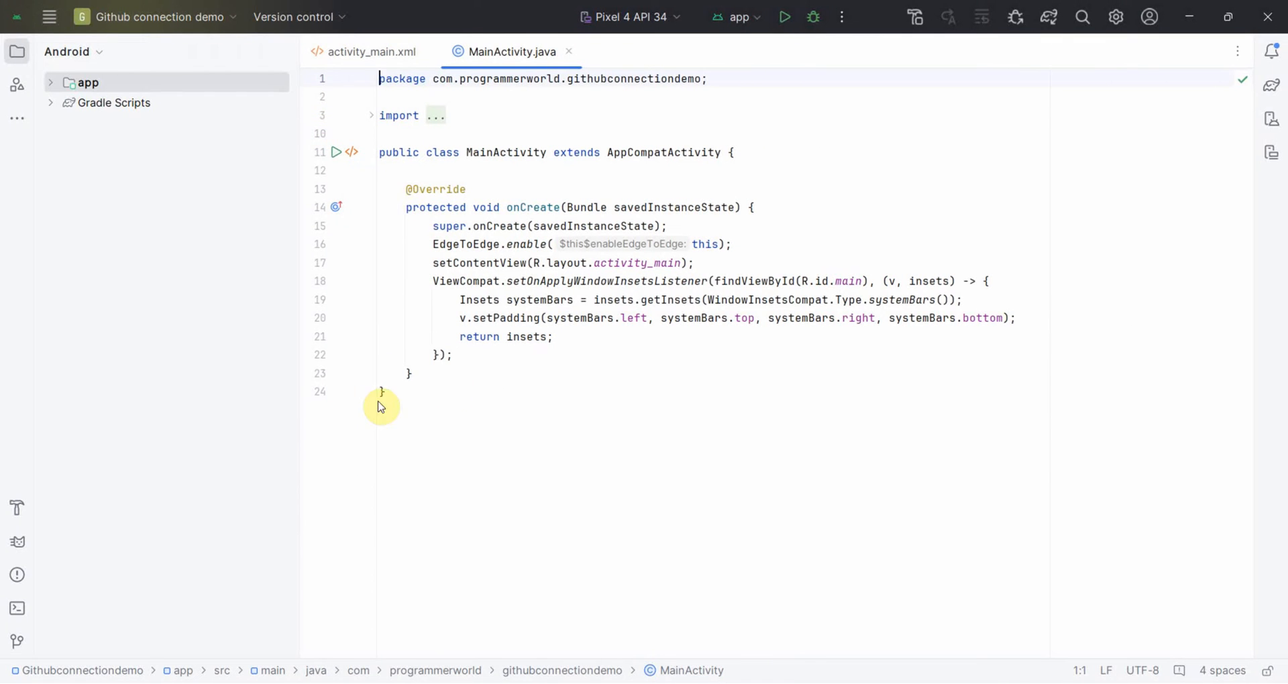
mouse_move(830, 321)
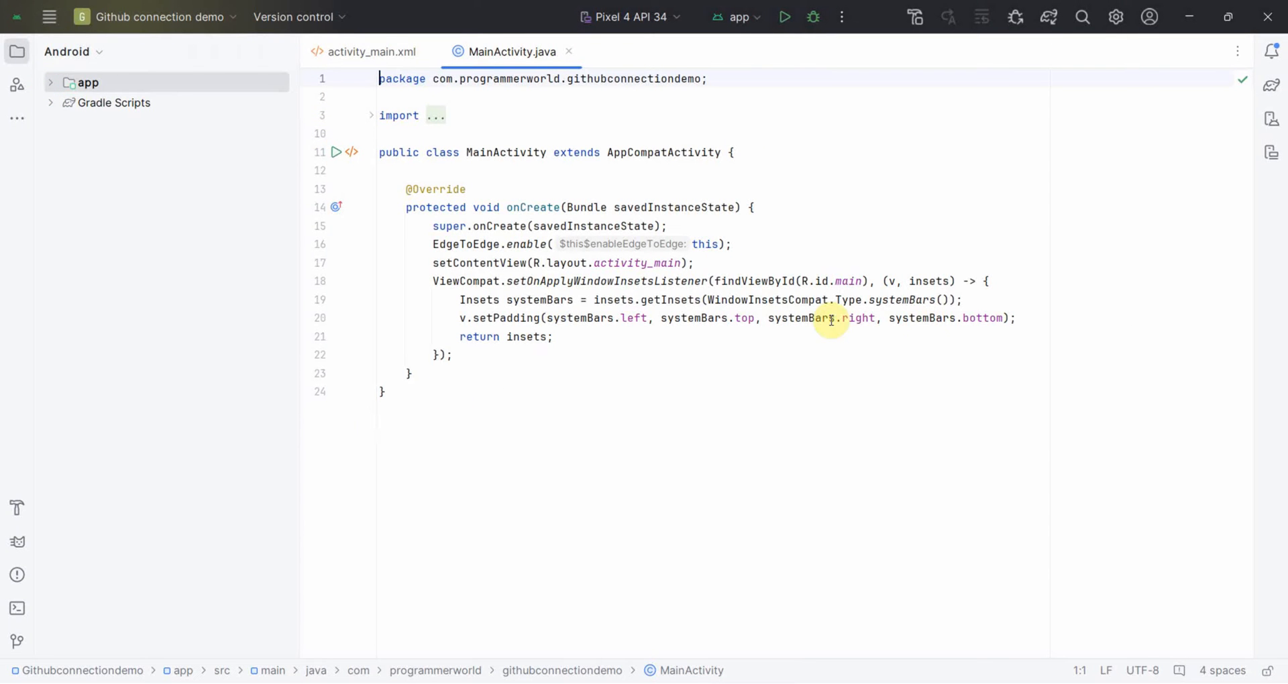
- Create a local Git repository in C:\Work\Githubconnectiondemo for the project
click(292, 16)
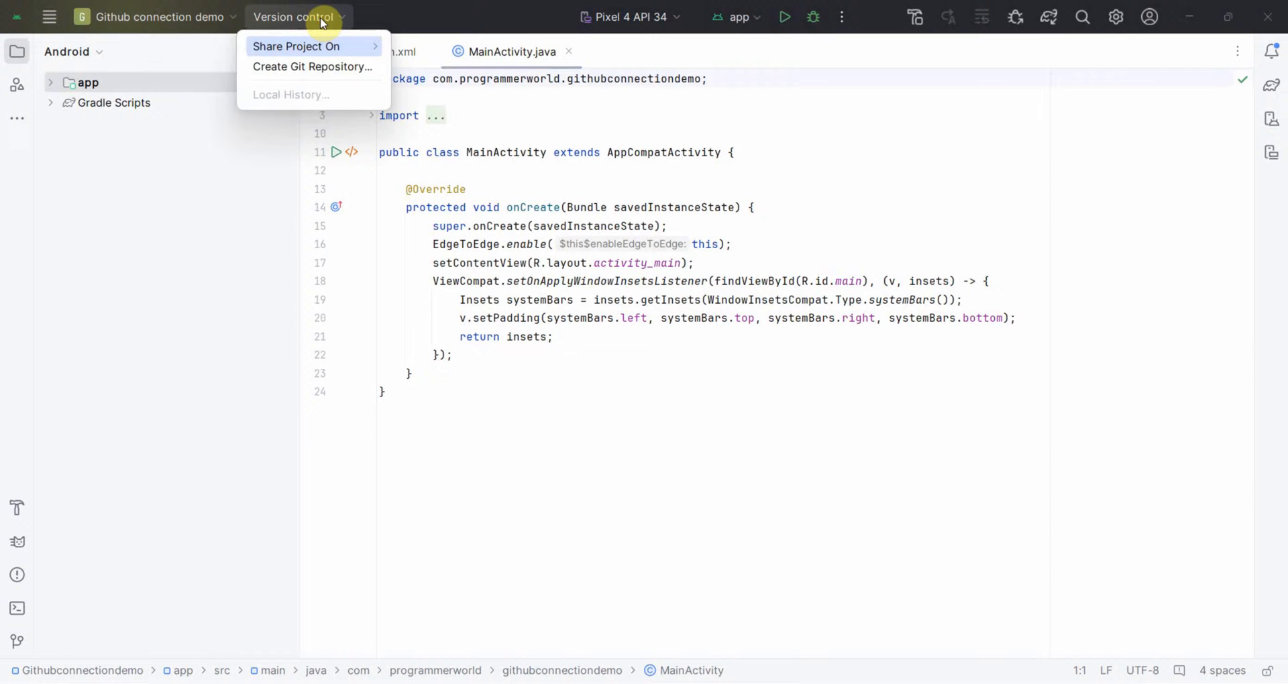
mouse_move(311, 67)
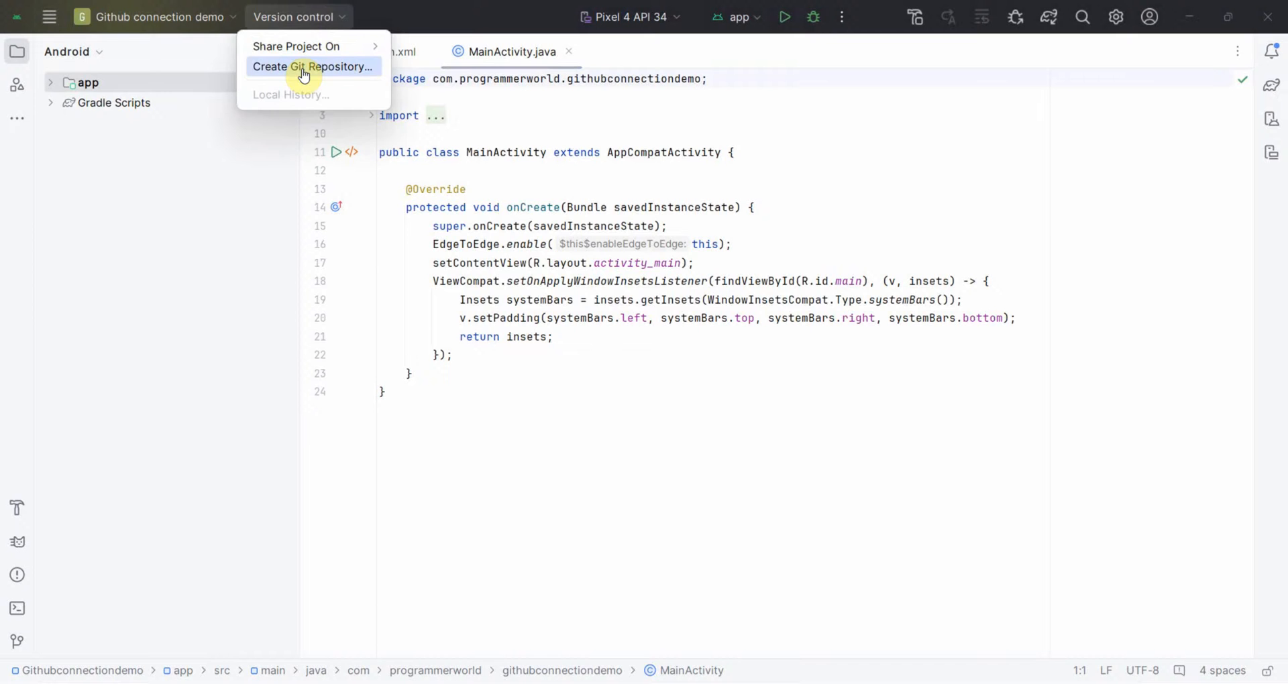
click(312, 67)
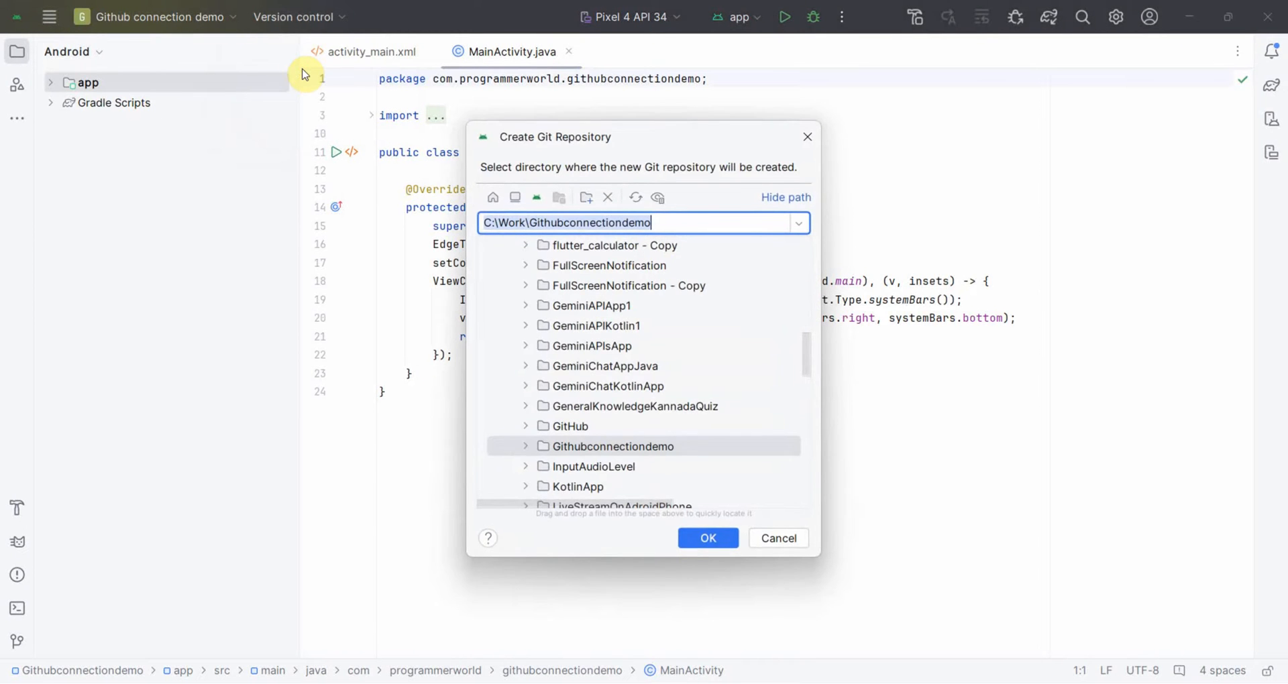
click(707, 538)
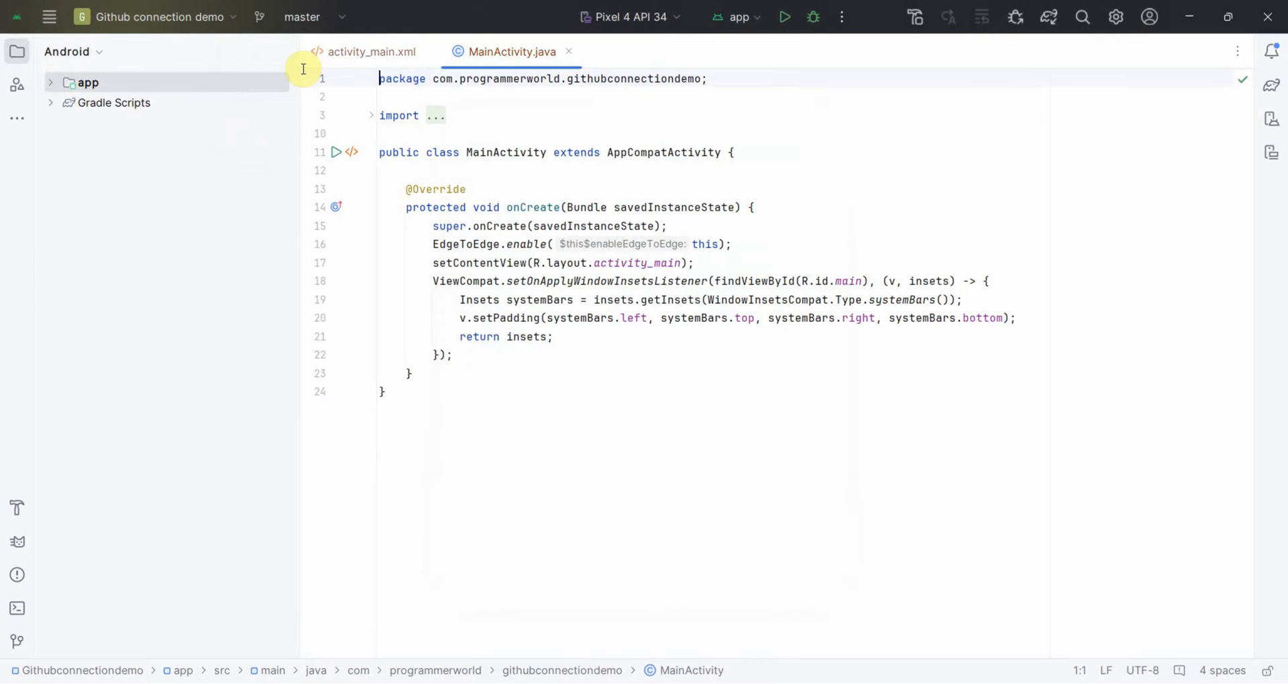
mouse_move(668, 89)
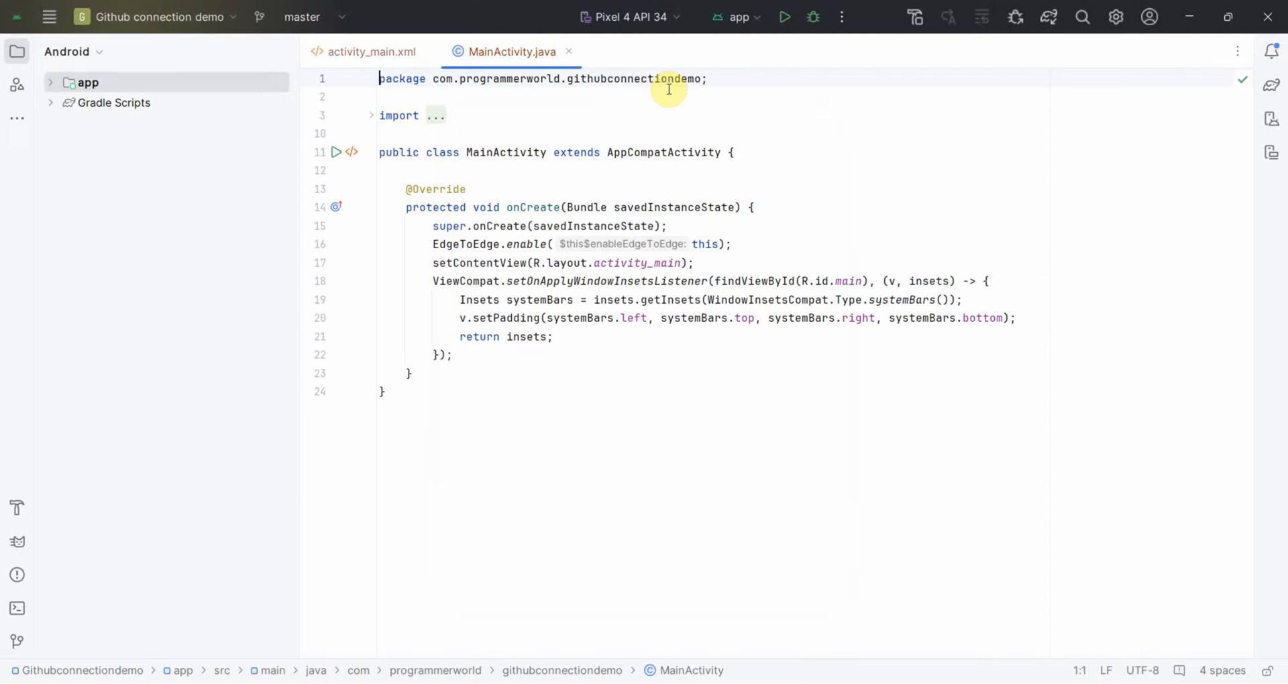
- Open the master branch's Git actions menu to reach Commit
click(287, 16)
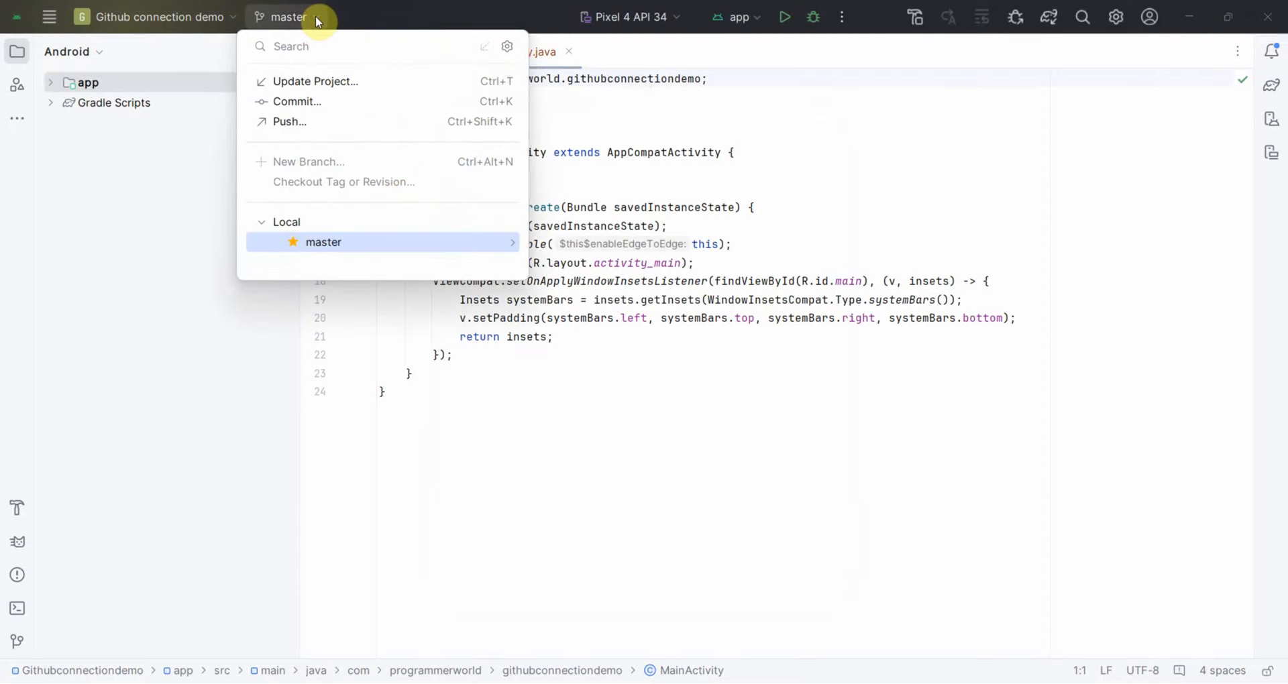
mouse_move(323, 242)
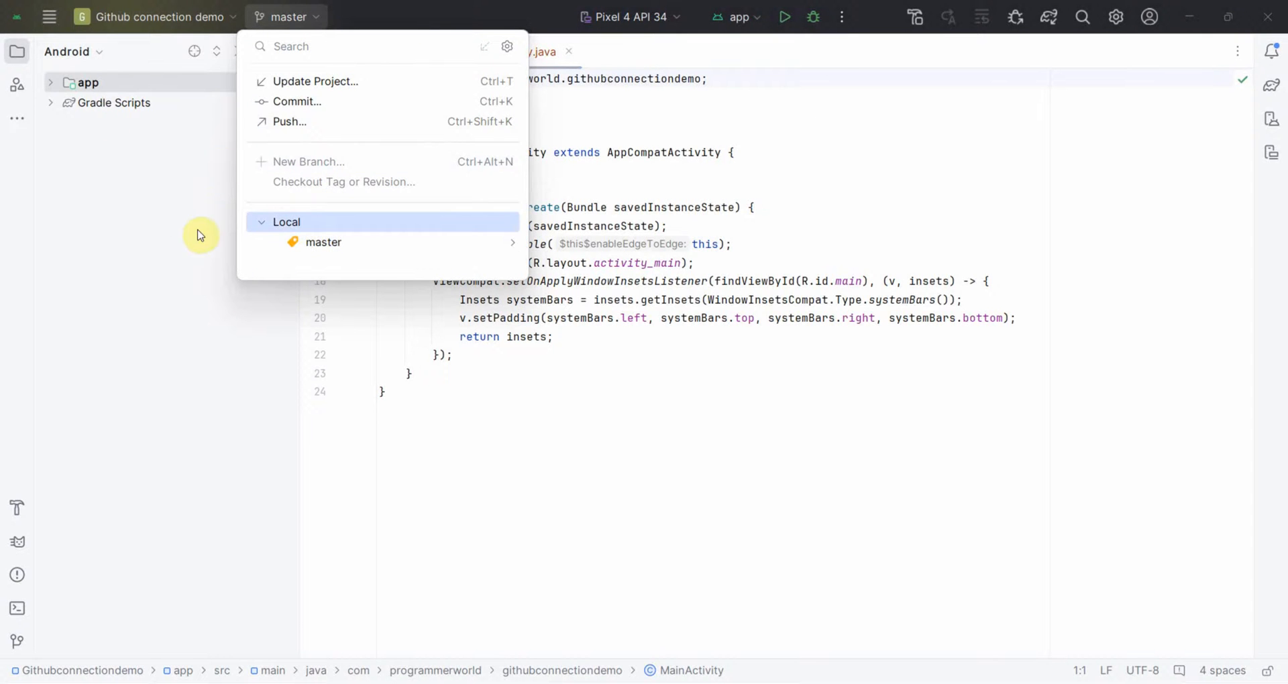
mouse_move(175, 210)
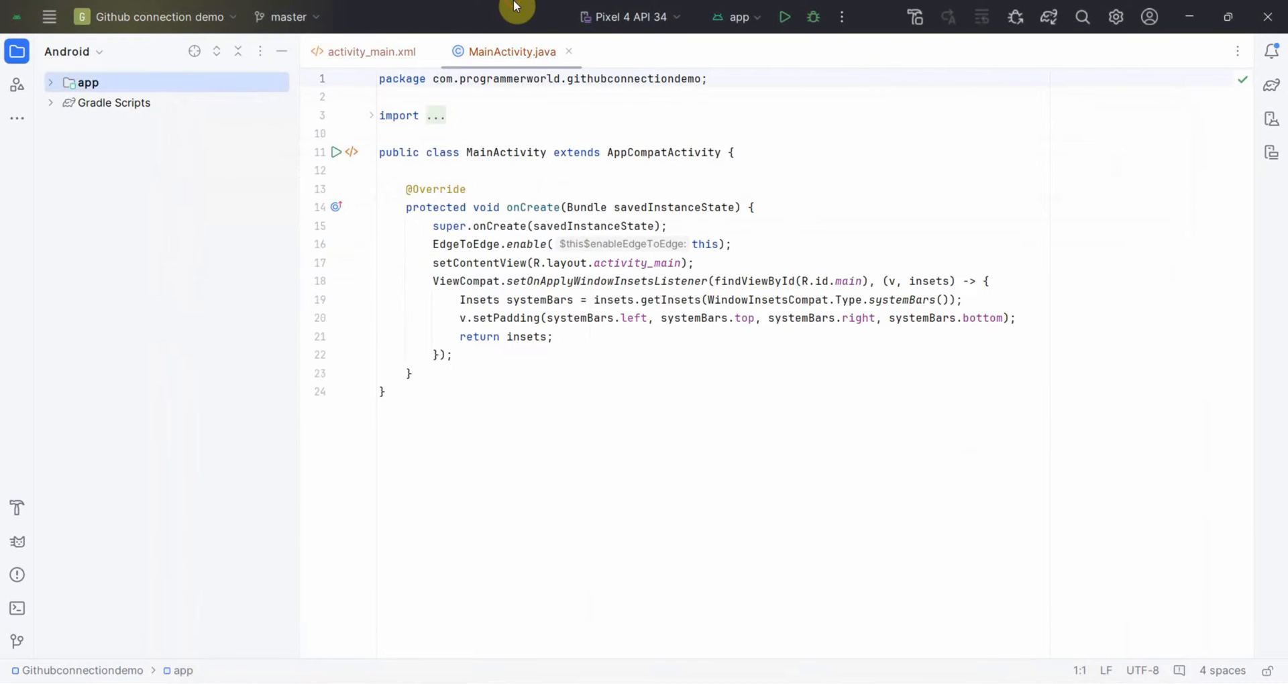
click(286, 16)
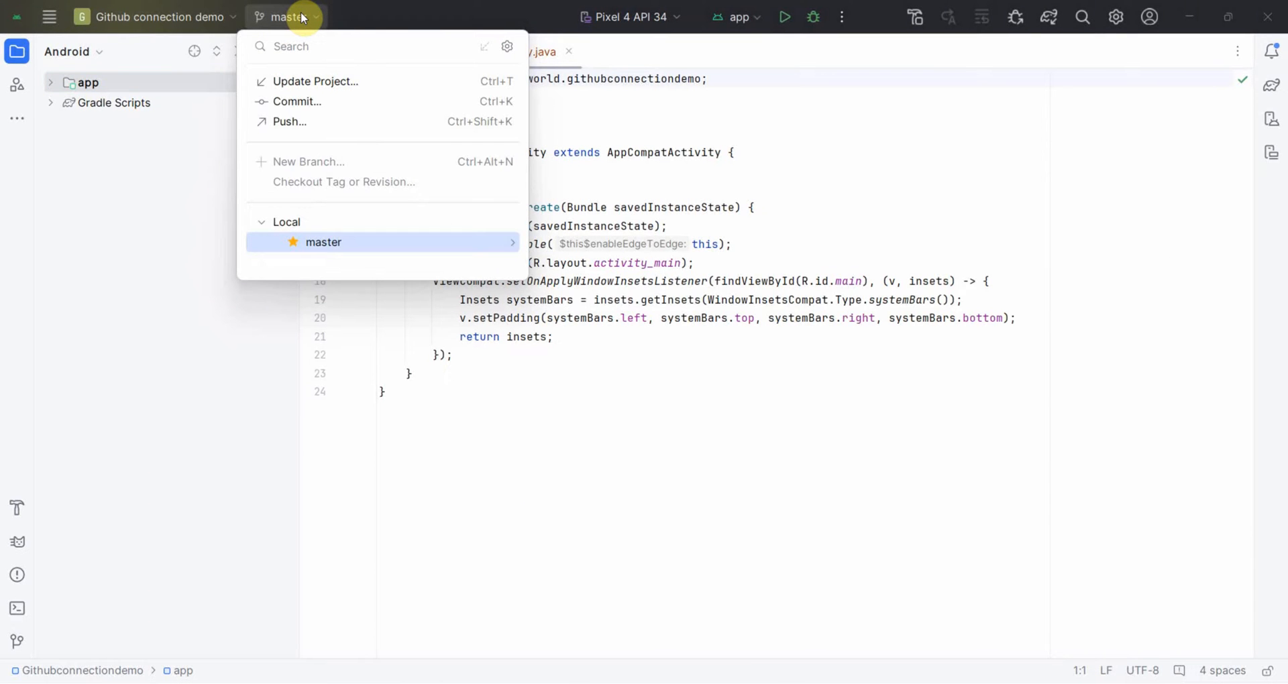
mouse_move(286, 222)
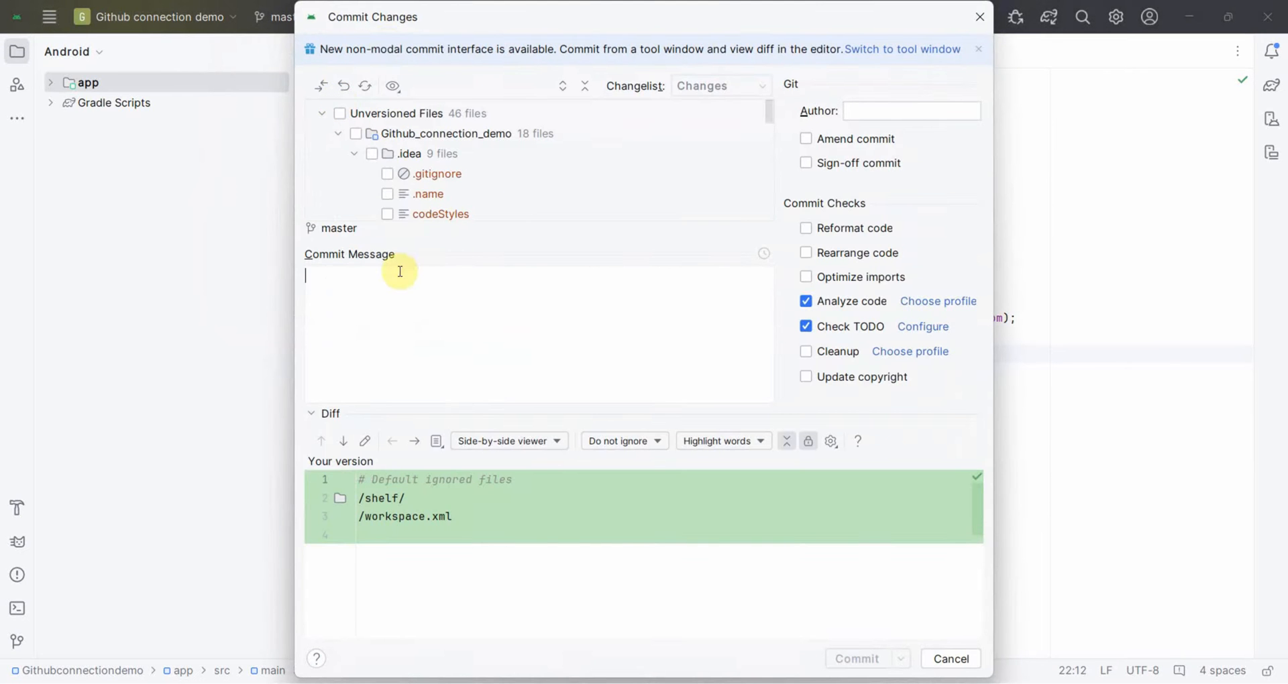
- Select all 46 unversioned files and commit them with message '1st Commit'
click(322, 113)
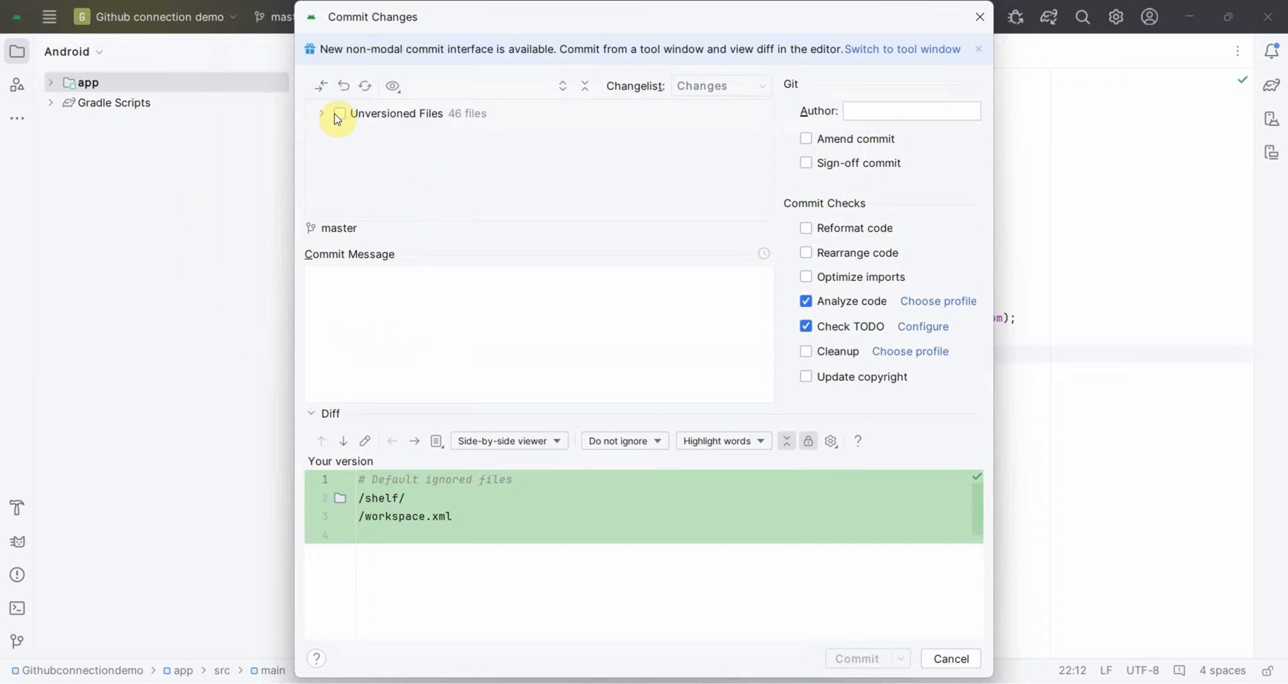
click(338, 114)
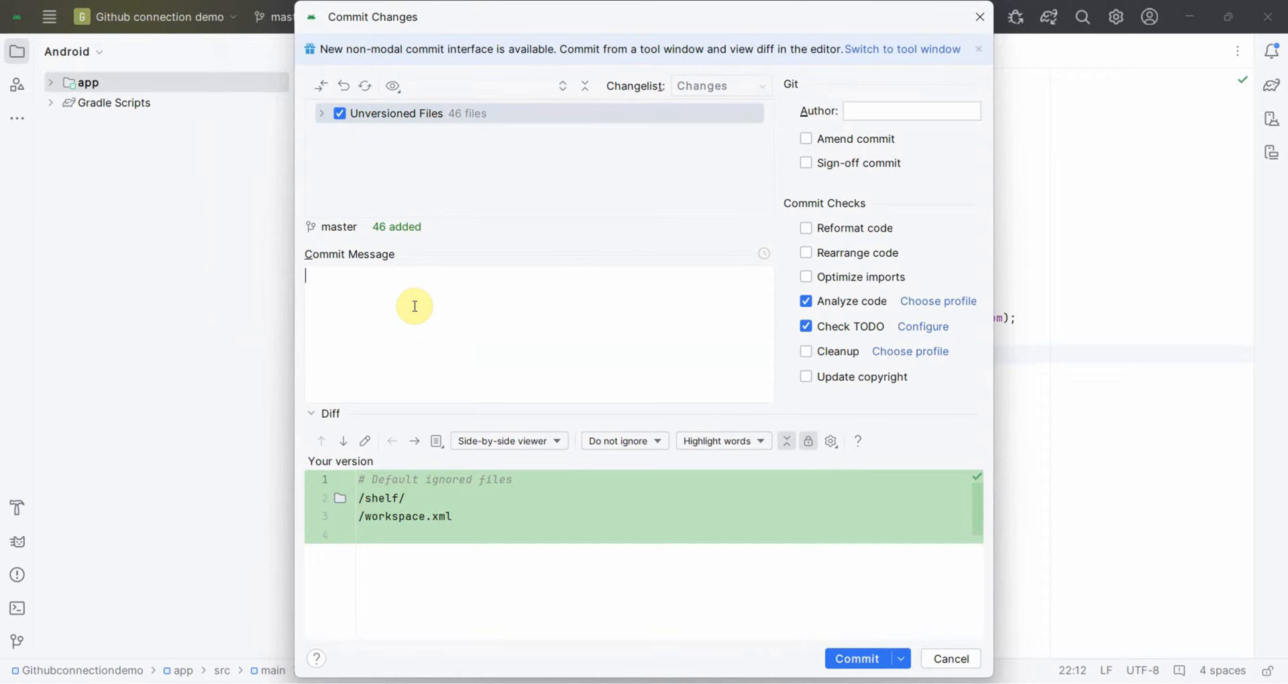
text(1st)
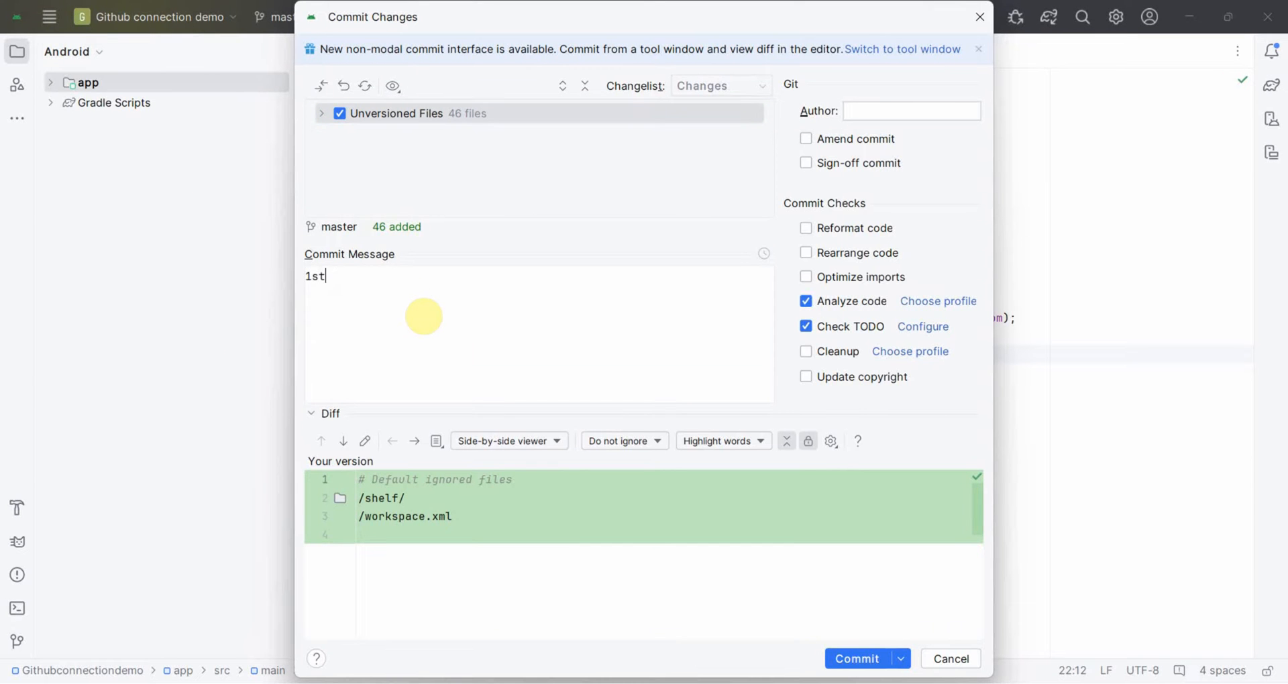
text(Coo)
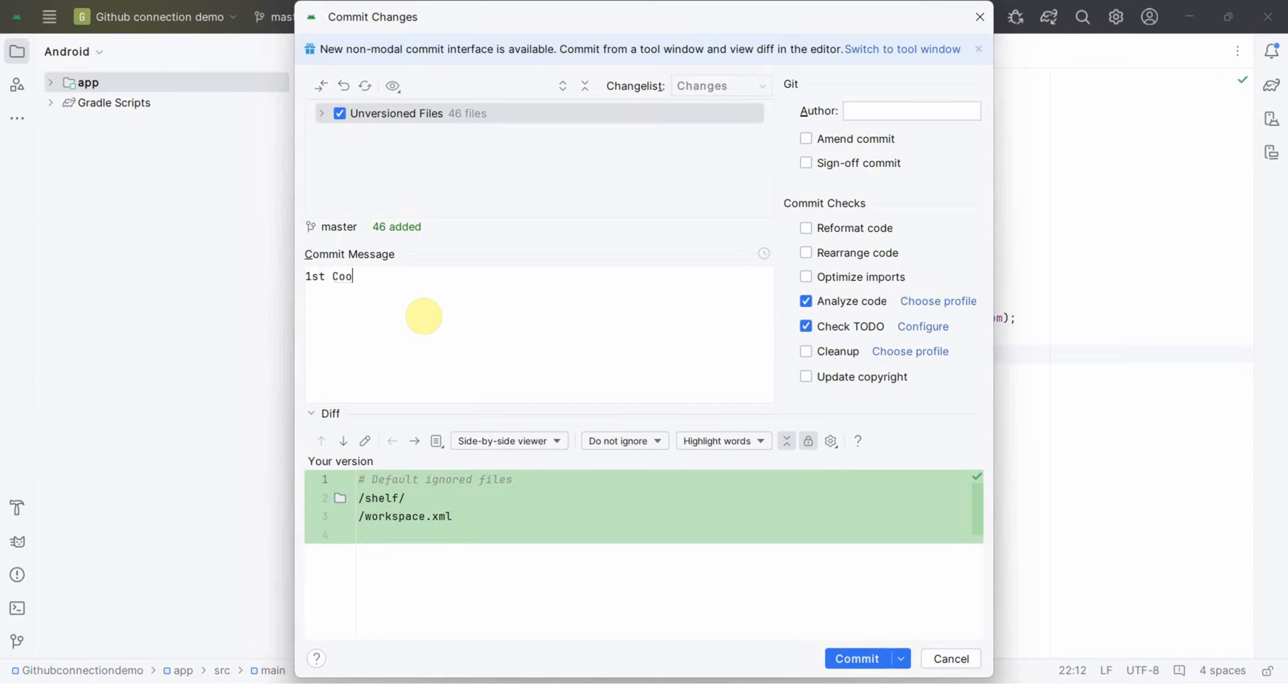
text(mmit)
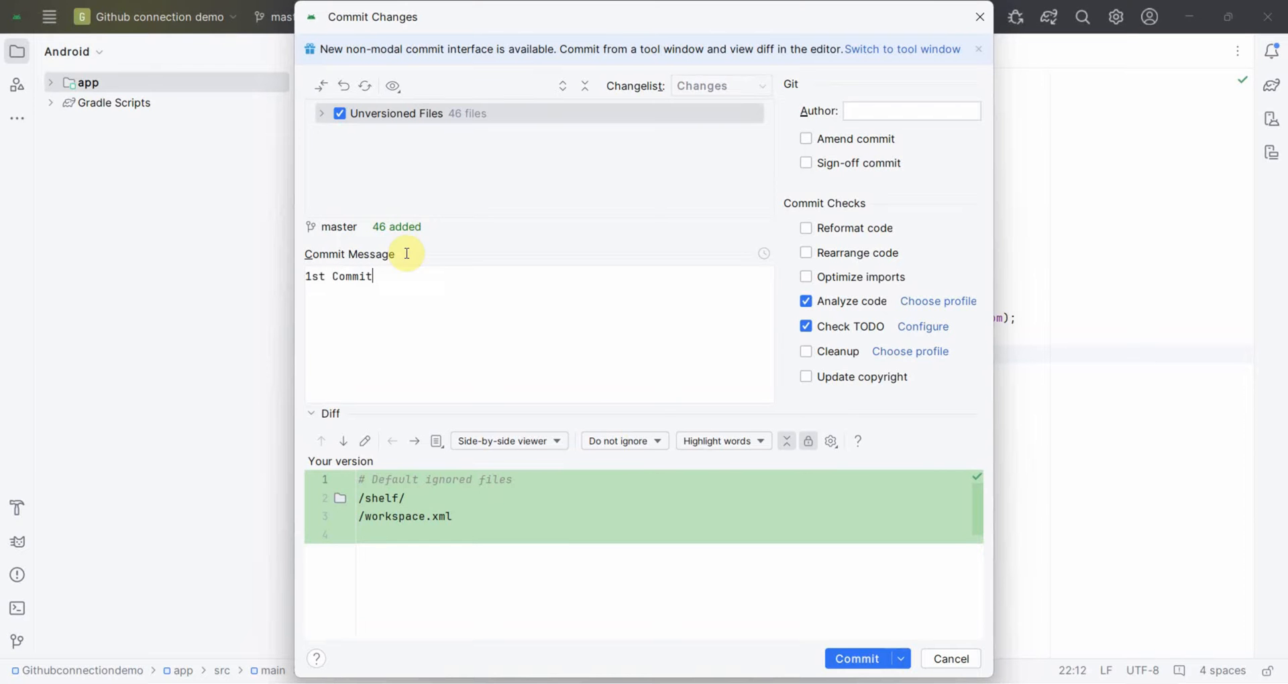
click(322, 113)
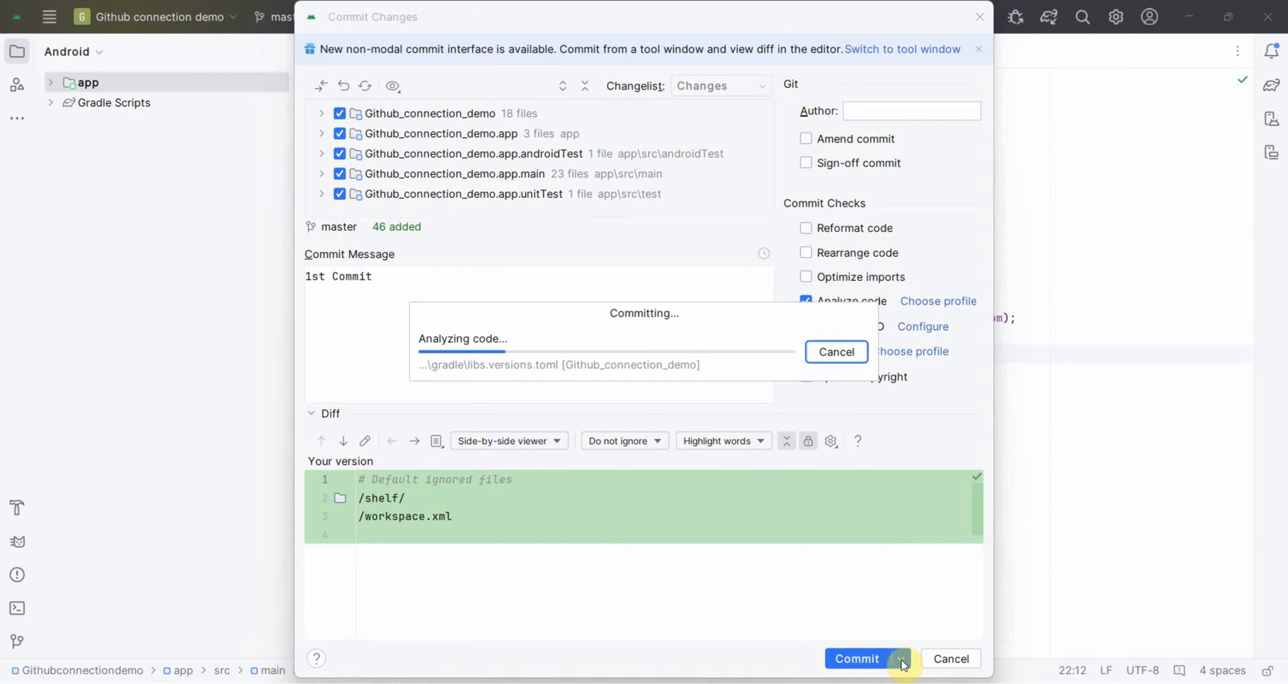
mouse_move(615, 529)
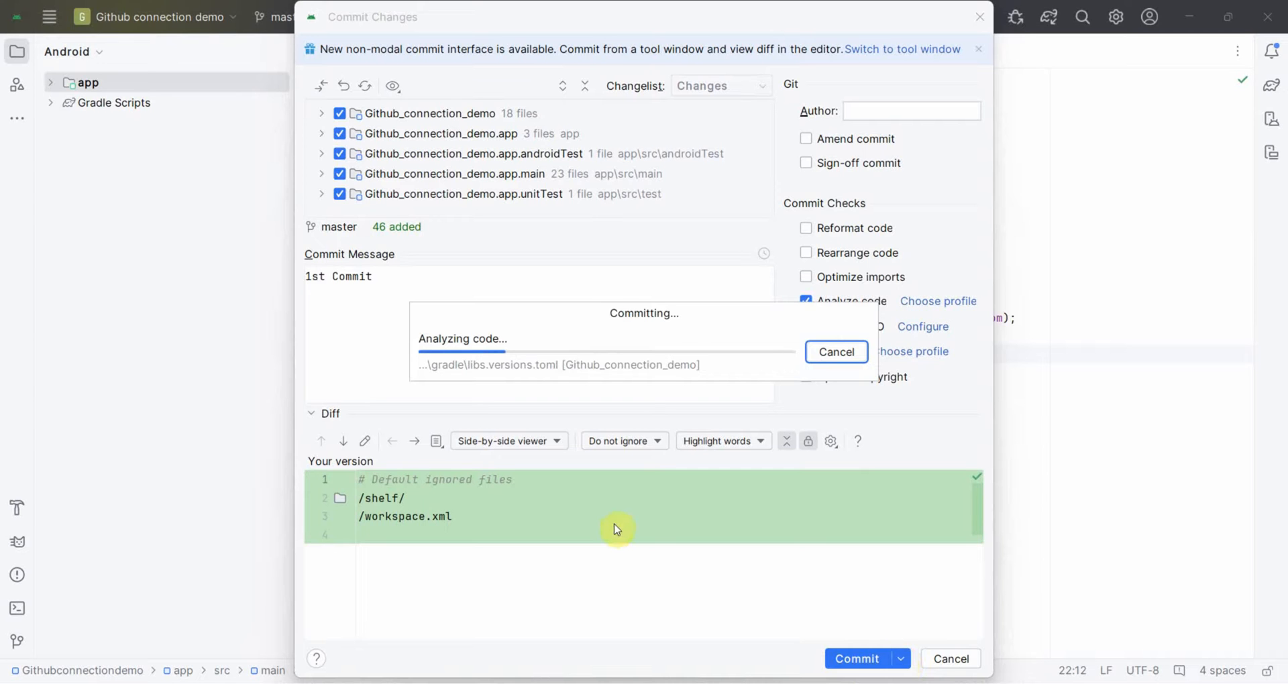
mouse_move(493, 441)
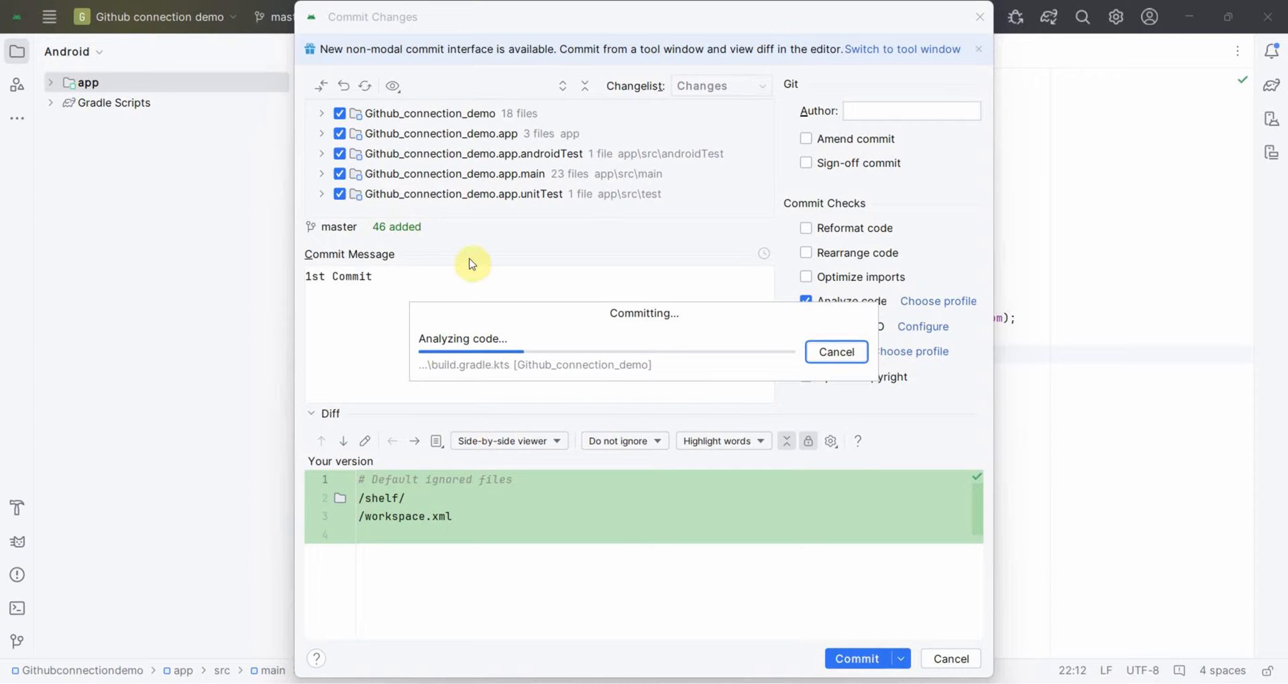
mouse_move(238, 583)
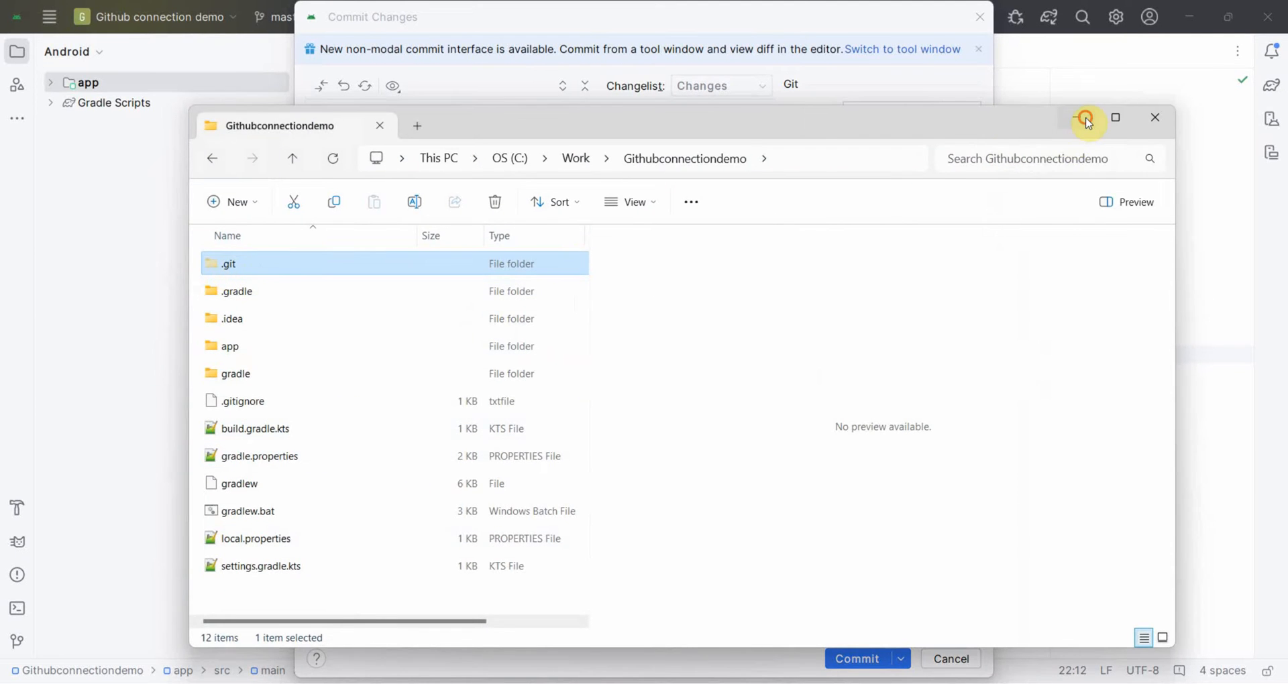
- Confirm the commit past the code analysis and TODO warnings
click(856, 657)
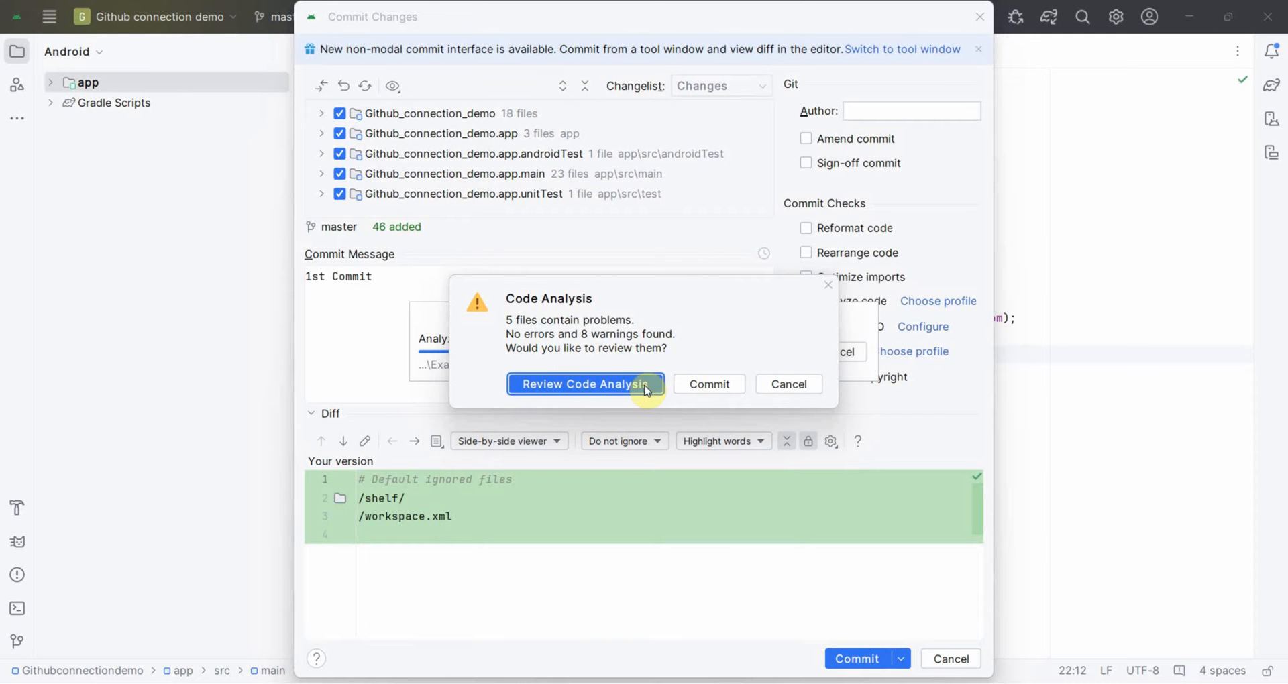
click(708, 384)
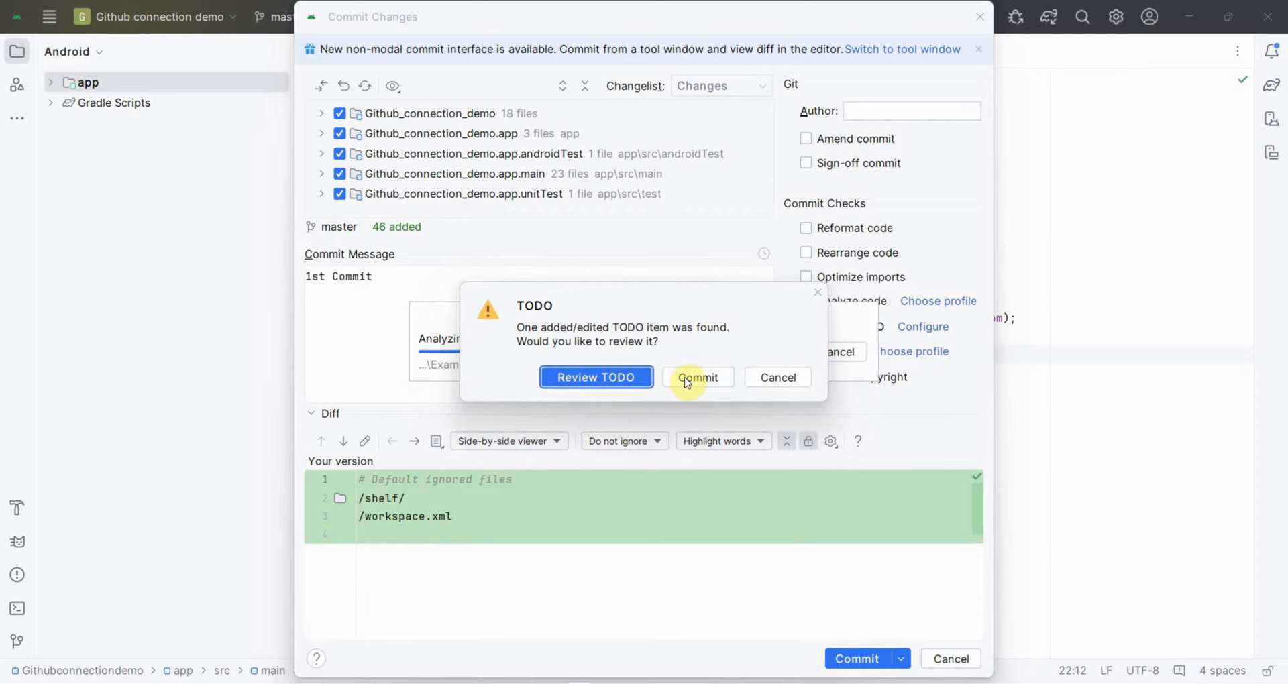
click(695, 377)
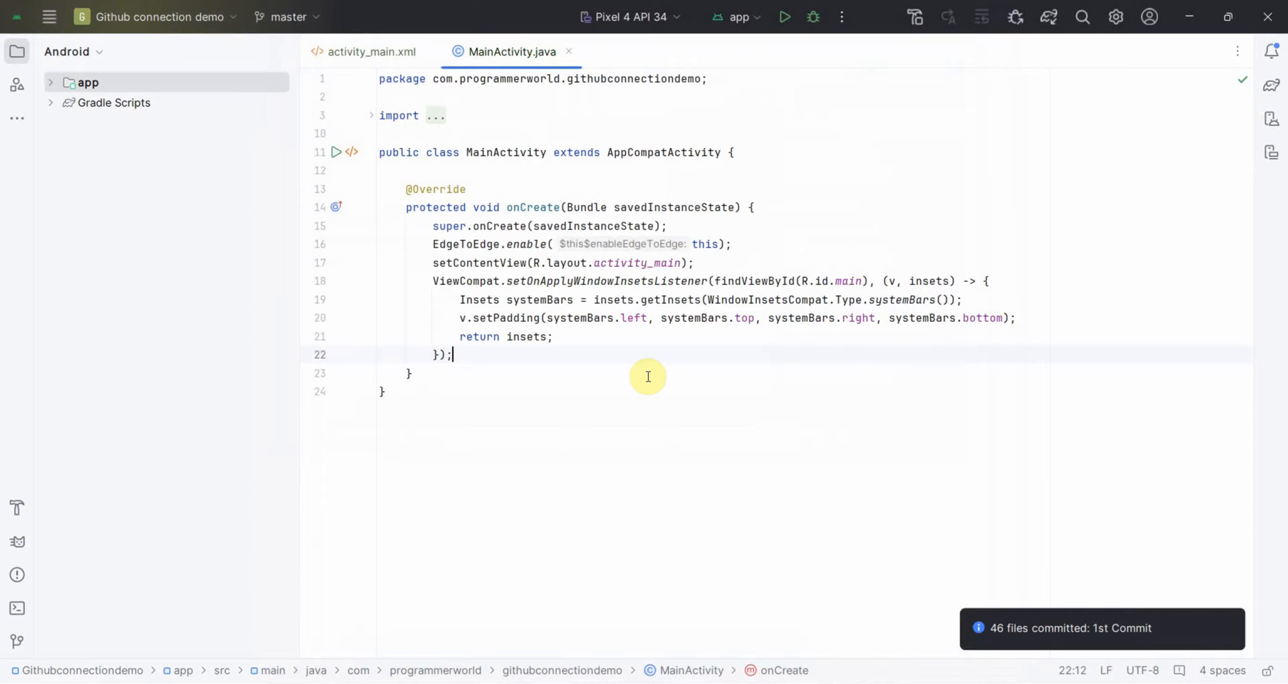
click(288, 16)
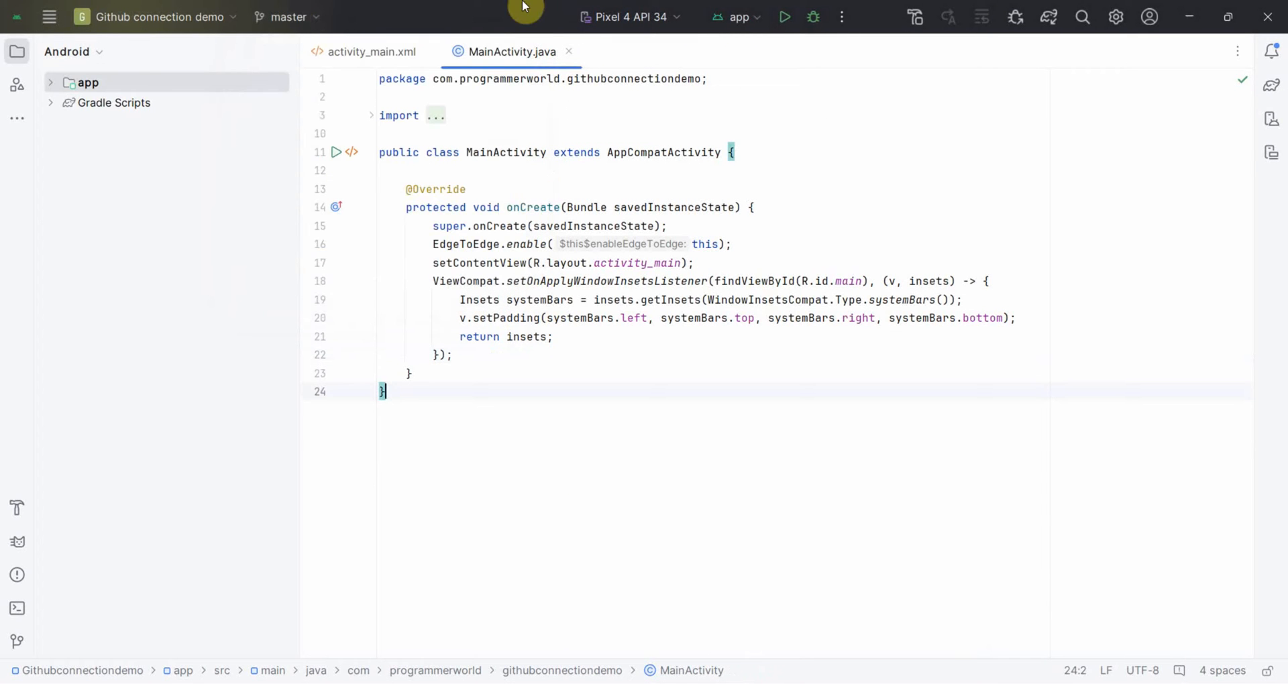
- Start pushing master and define a new remote named origin
click(285, 16)
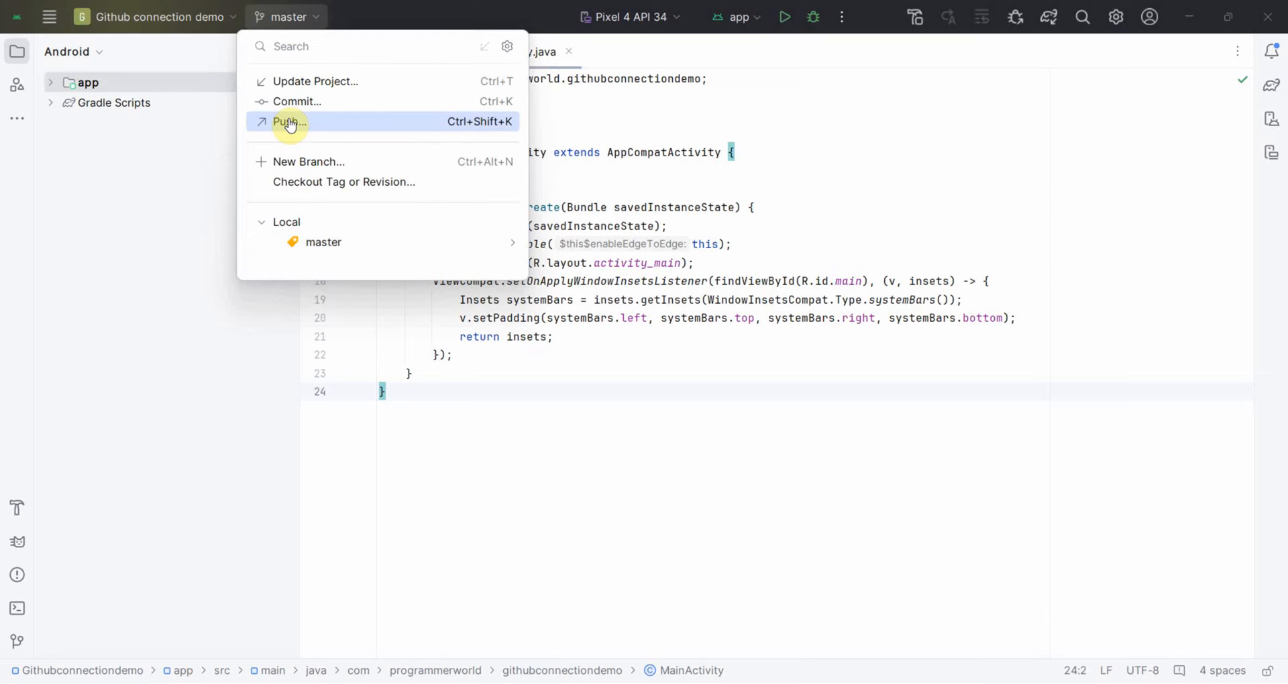
click(289, 122)
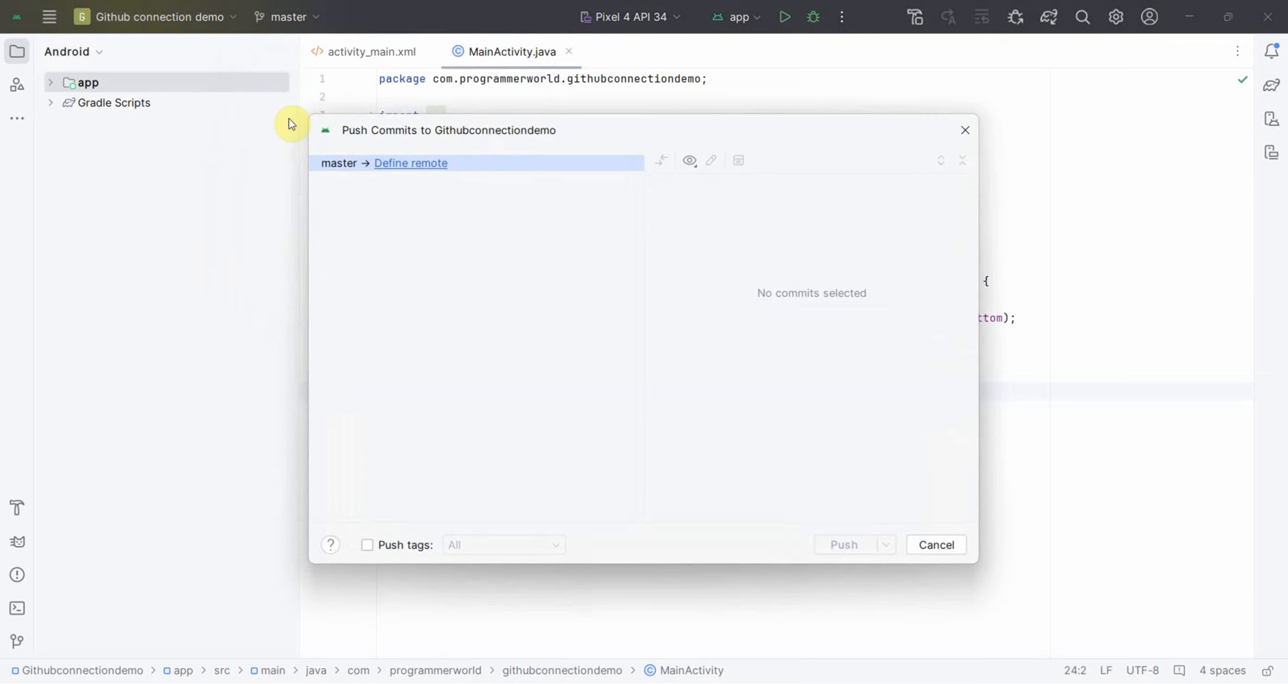
click(410, 162)
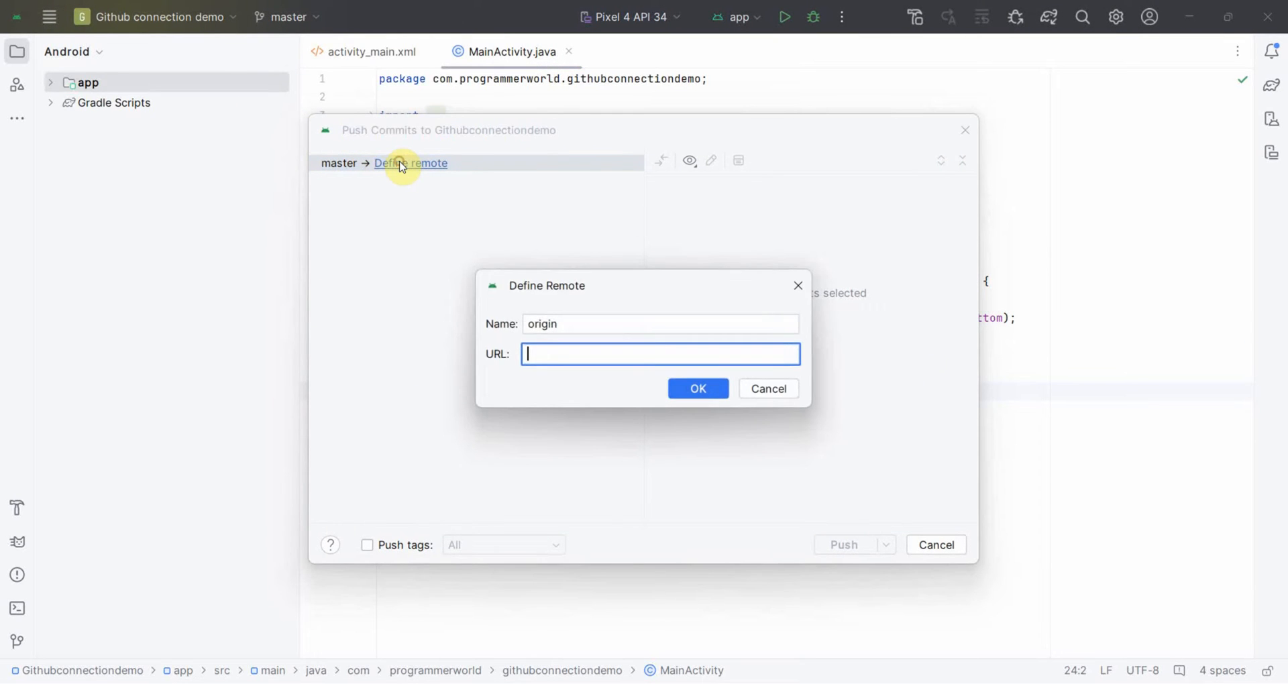
mouse_move(457, 185)
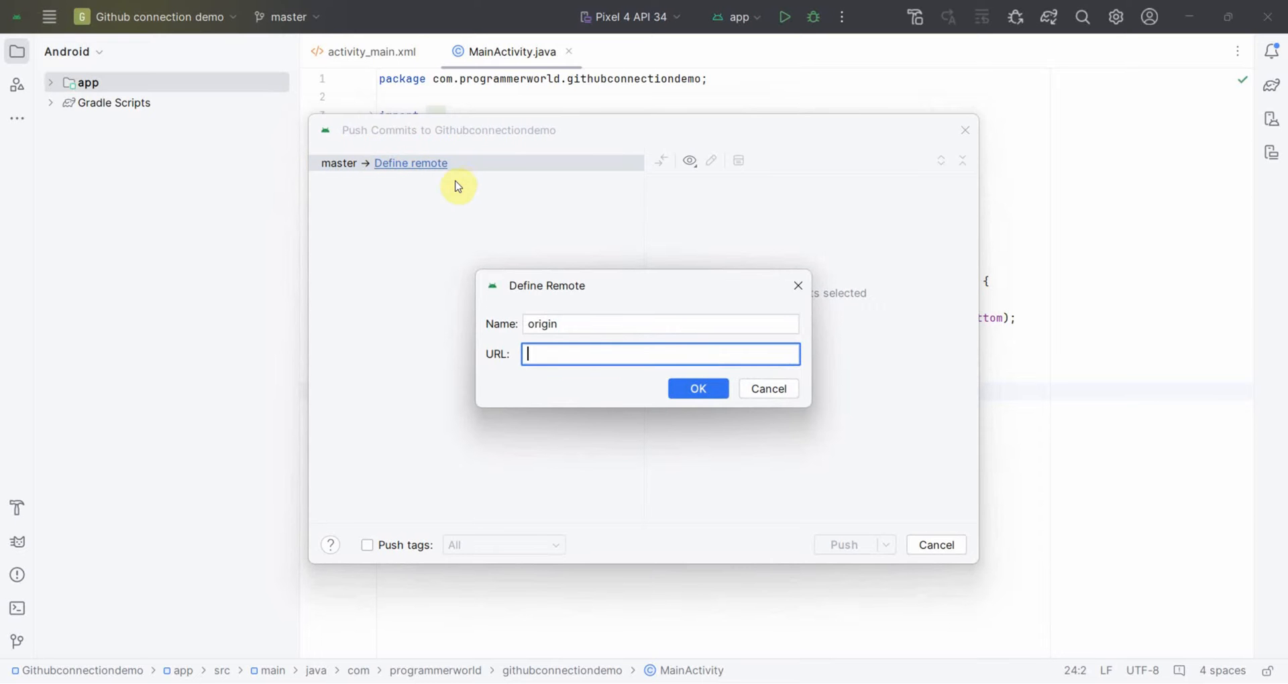
mouse_move(371, 316)
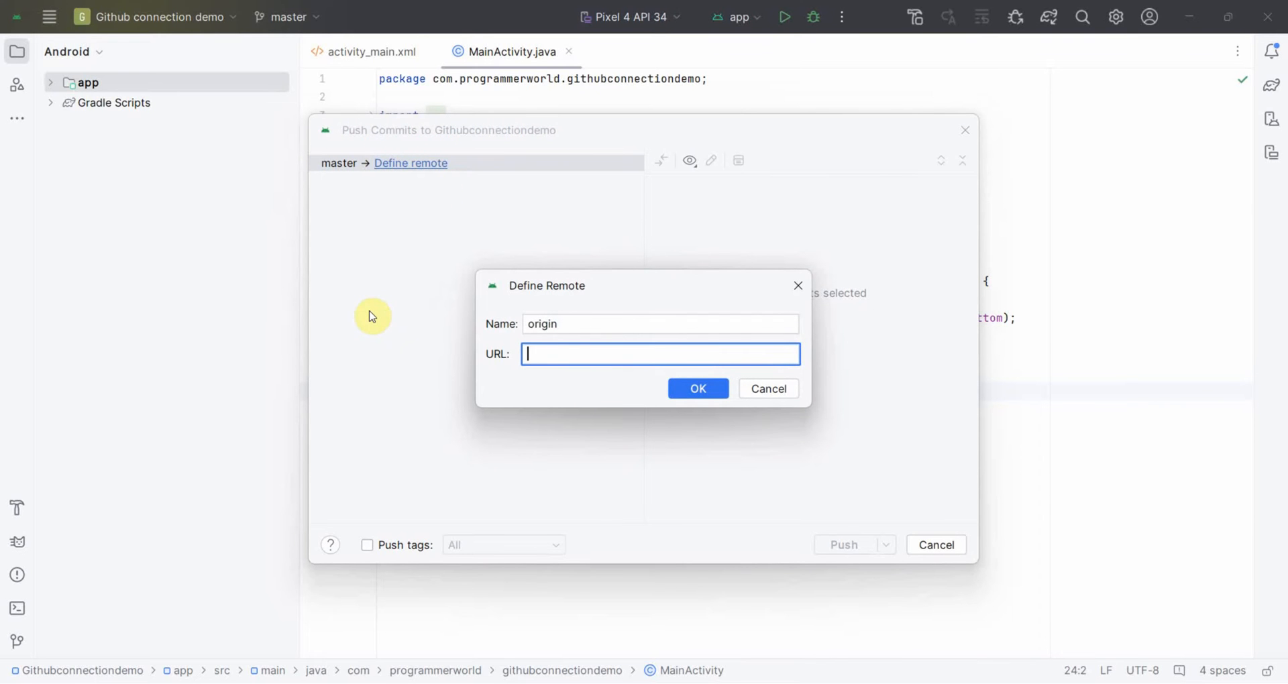
mouse_move(98, 680)
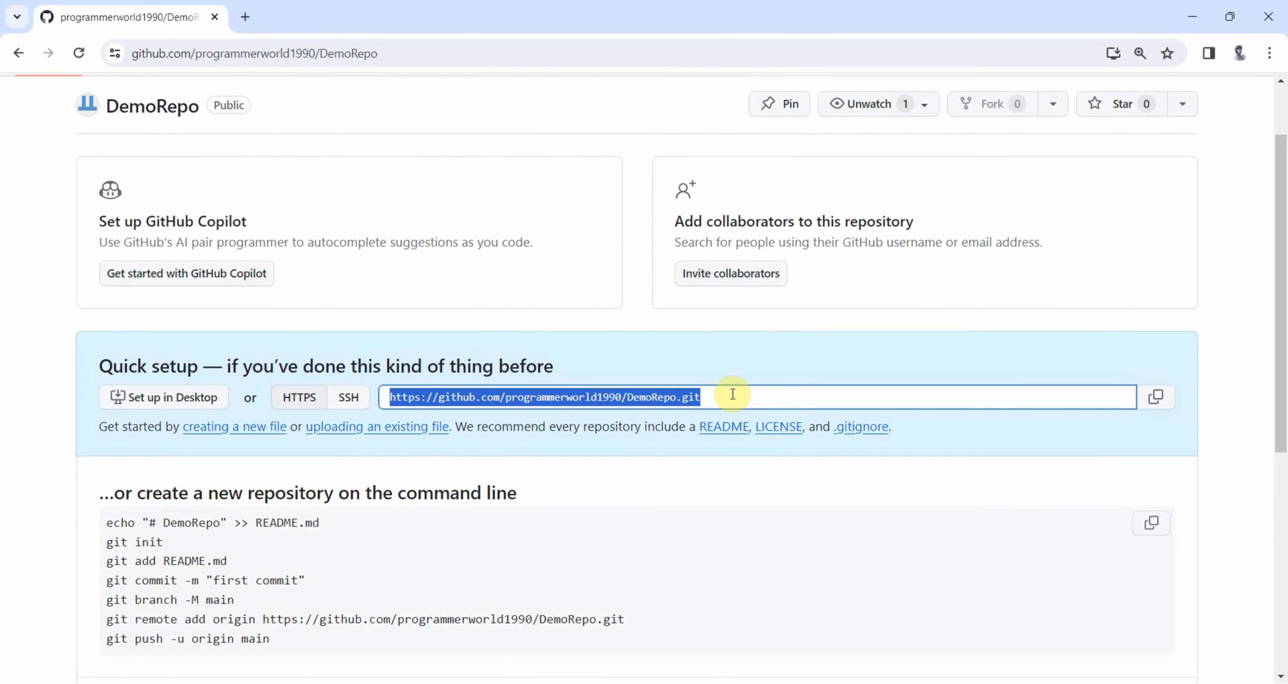
- Copy the DemoRepo HTTPS address from GitHub's Quick setup page
click(1155, 396)
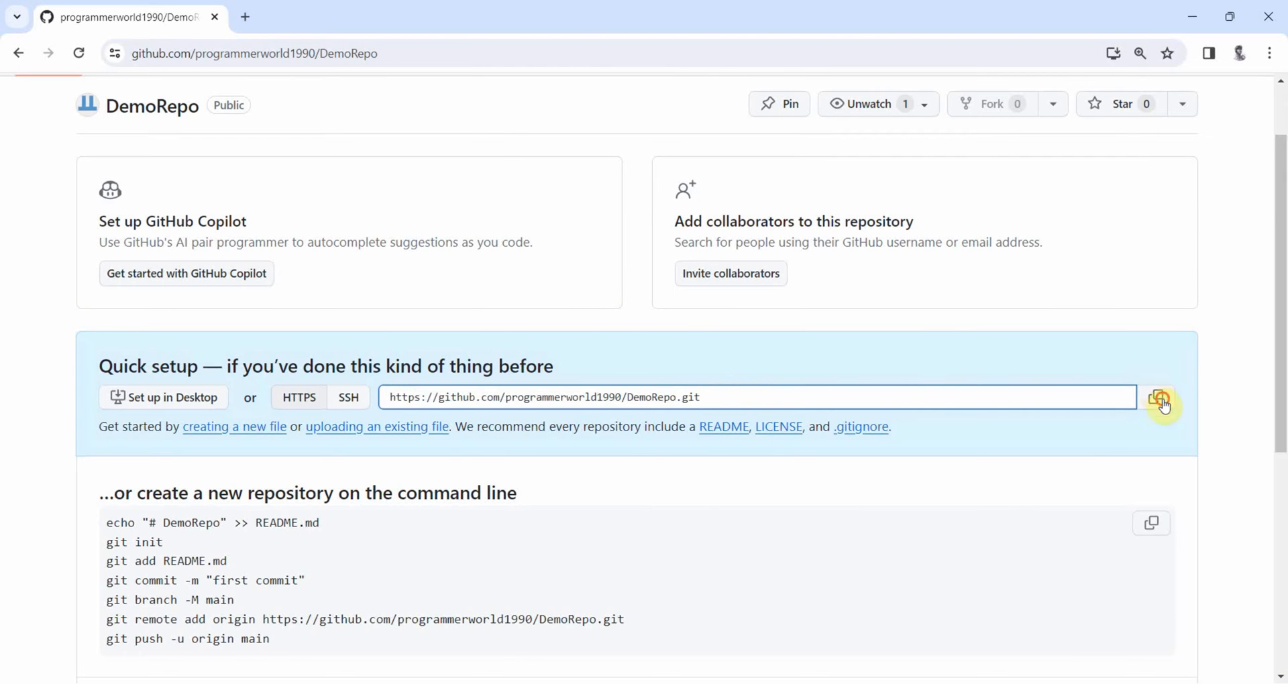
click(1157, 398)
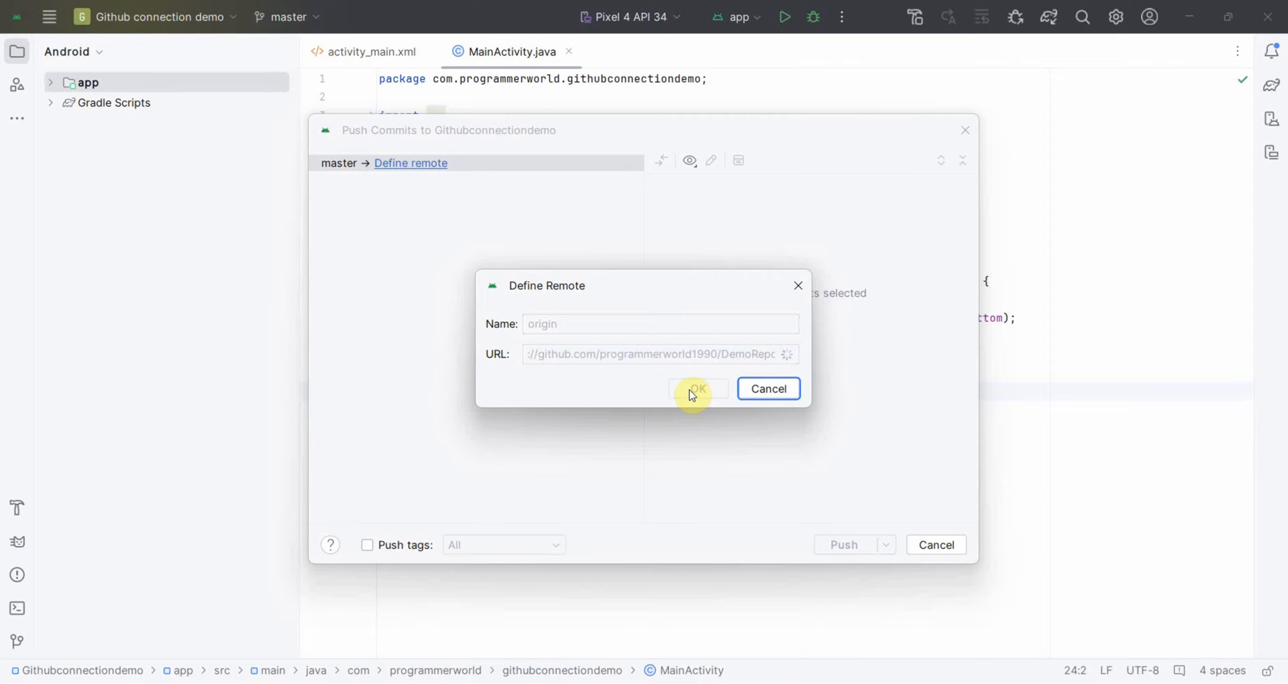
- Push '1st Commit' to origin/master on DemoRepo and expand the remote branches
click(697, 389)
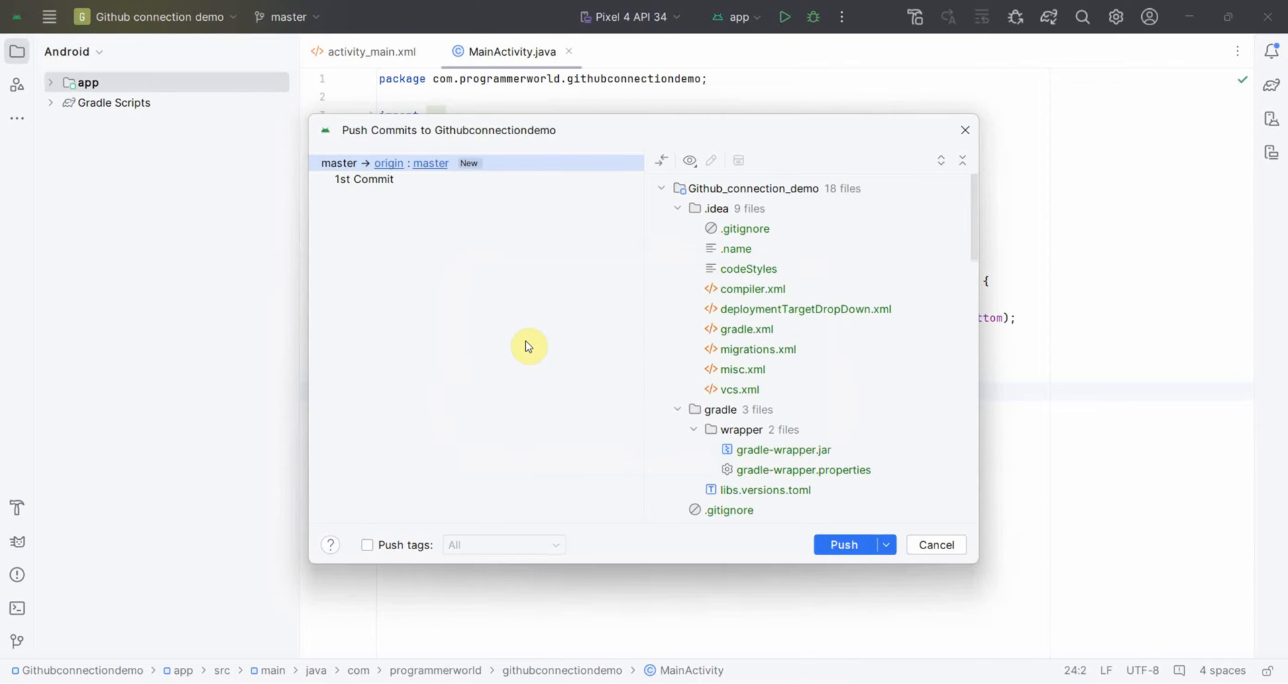
mouse_move(504, 204)
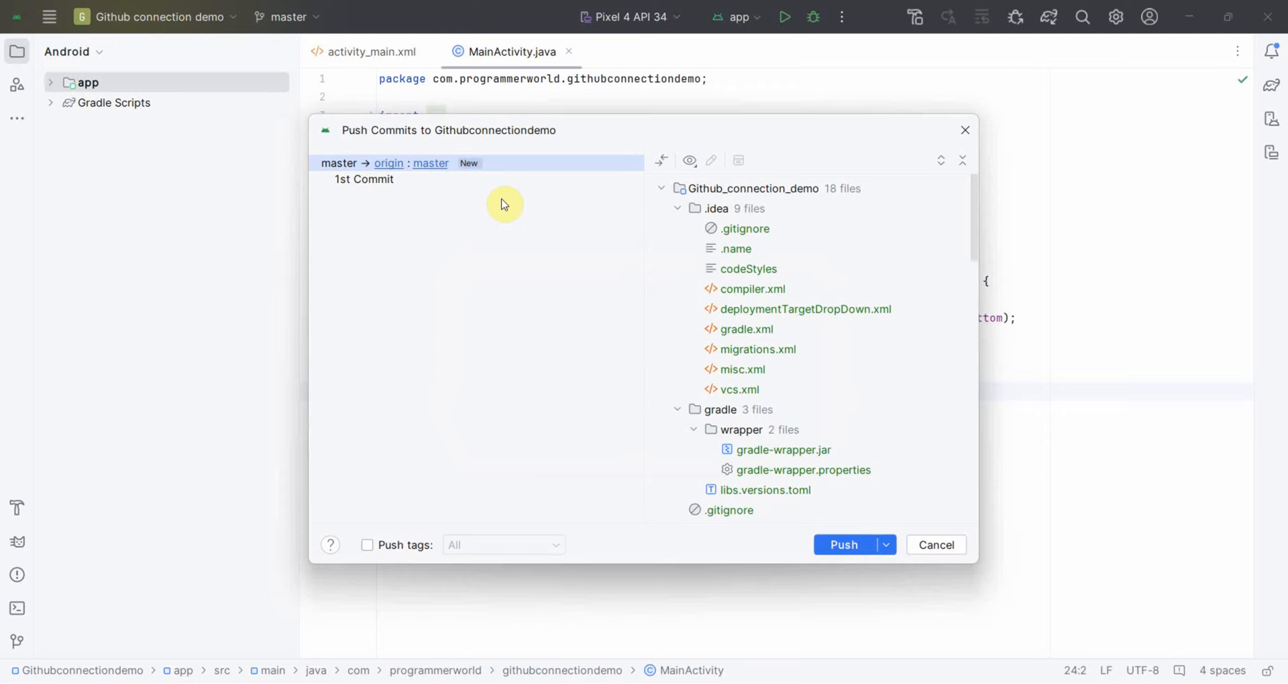
mouse_move(348, 165)
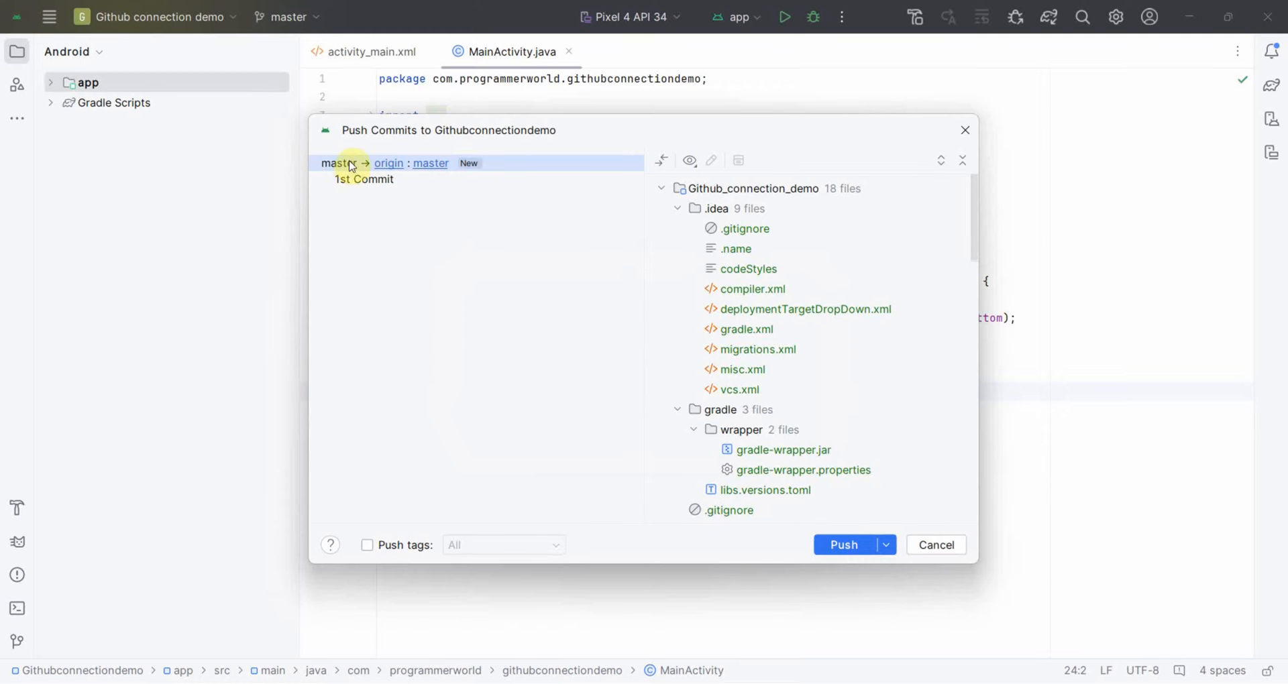
mouse_move(419, 169)
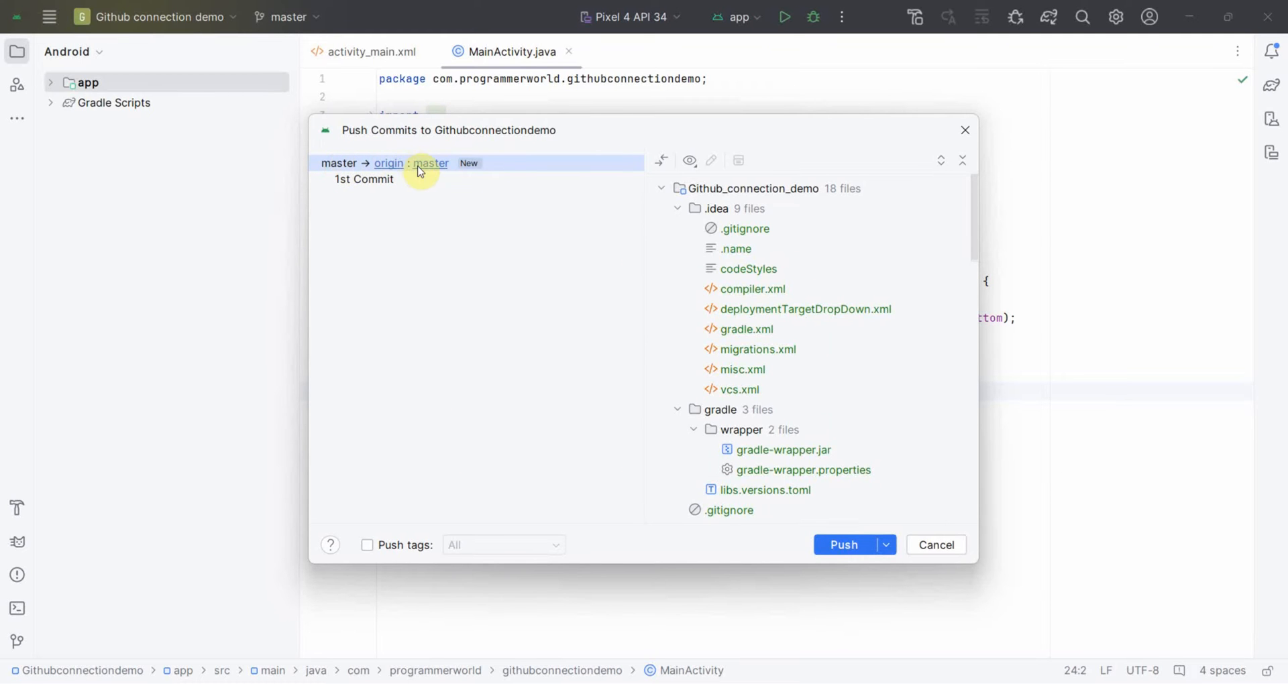
mouse_move(518, 192)
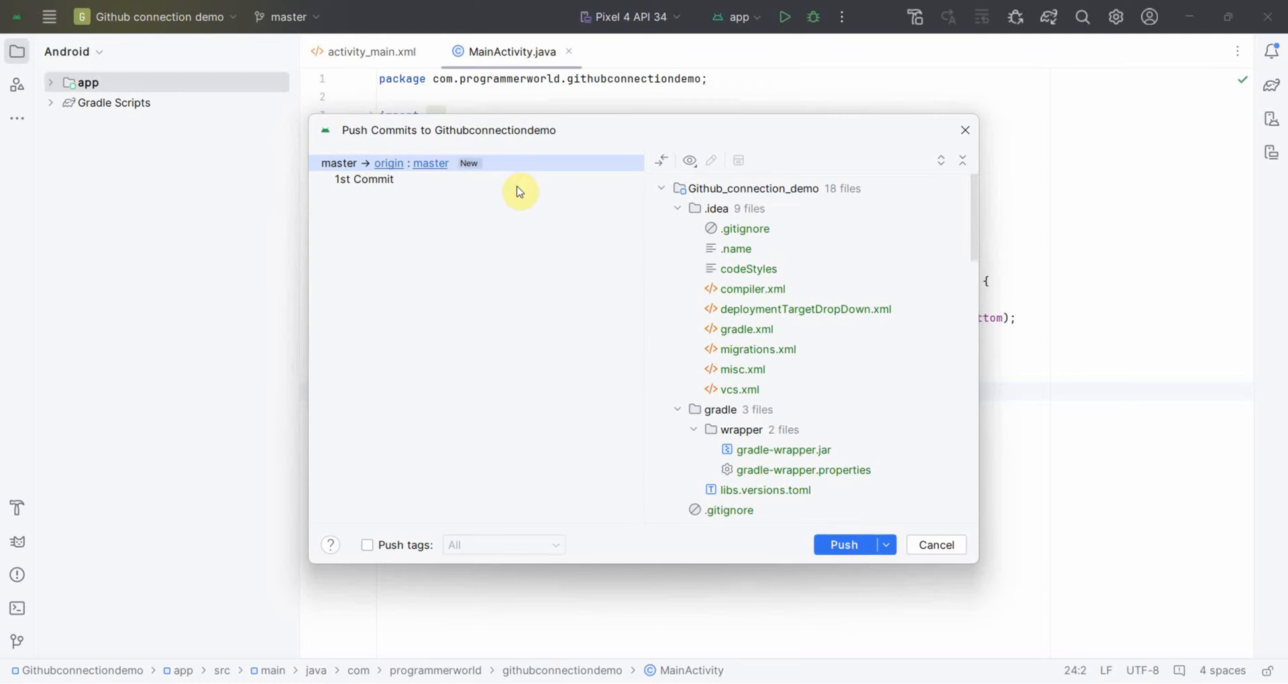
click(842, 545)
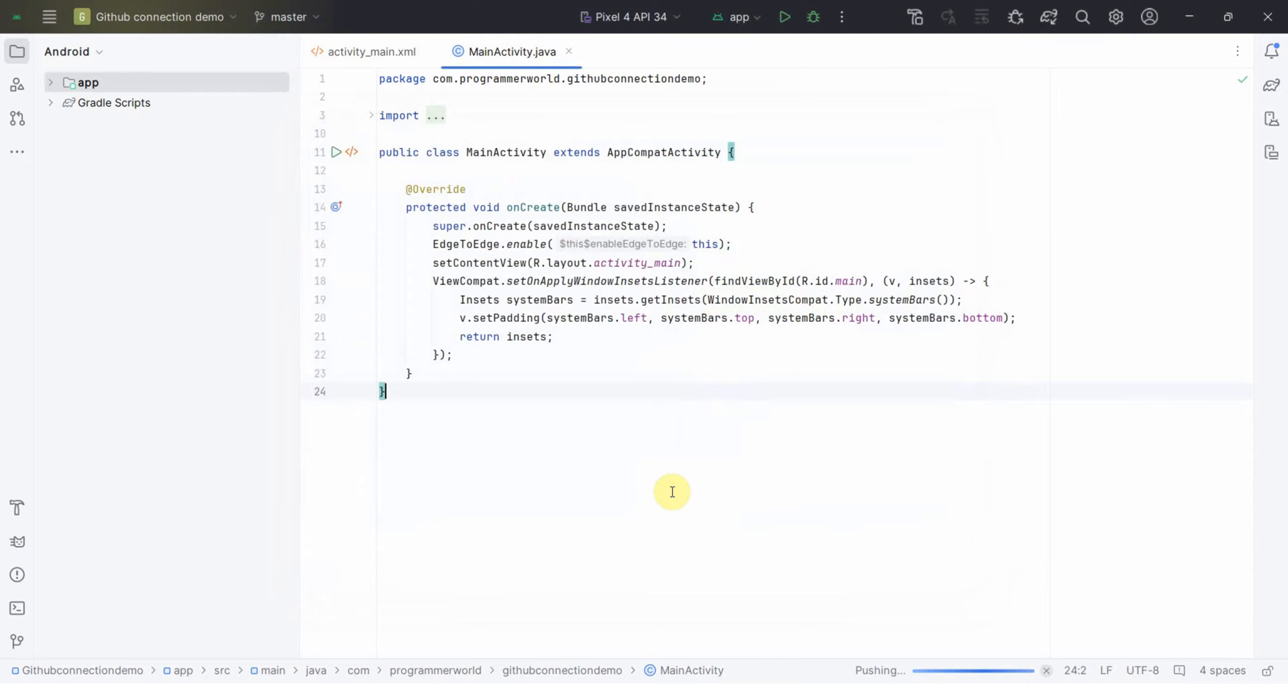
mouse_move(664, 486)
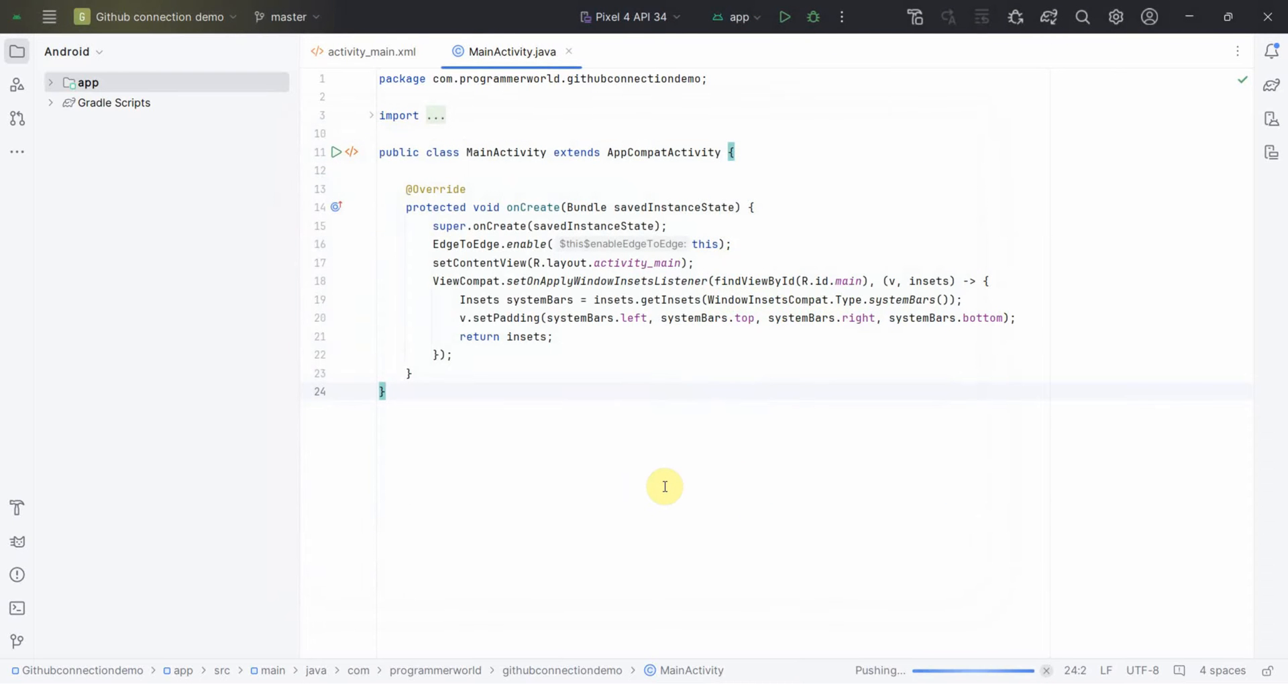
mouse_move(604, 435)
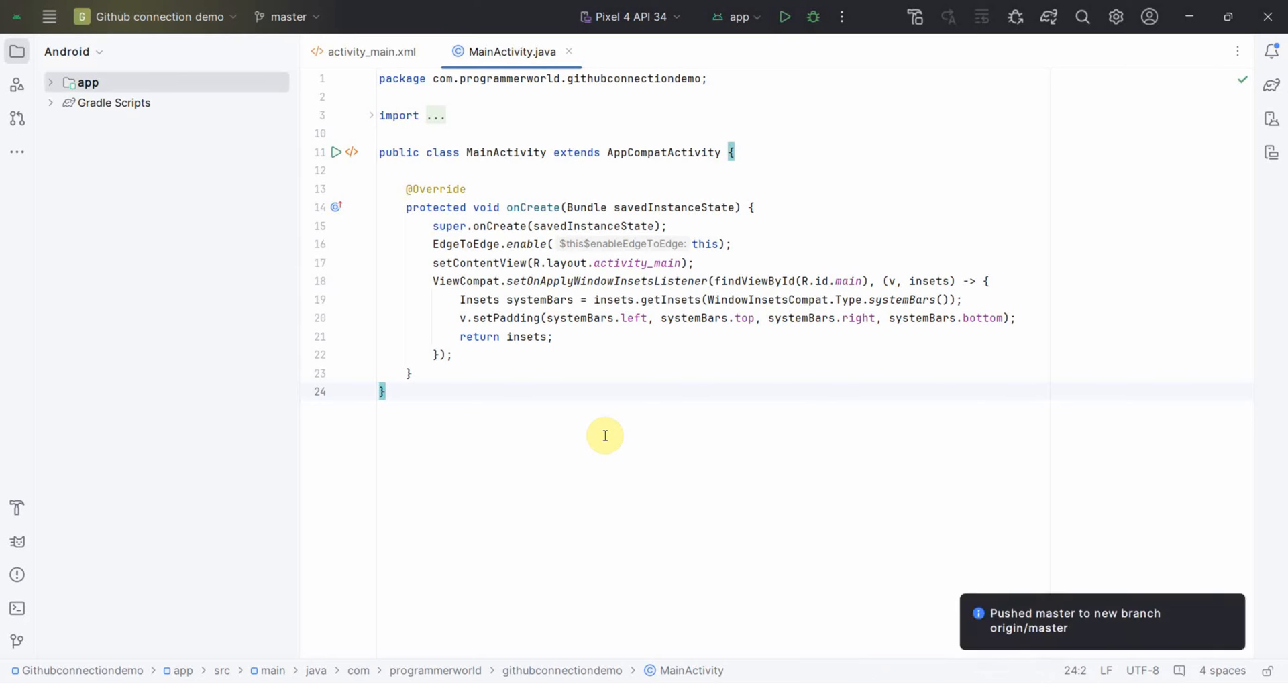
click(287, 16)
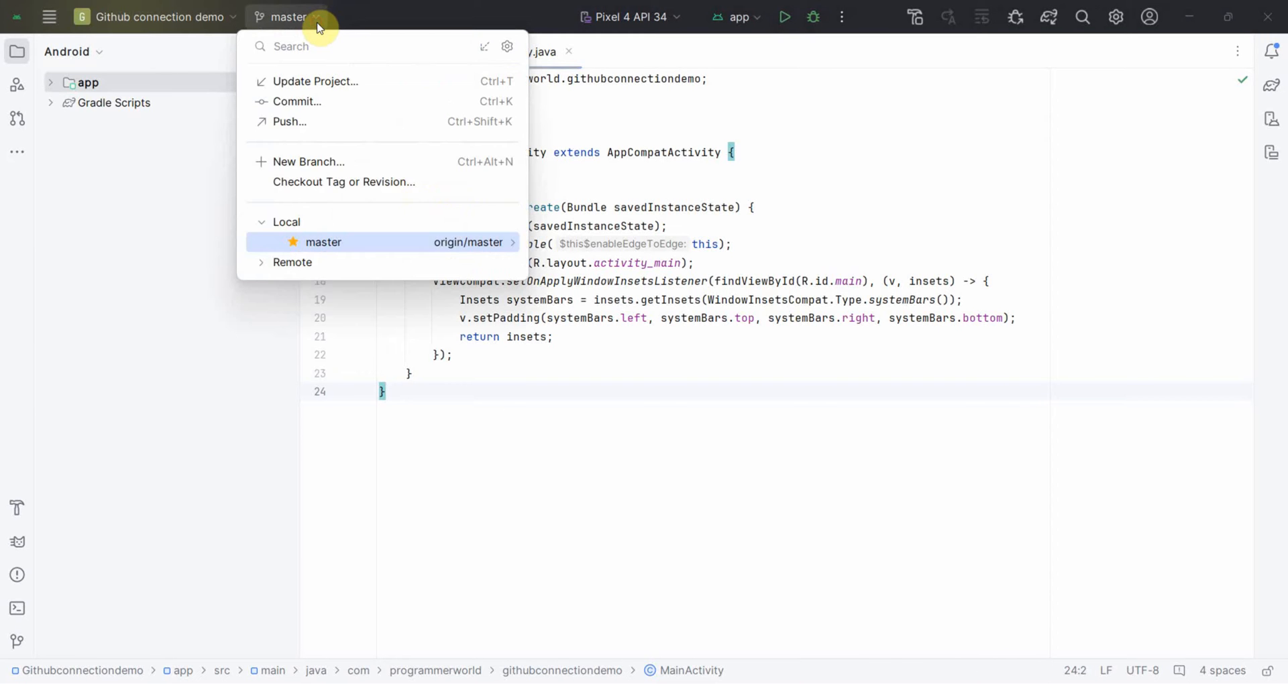
click(261, 263)
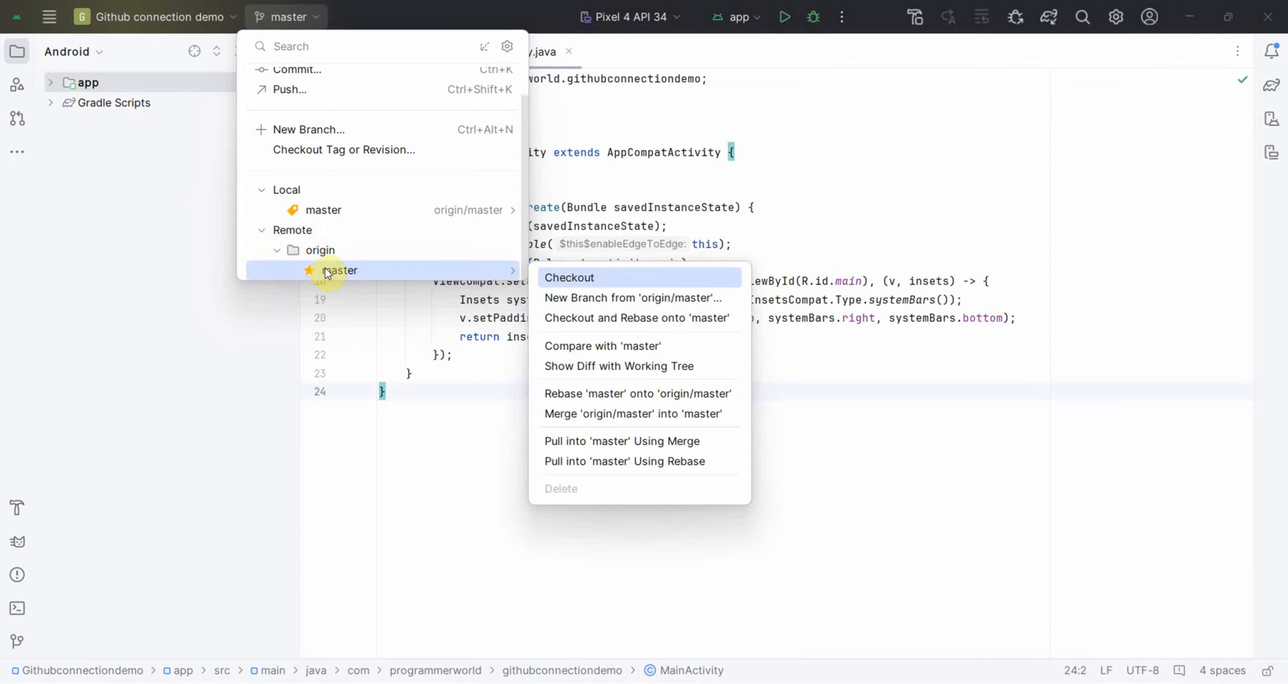
mouse_move(606, 441)
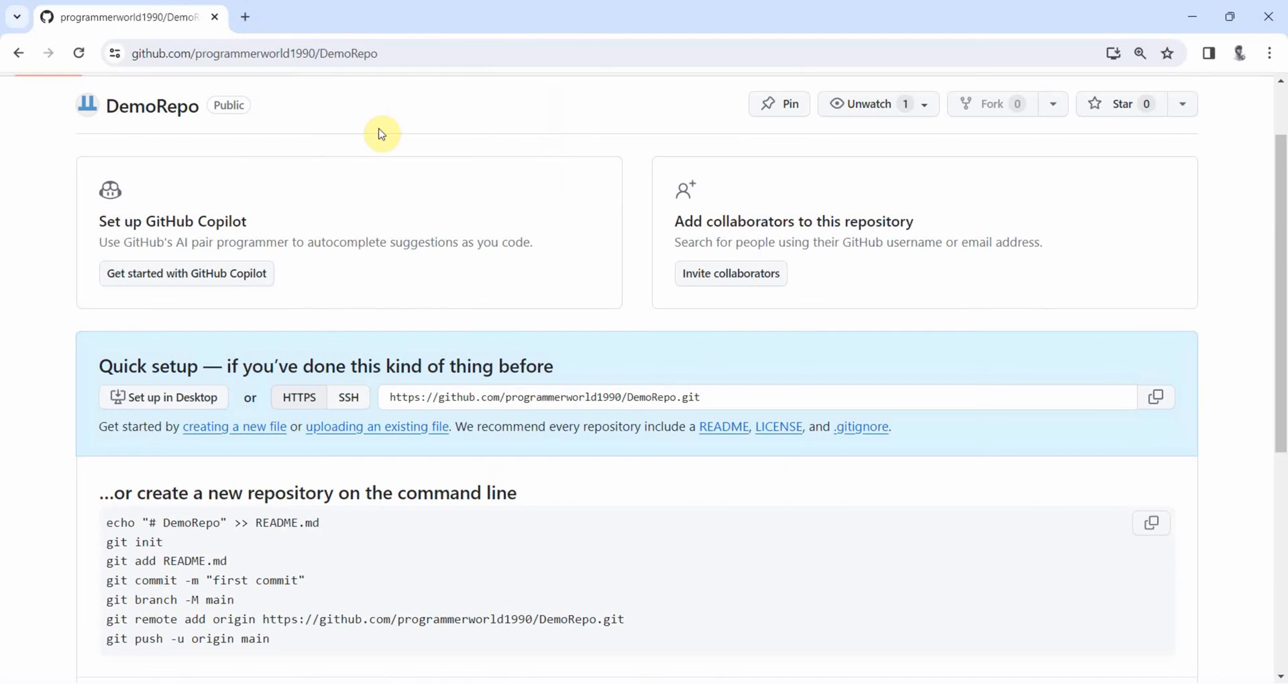
- Refresh DemoRepo and browse app/src/main/java to the githubconnectiondemo folder holding MainActivity.java
click(186, 274)
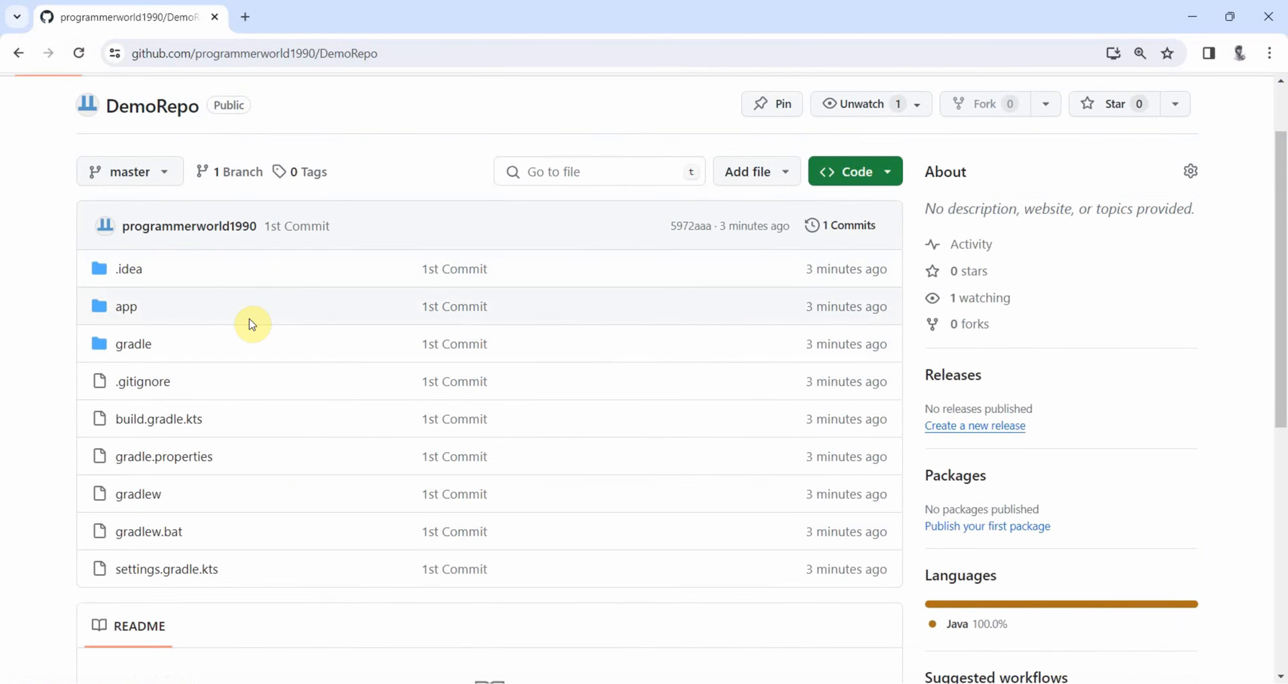
click(129, 172)
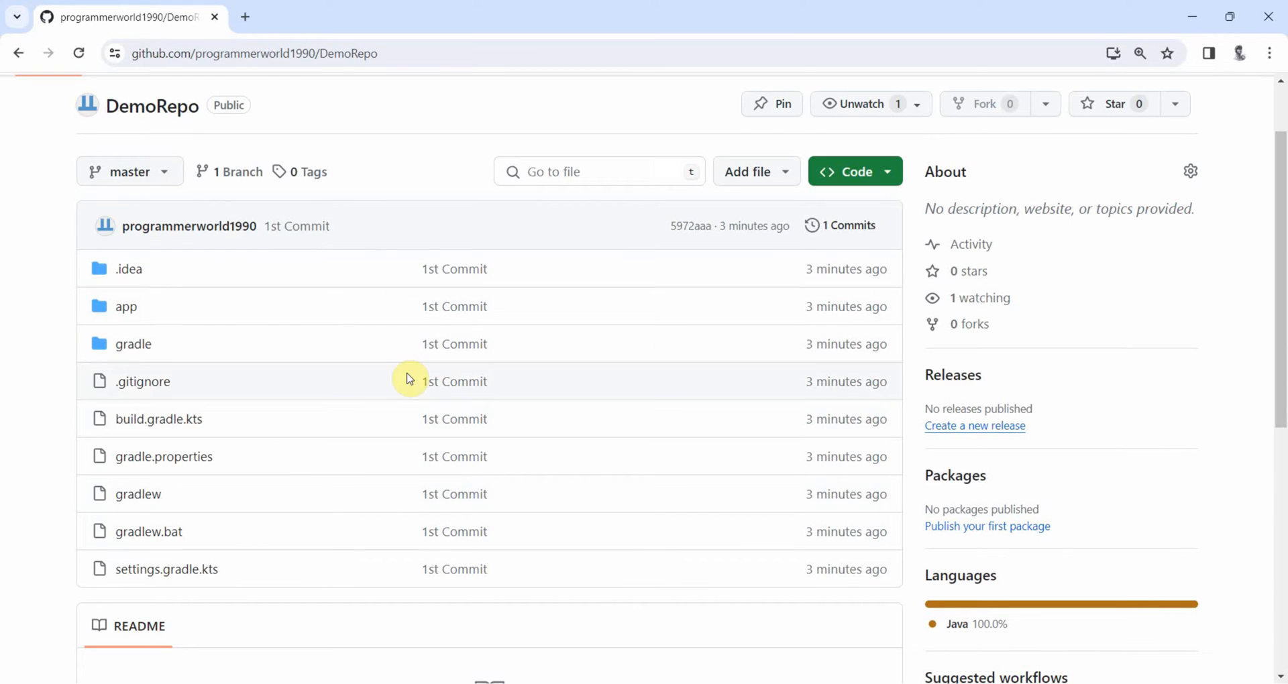
mouse_move(125, 307)
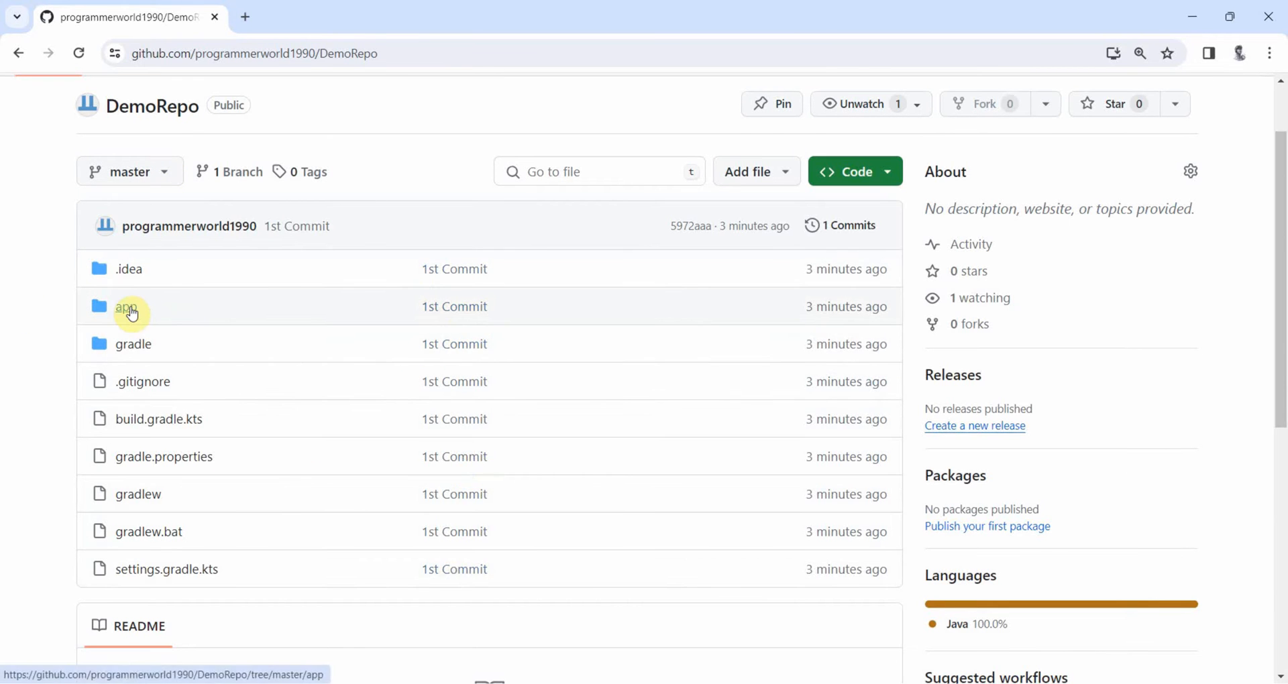
click(126, 306)
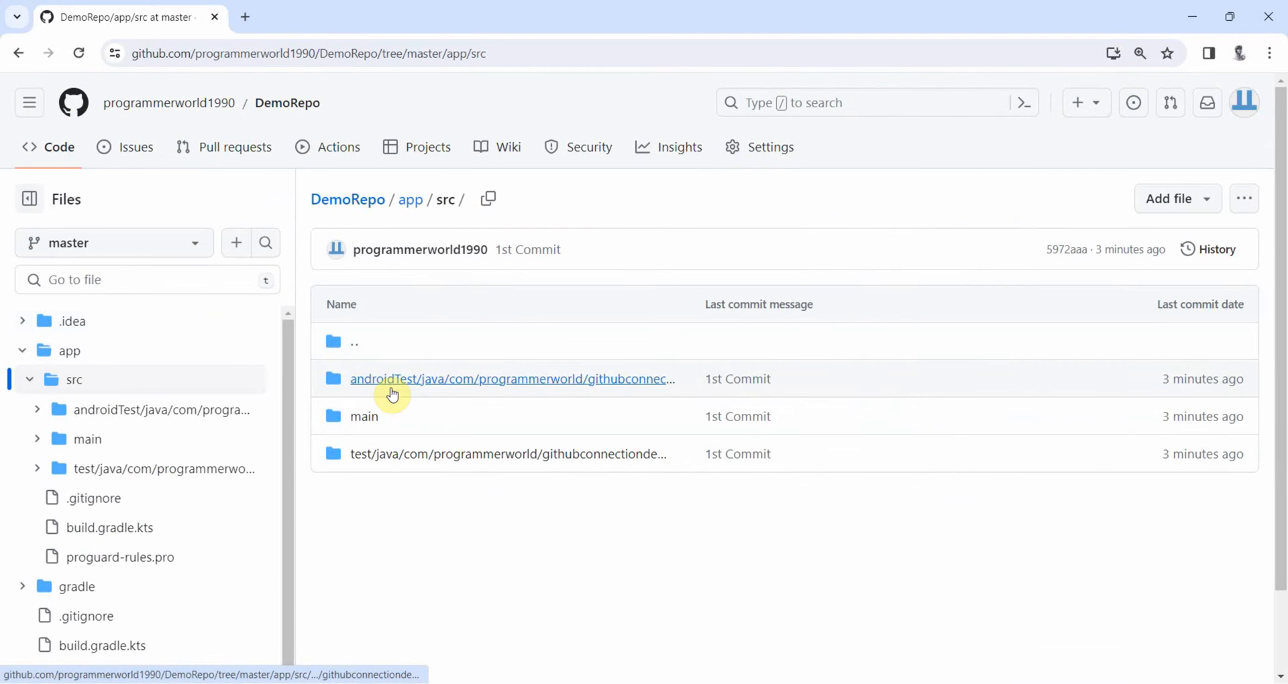
click(365, 416)
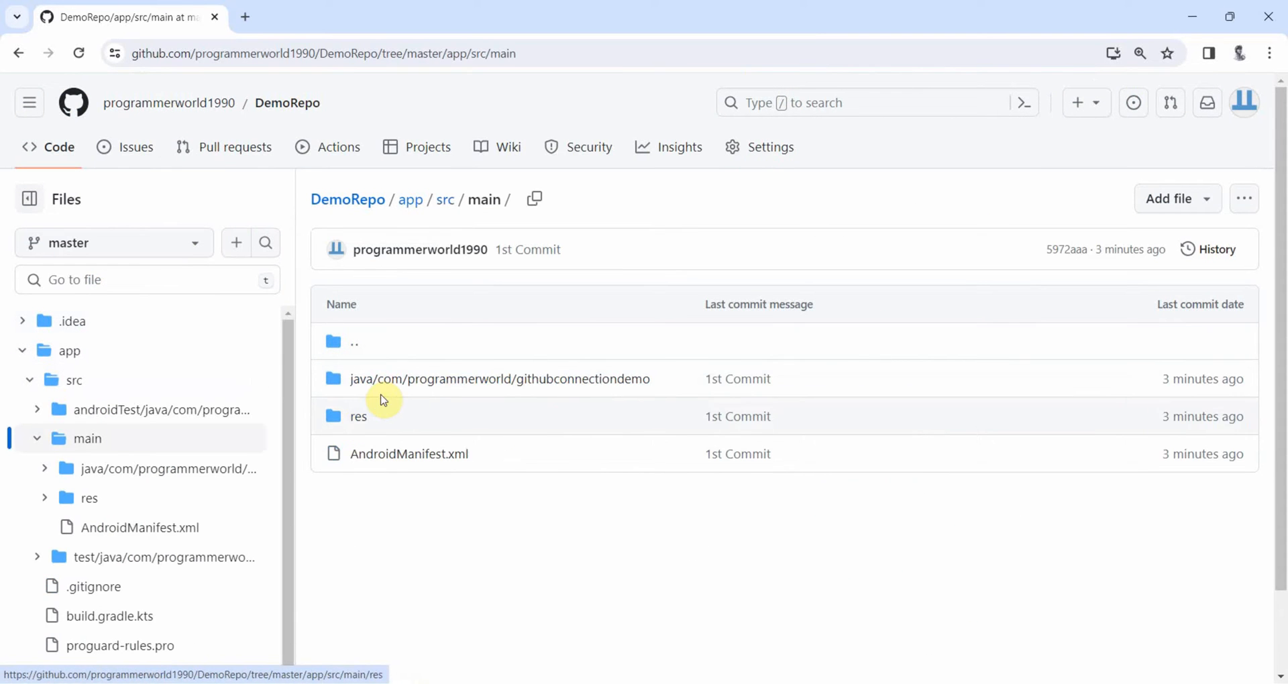
click(498, 378)
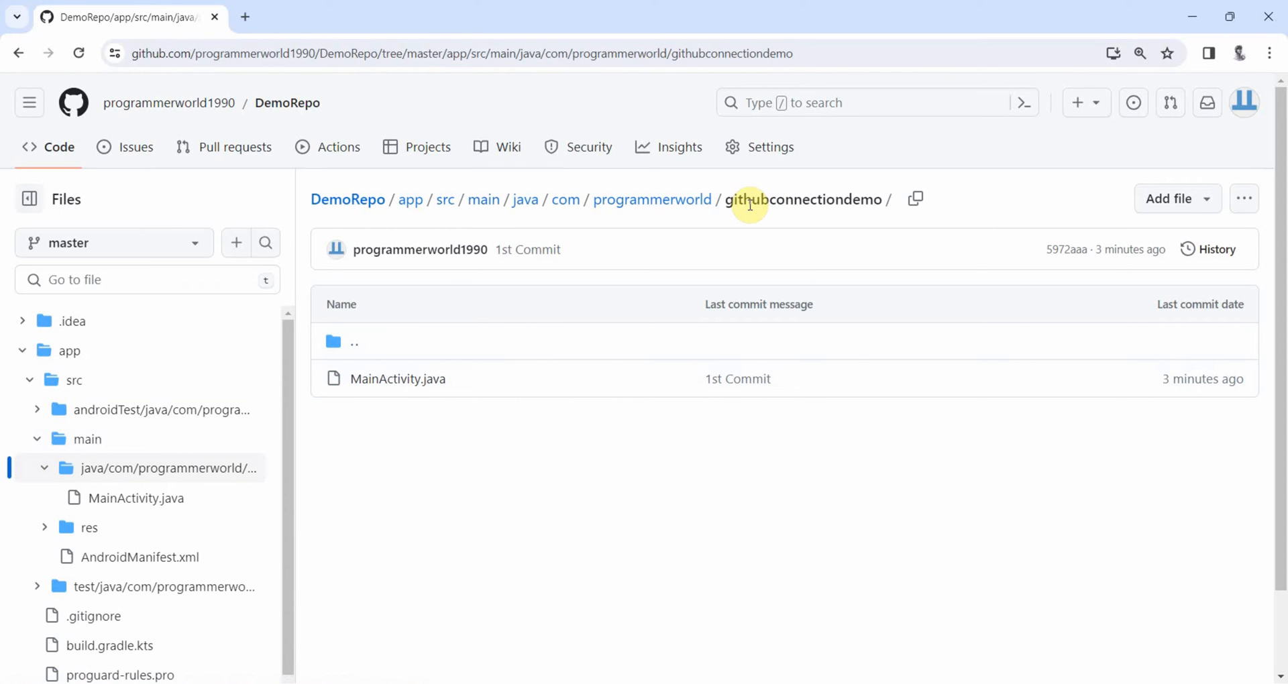
double_click(806, 198)
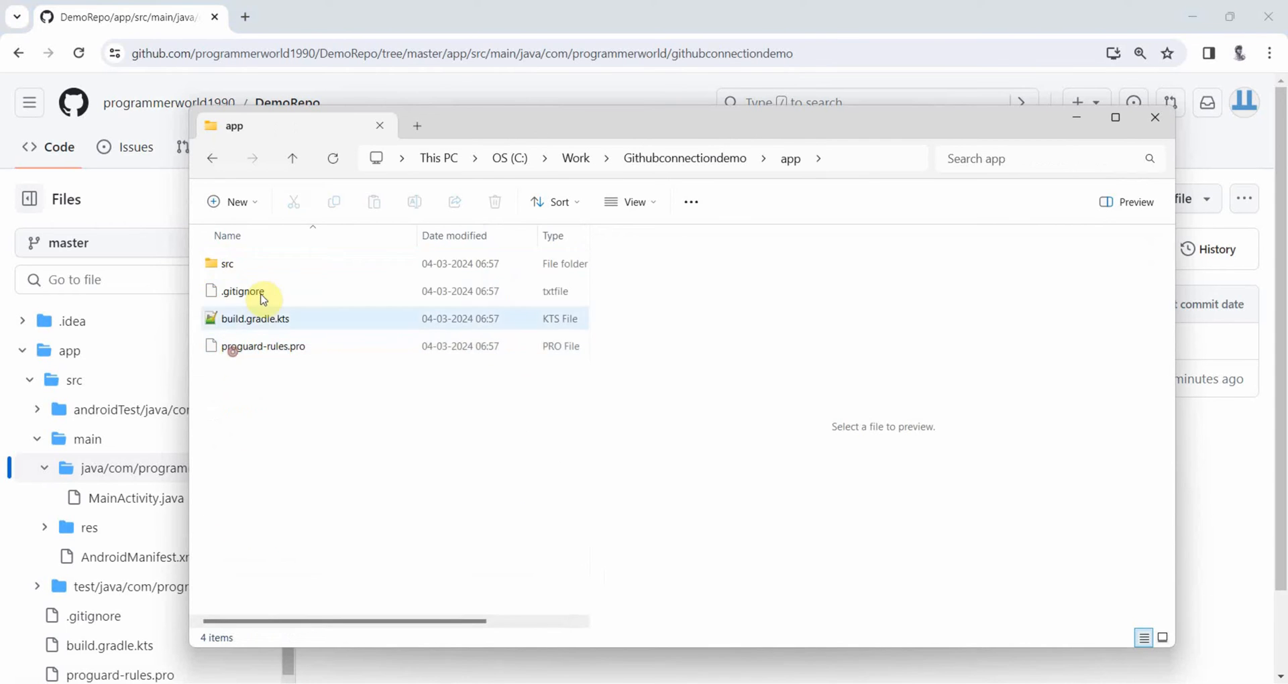
- Open the local programmerworld/githubconnectiondemo folder to compare MainActivity.java with GitHub
double_click(227, 262)
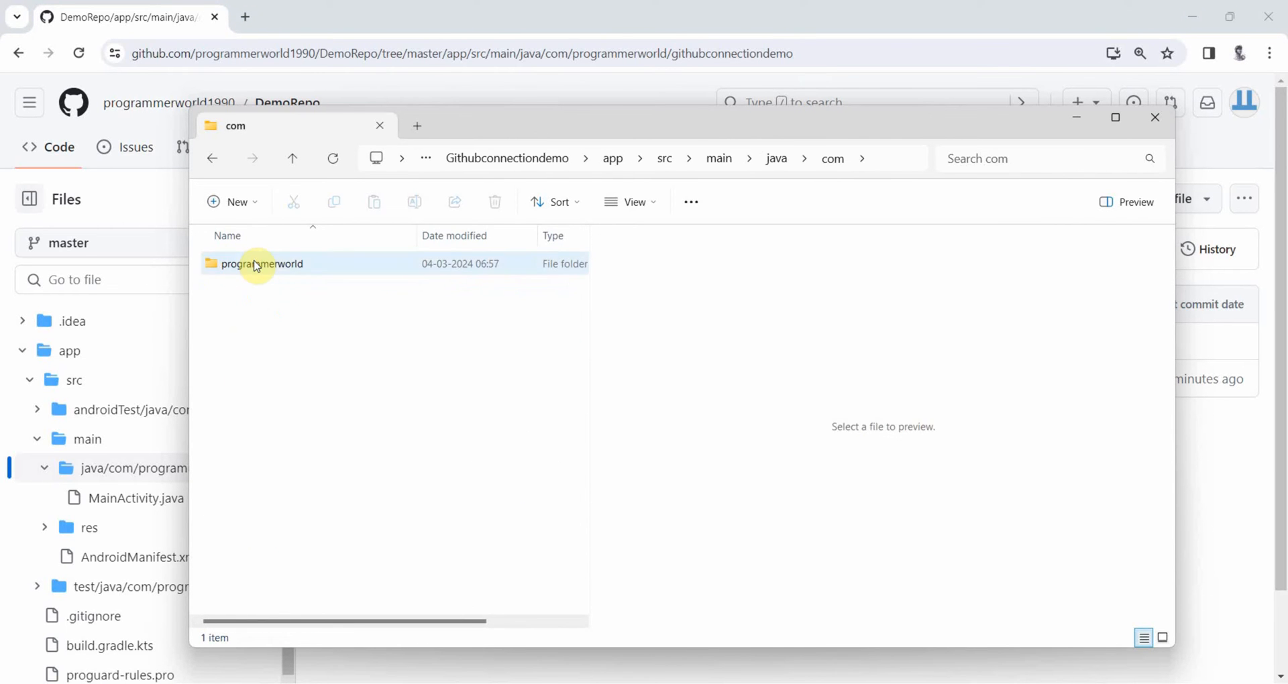
double_click(263, 263)
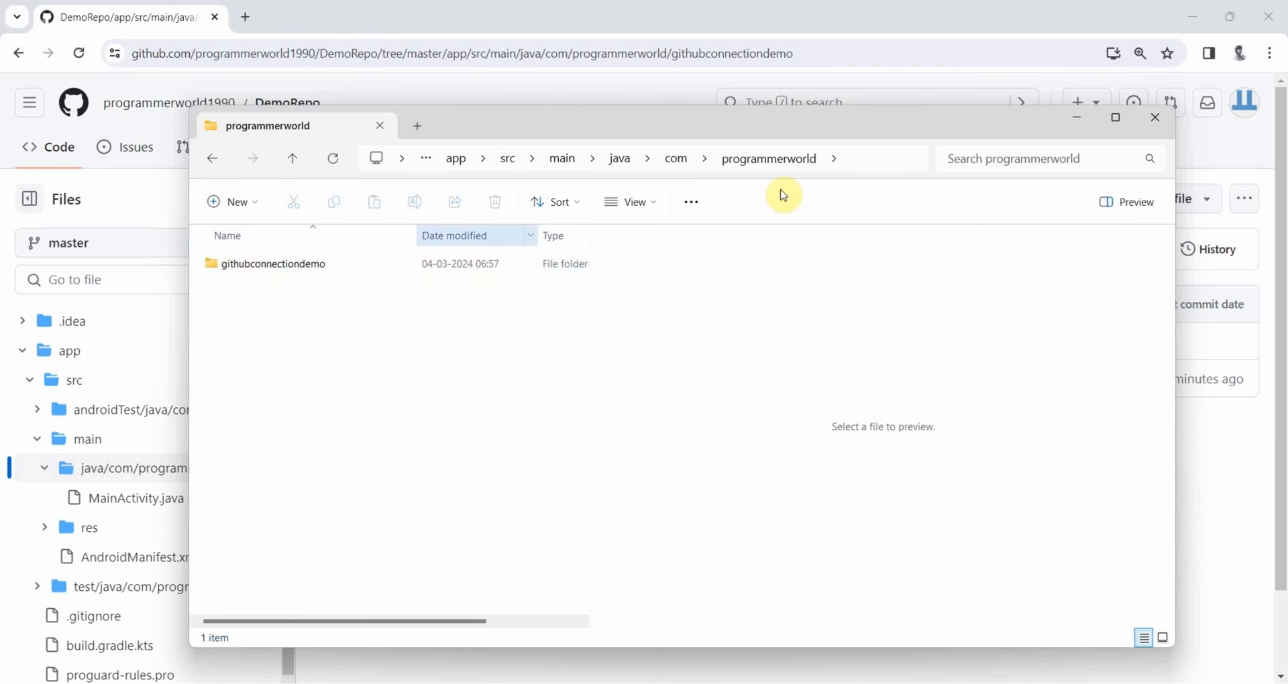
double_click(274, 263)
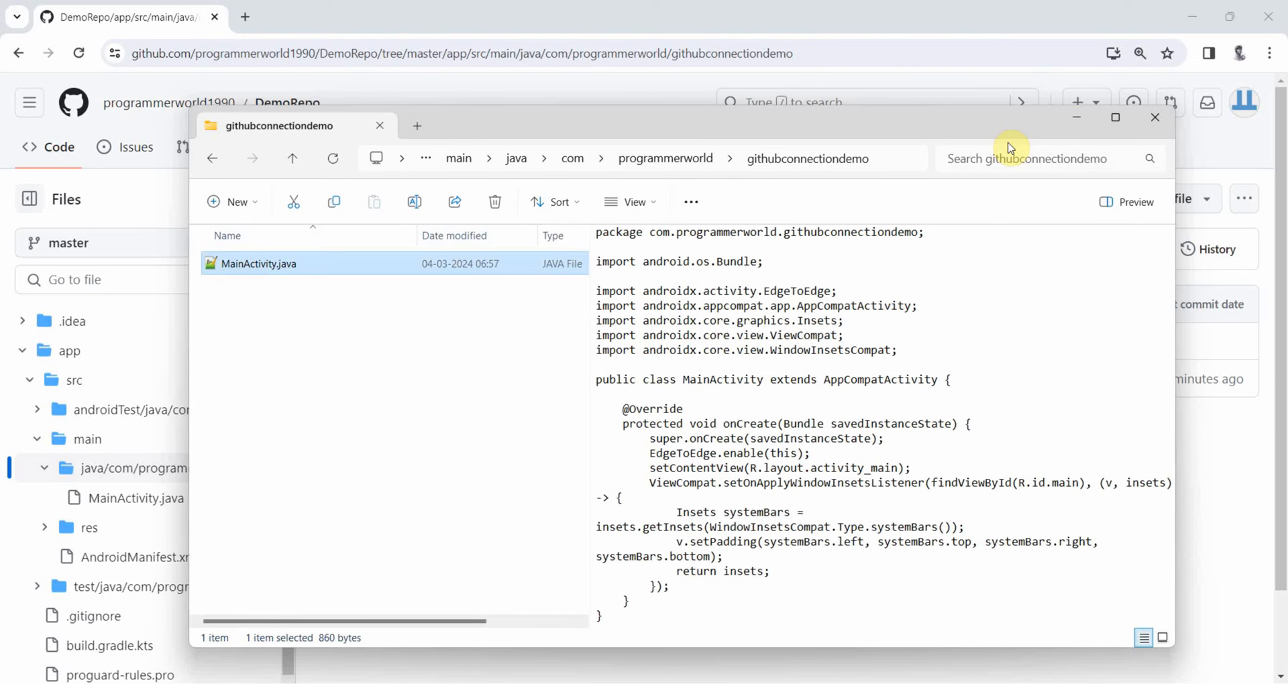
click(1153, 116)
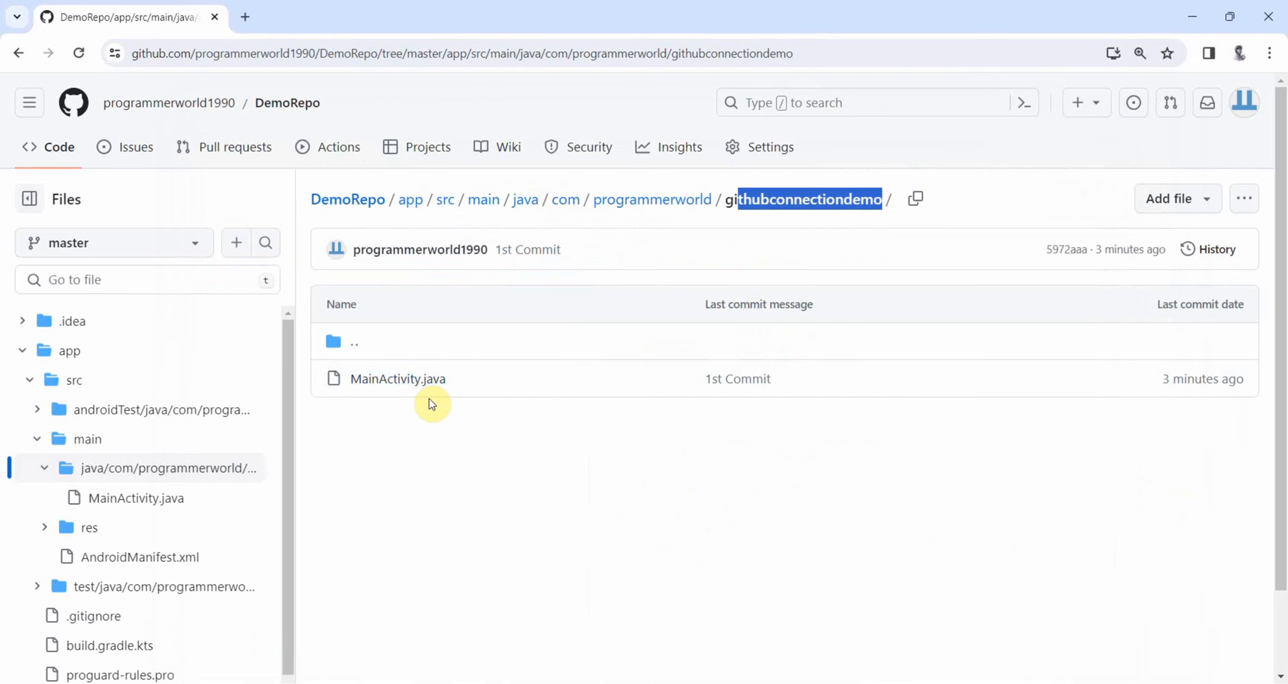
mouse_move(361, 515)
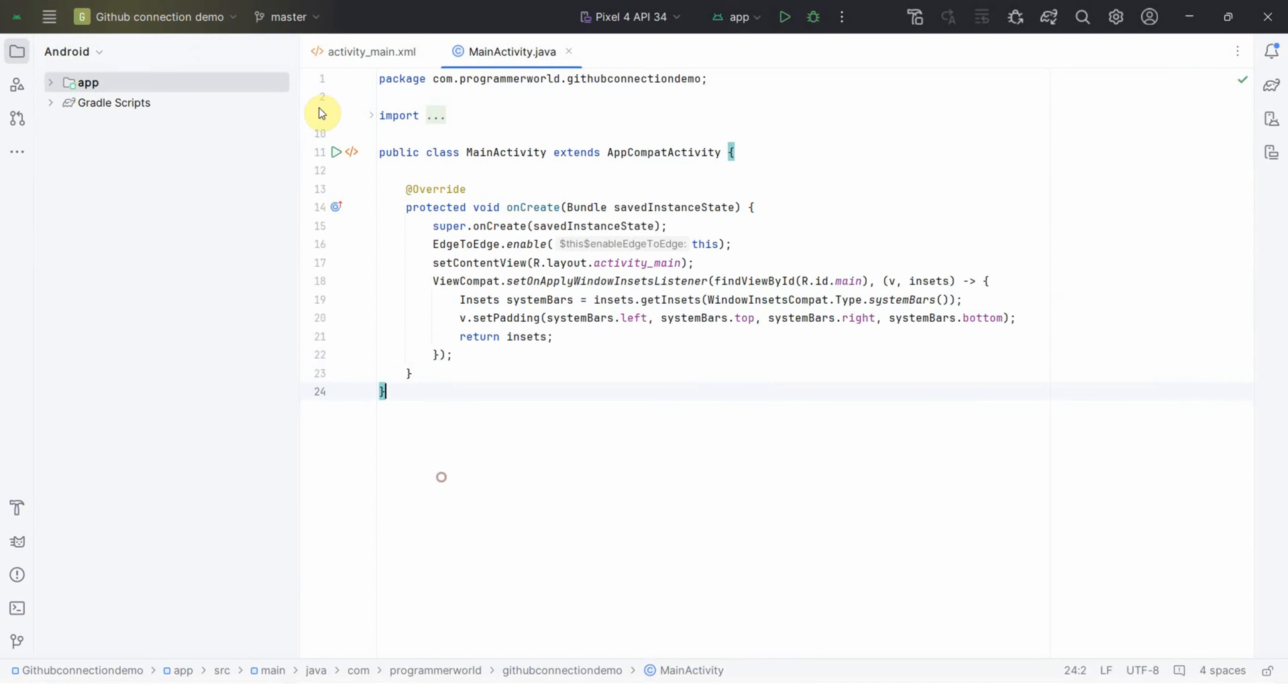
click(285, 16)
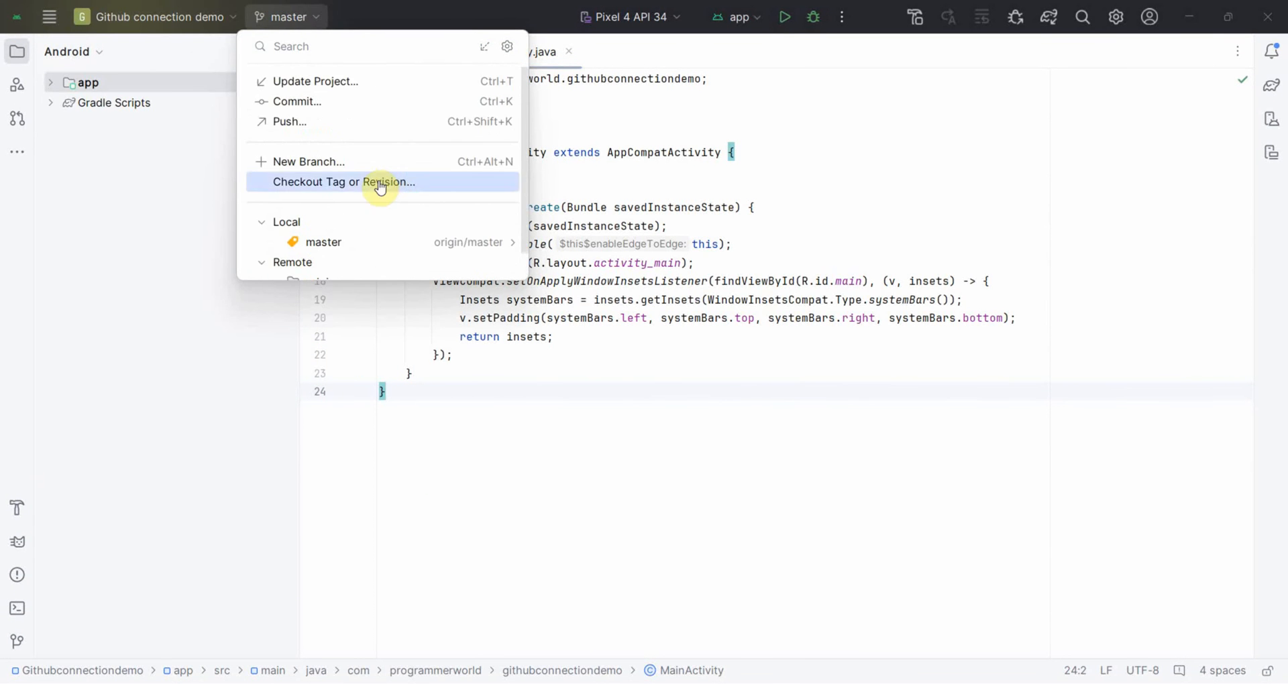
mouse_move(318, 222)
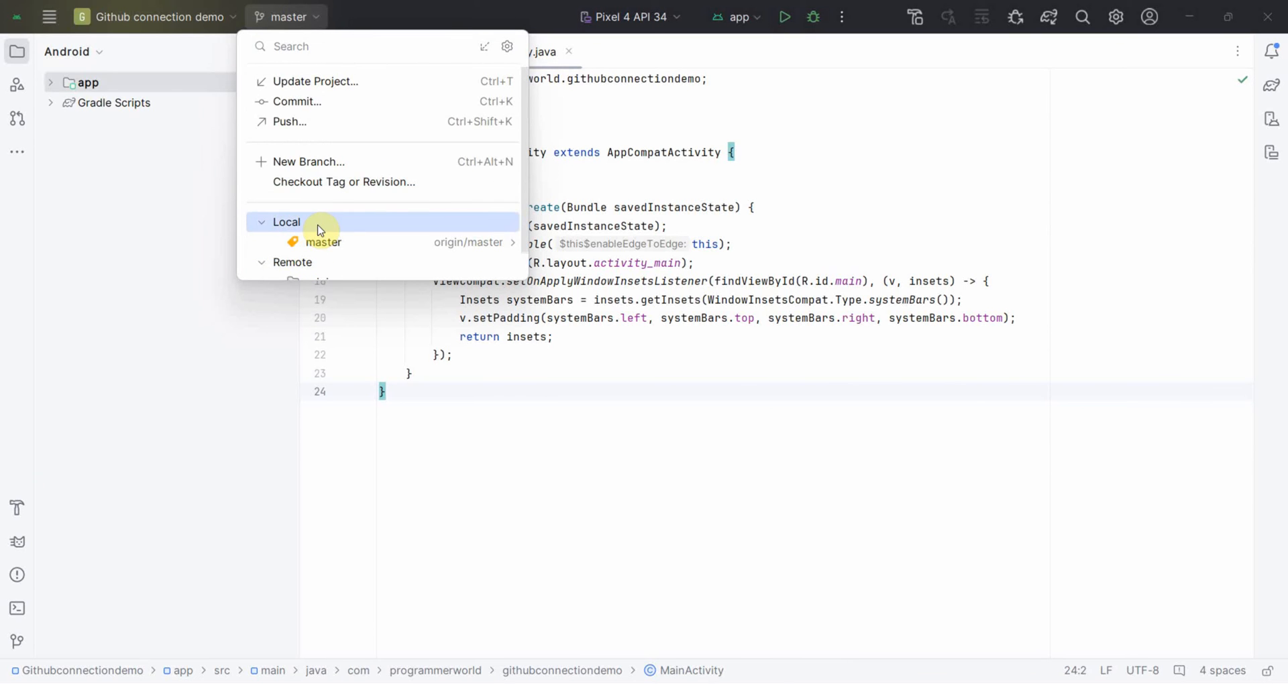
click(288, 121)
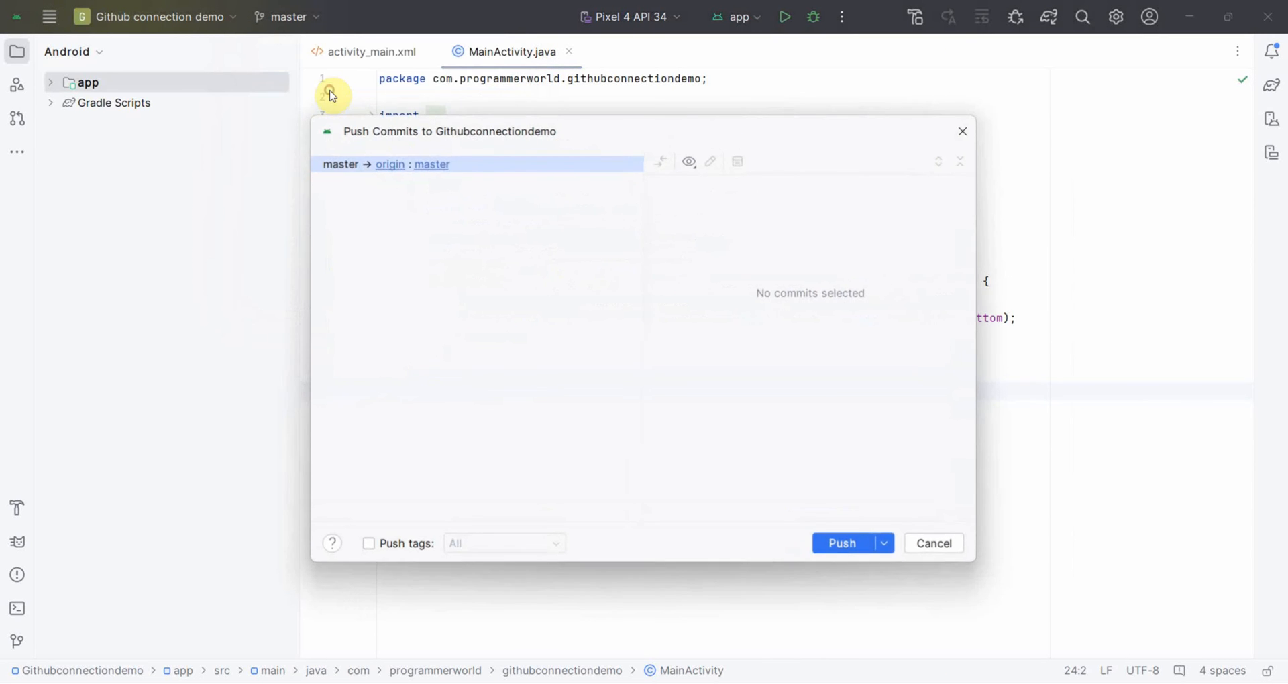
mouse_move(565, 153)
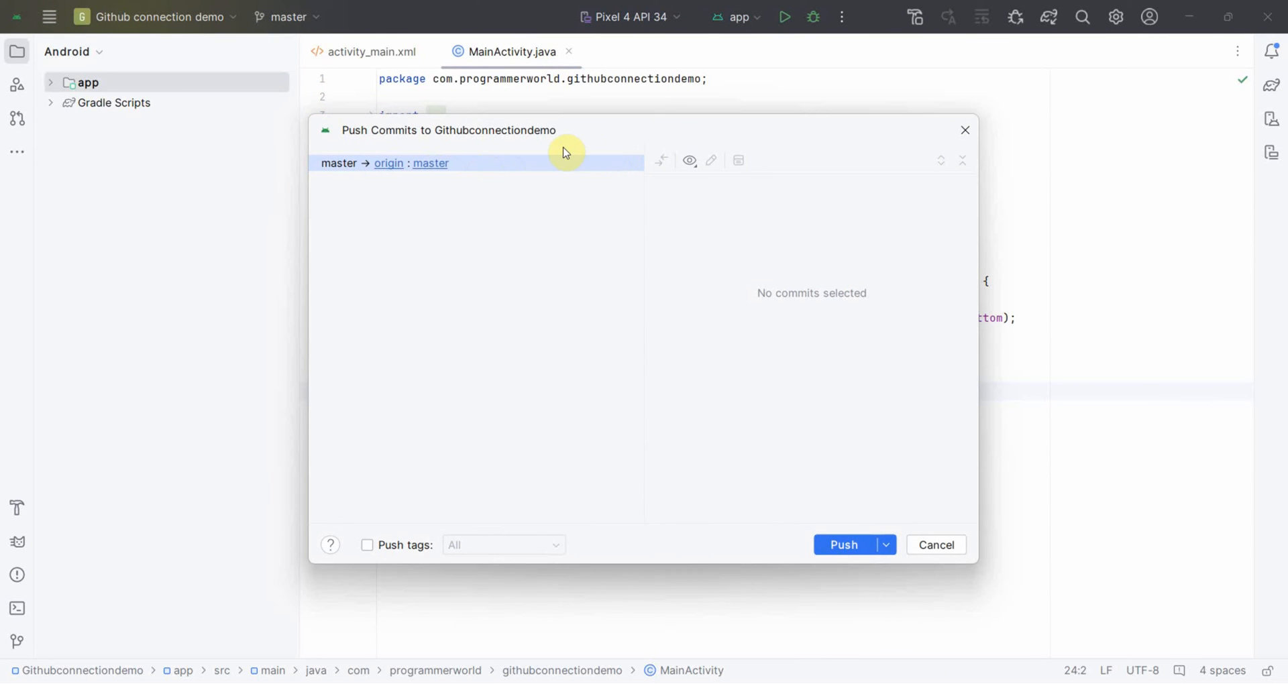
mouse_move(428, 179)
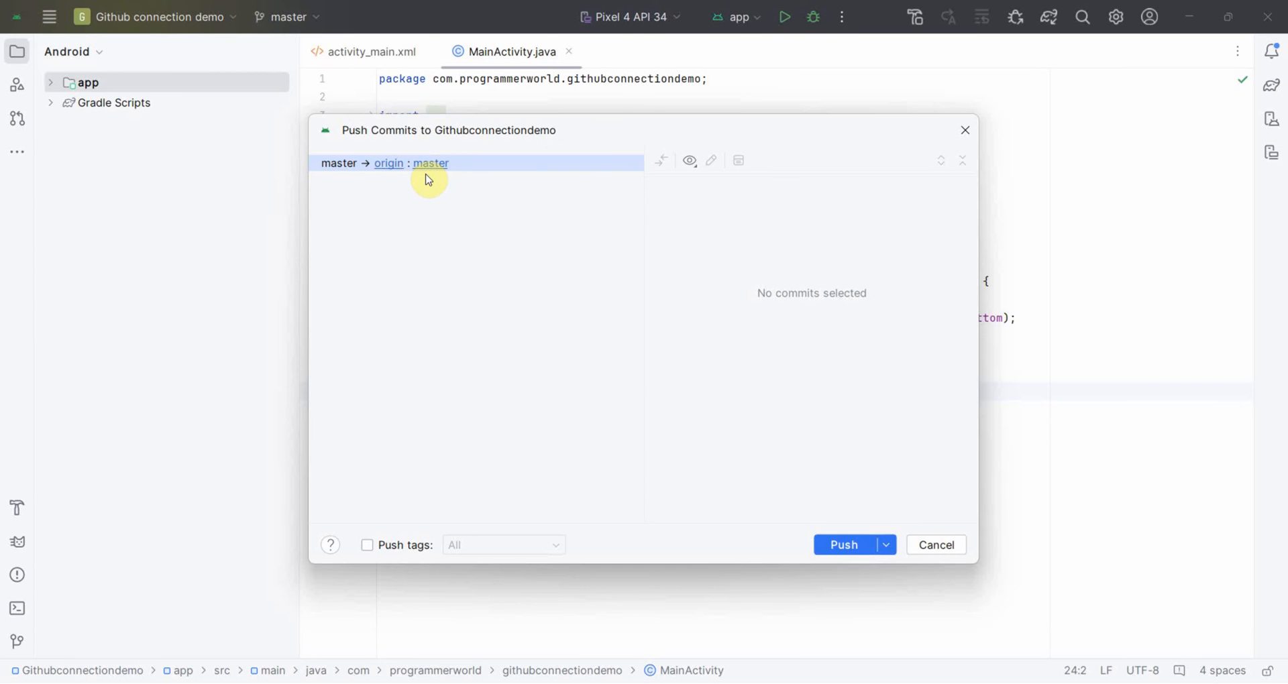
mouse_move(414, 187)
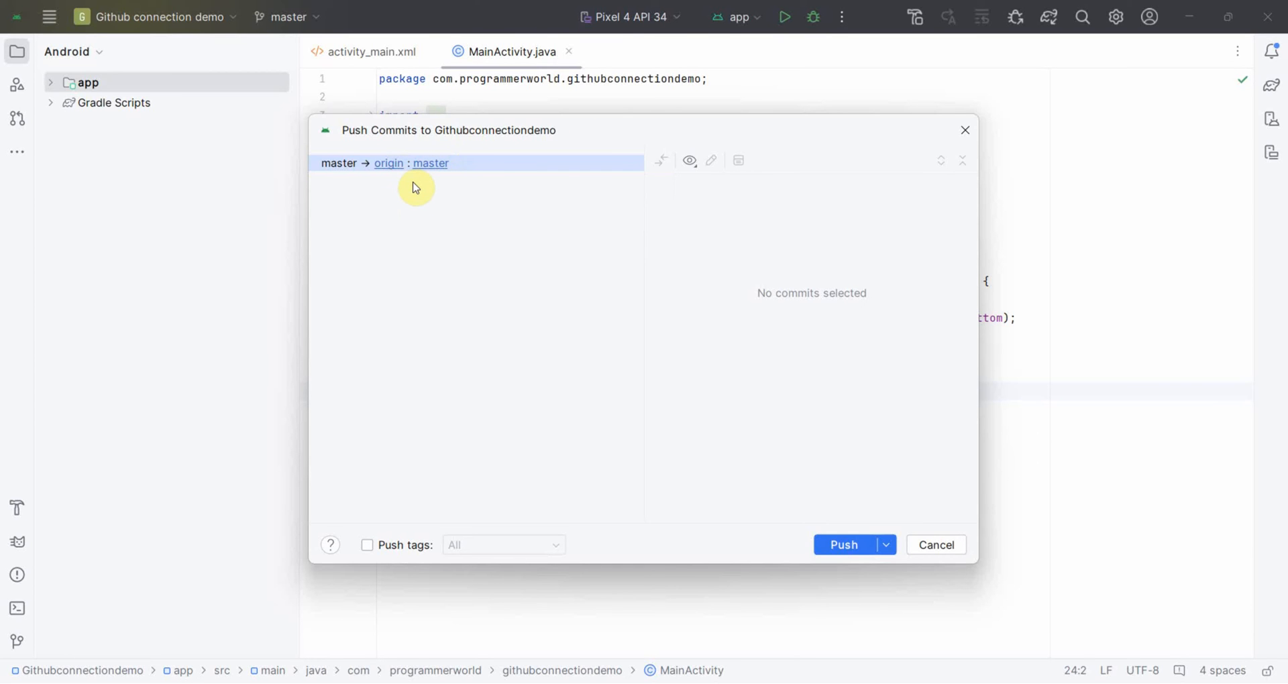
mouse_move(657, 405)
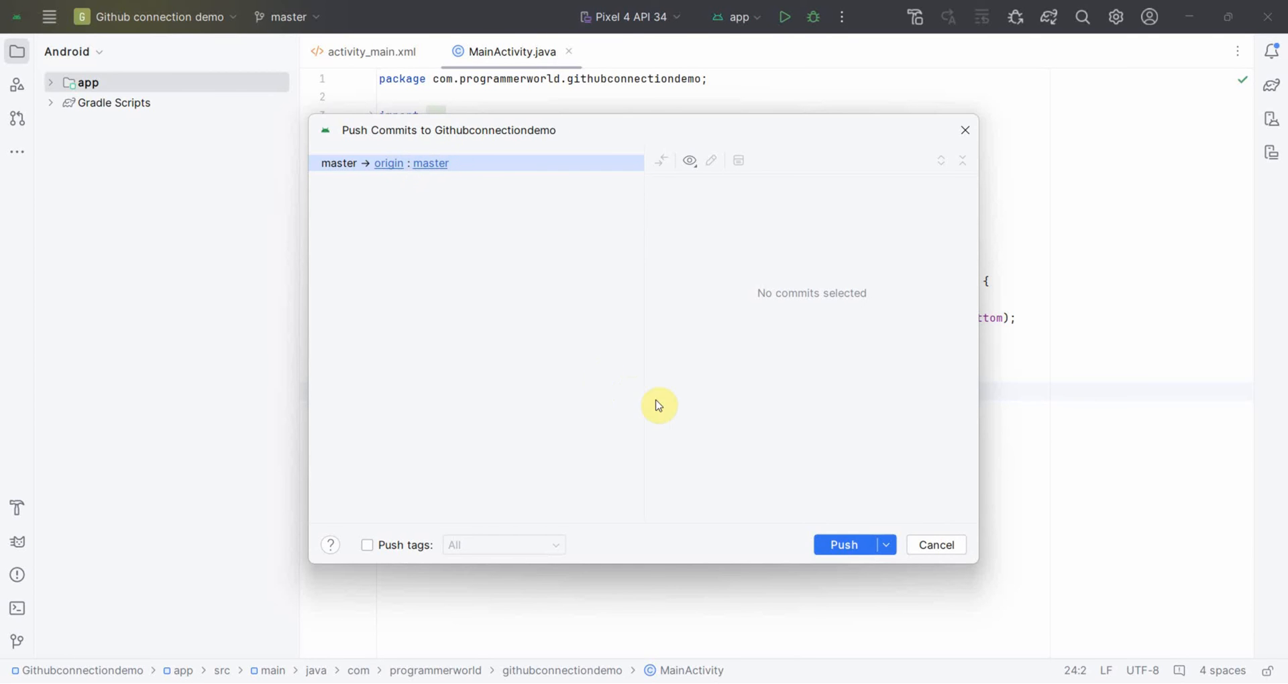
mouse_move(935, 544)
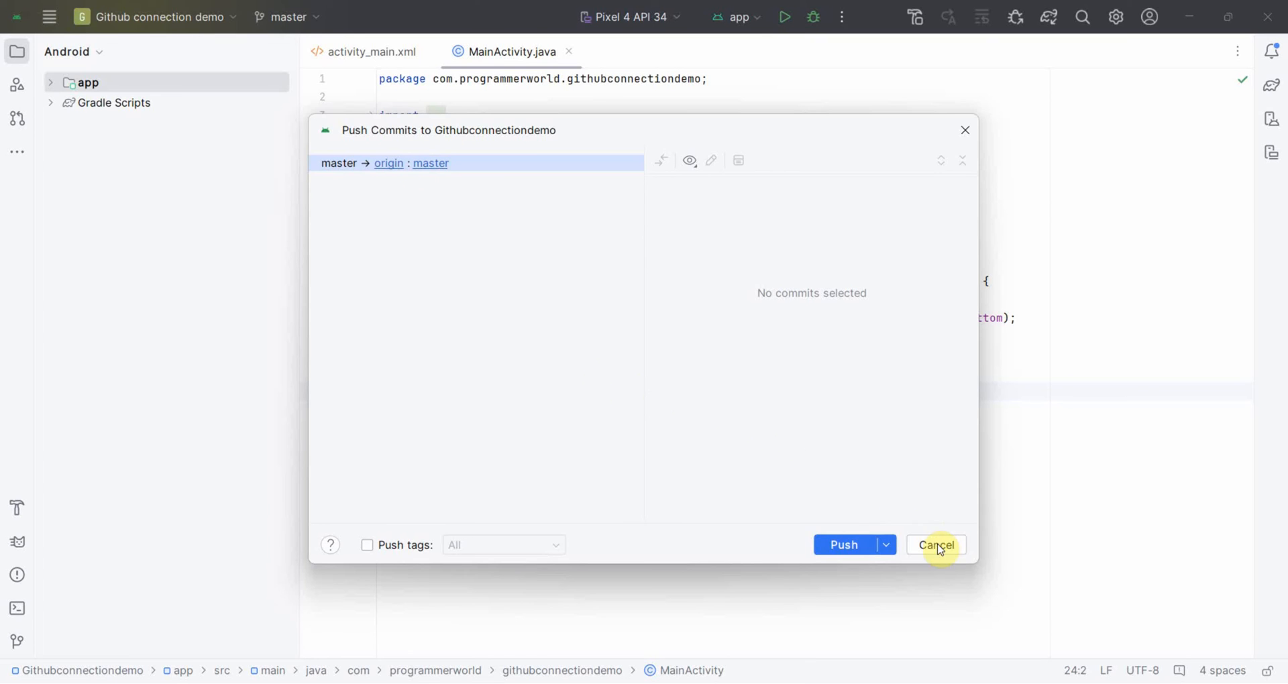
click(934, 544)
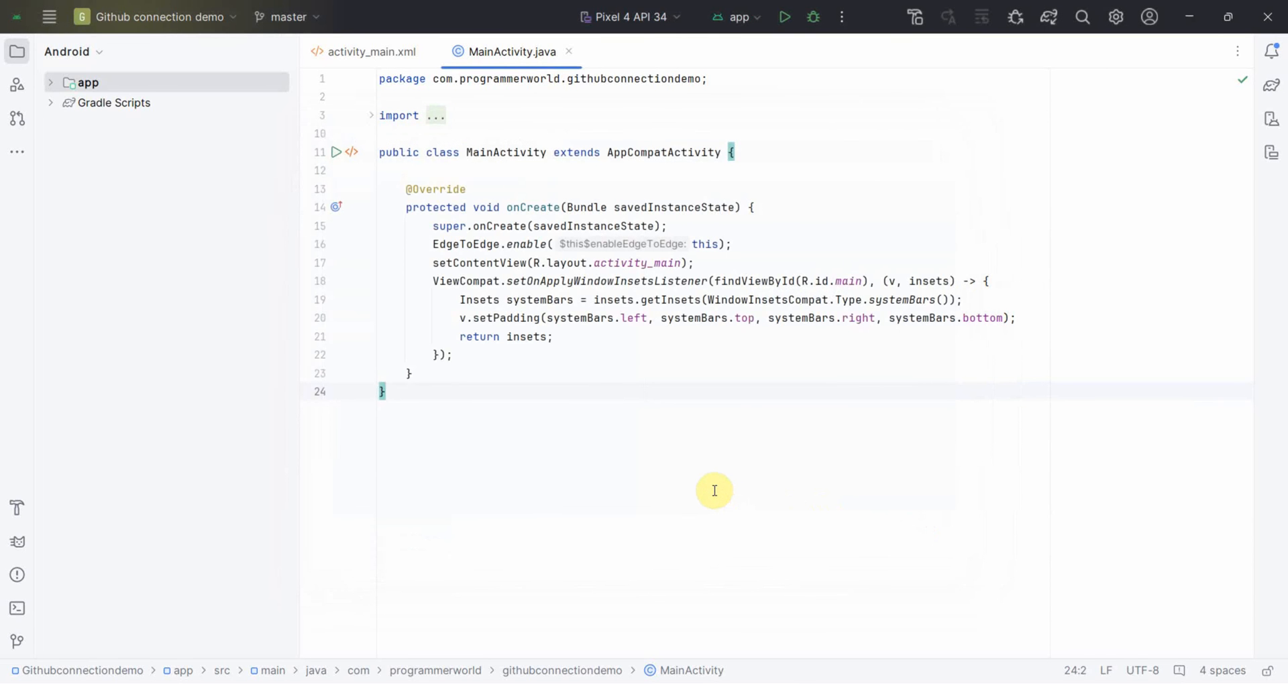